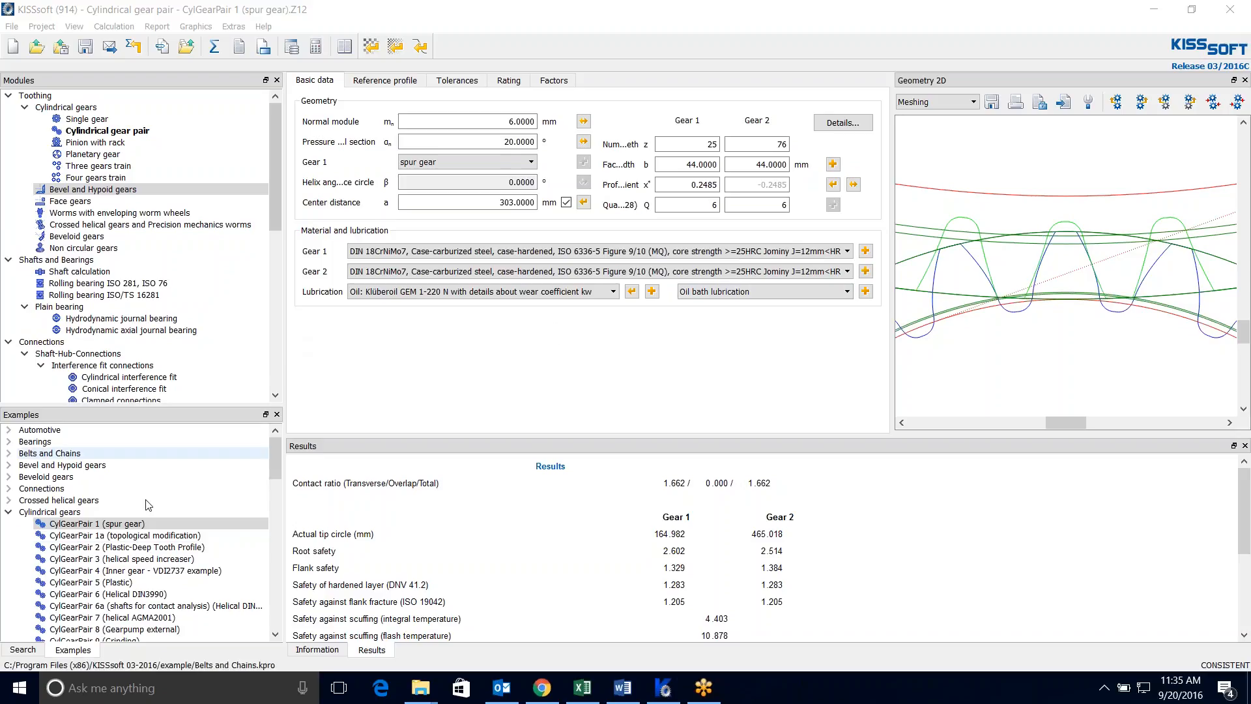
Step: Narrow the Modules and Examples side panels so the Basic data fields show full labels
click(97, 524)
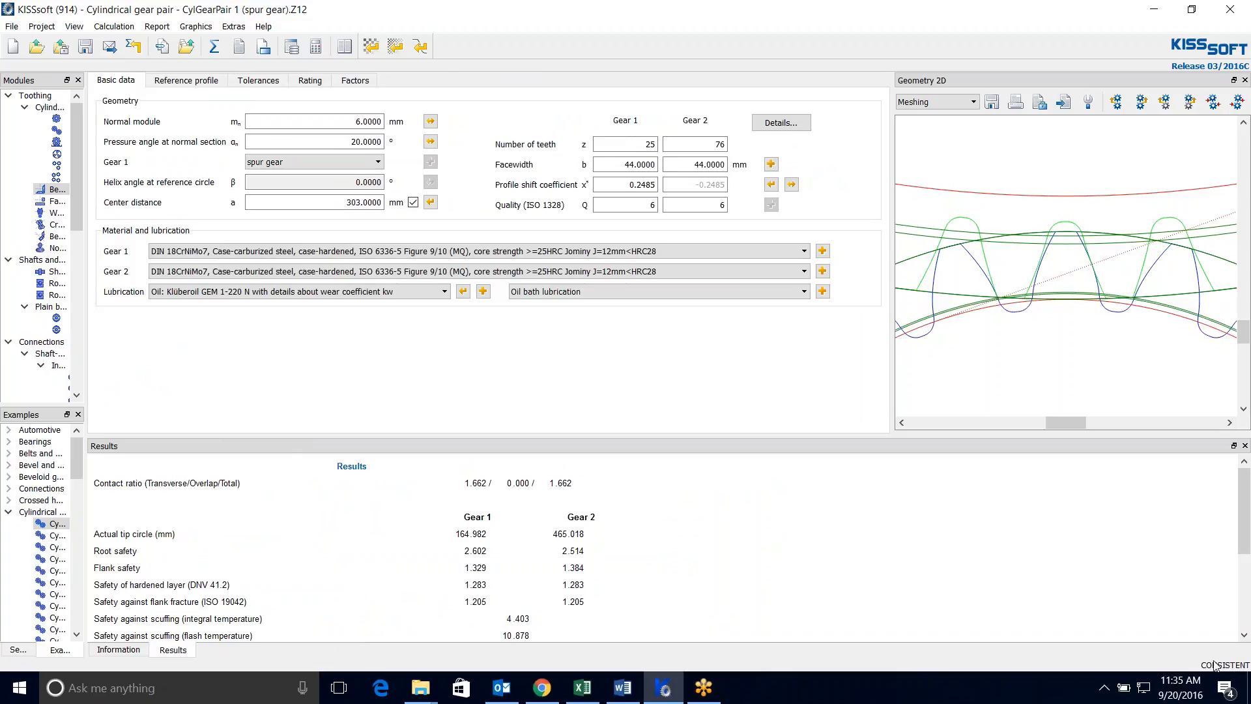
mouse_move(642, 527)
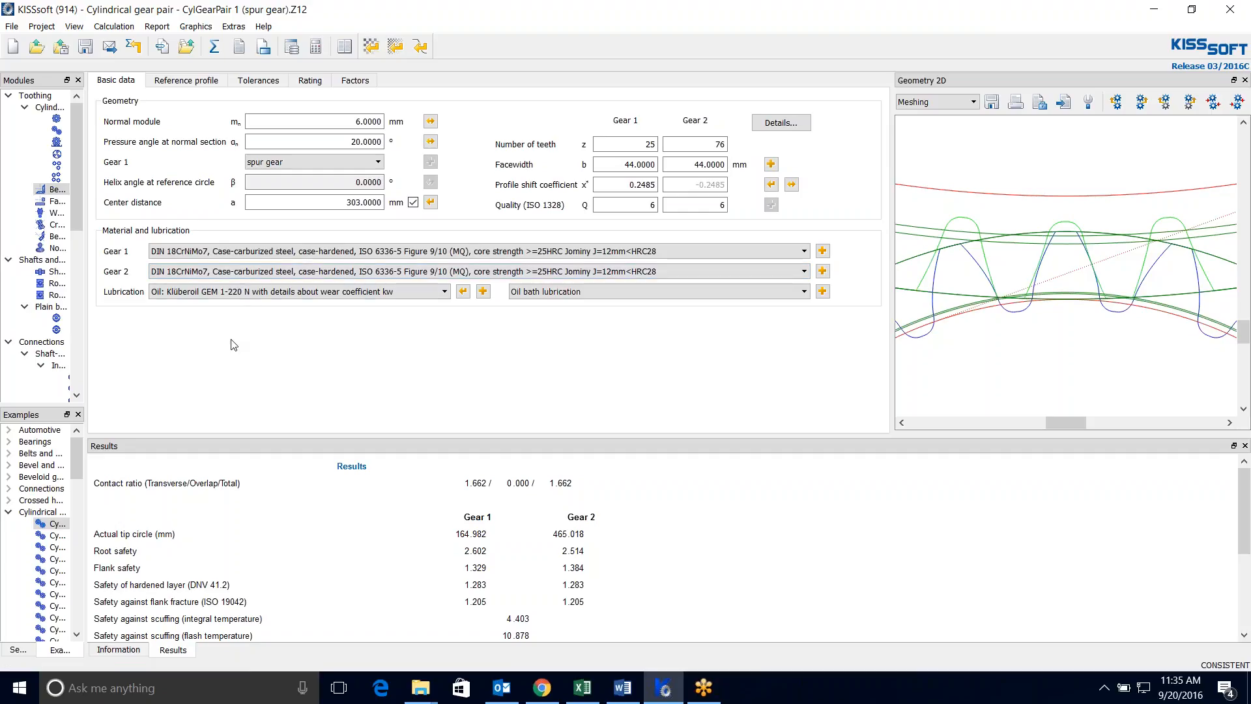
mouse_move(108, 19)
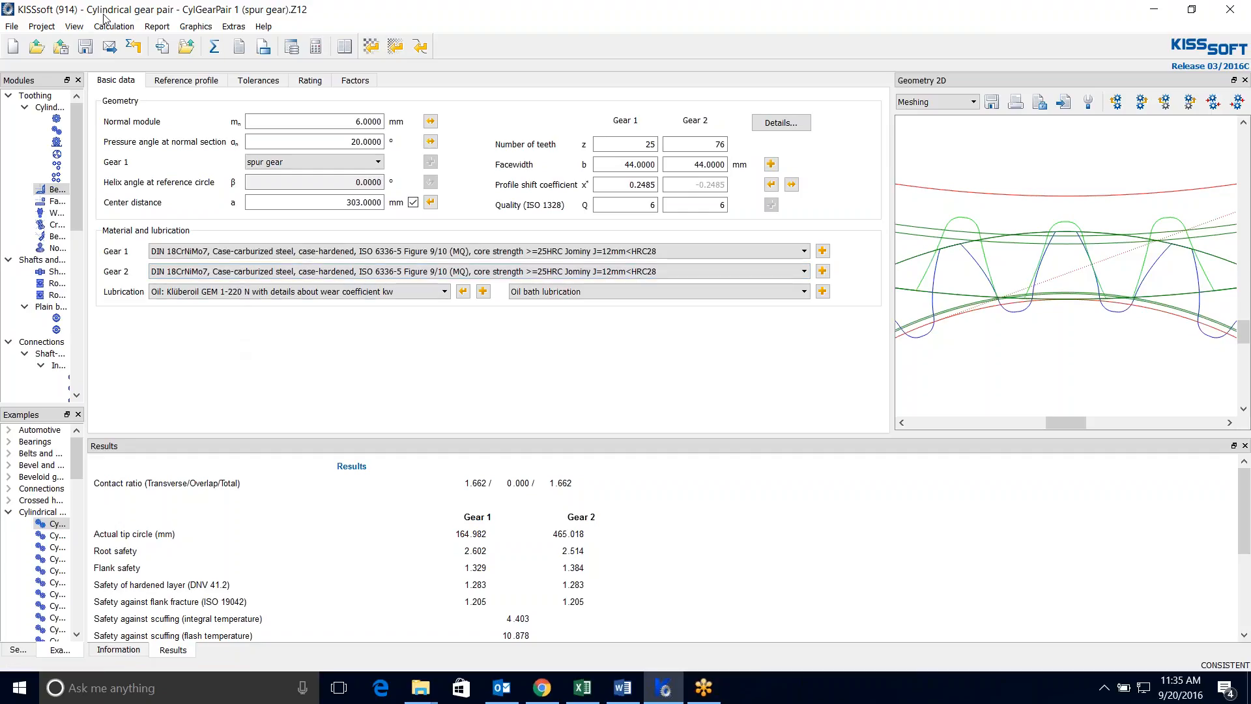
Step: Enable Calculation > Master gear and bring its parameters page forward after a glance at Basic data
click(113, 26)
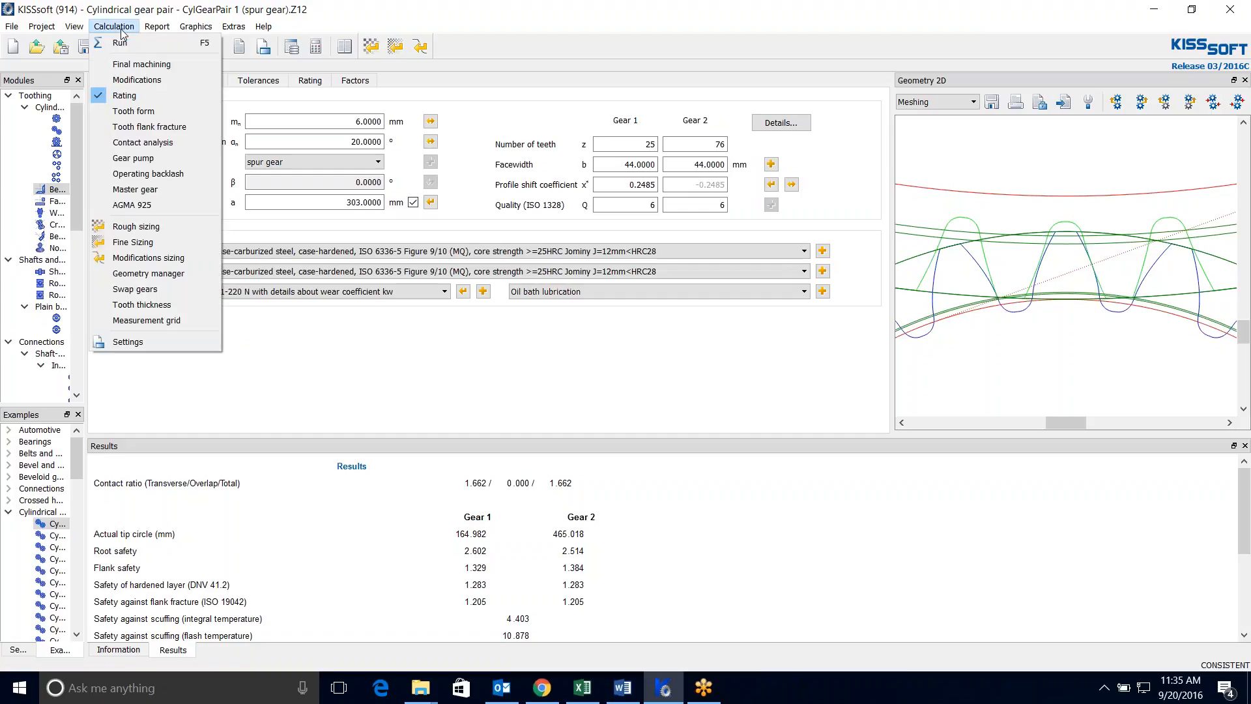
mouse_move(147, 189)
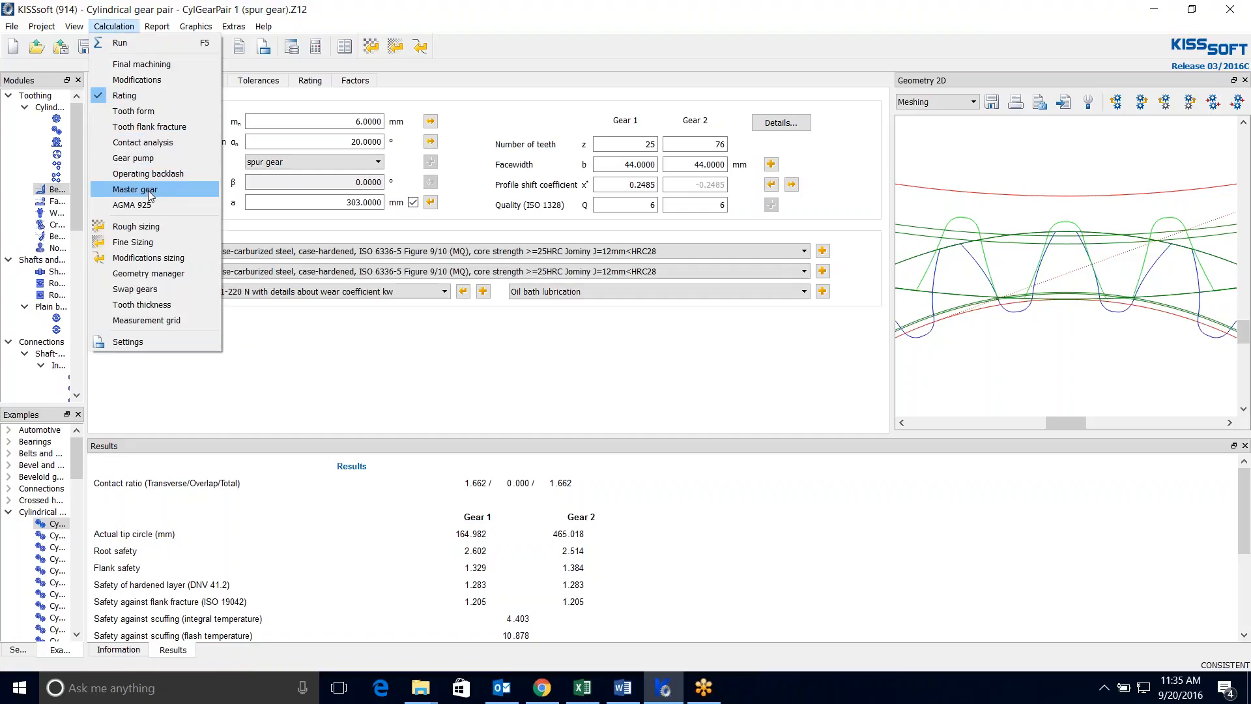
click(134, 189)
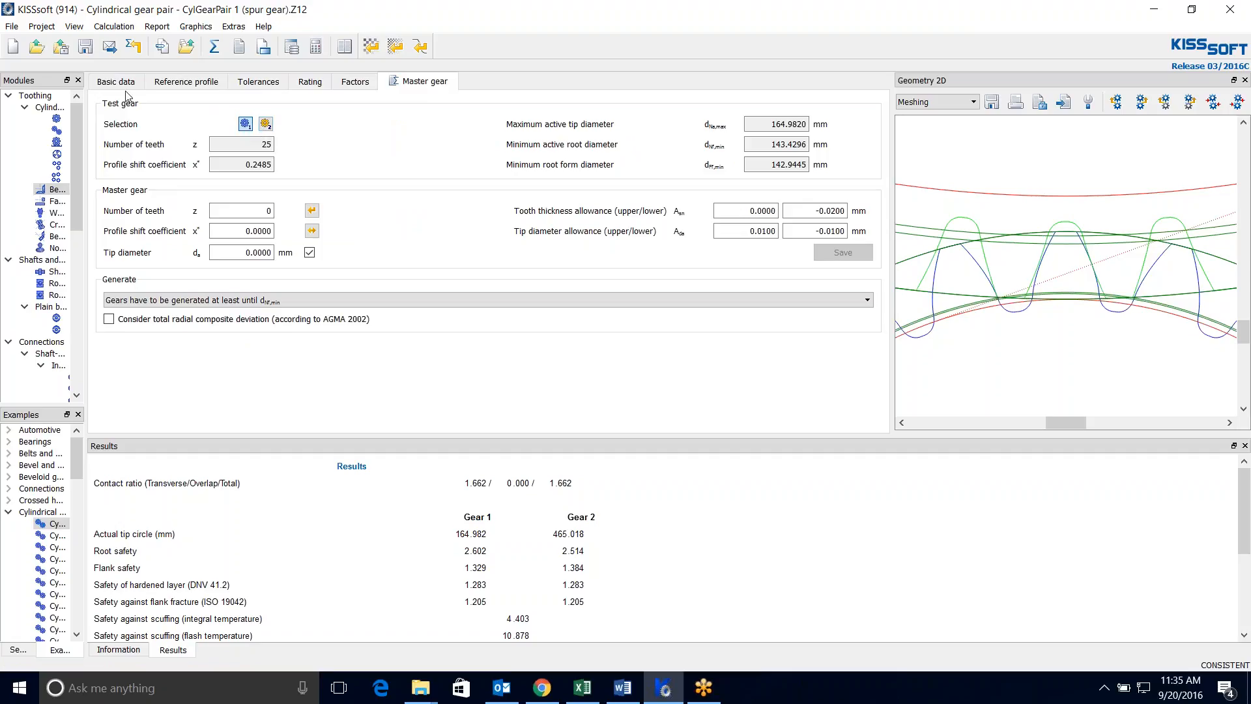
click(114, 81)
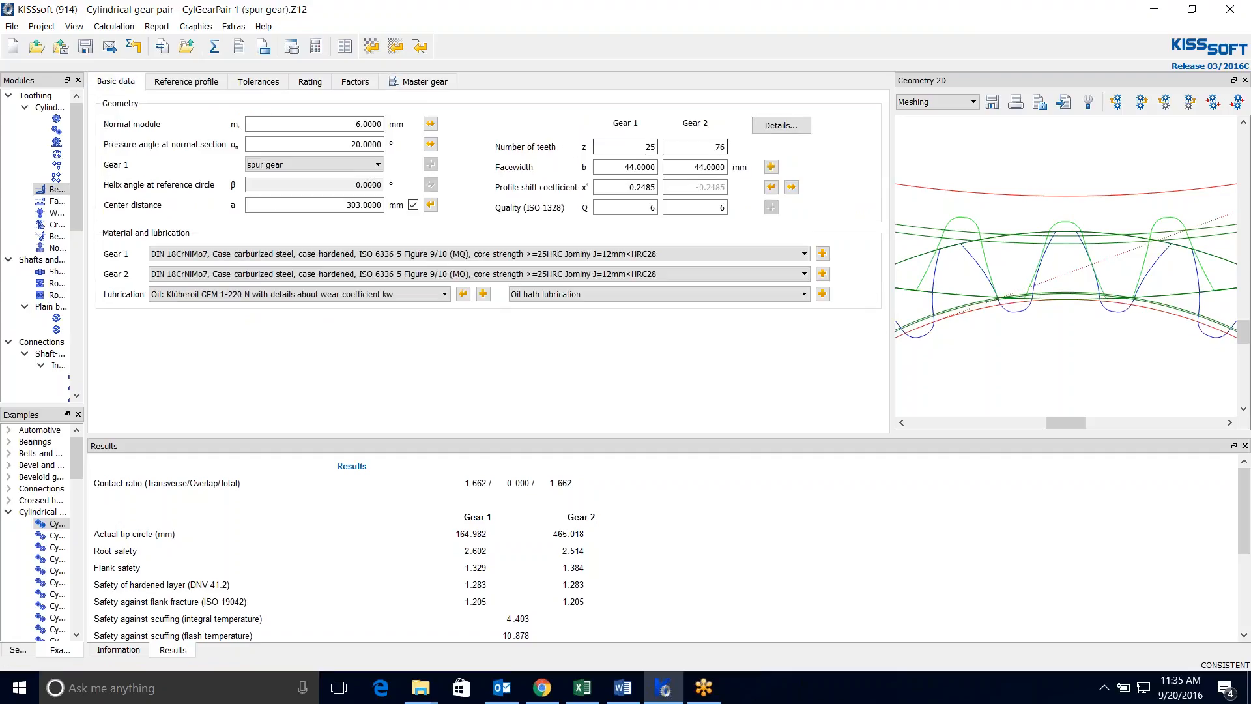
click(424, 81)
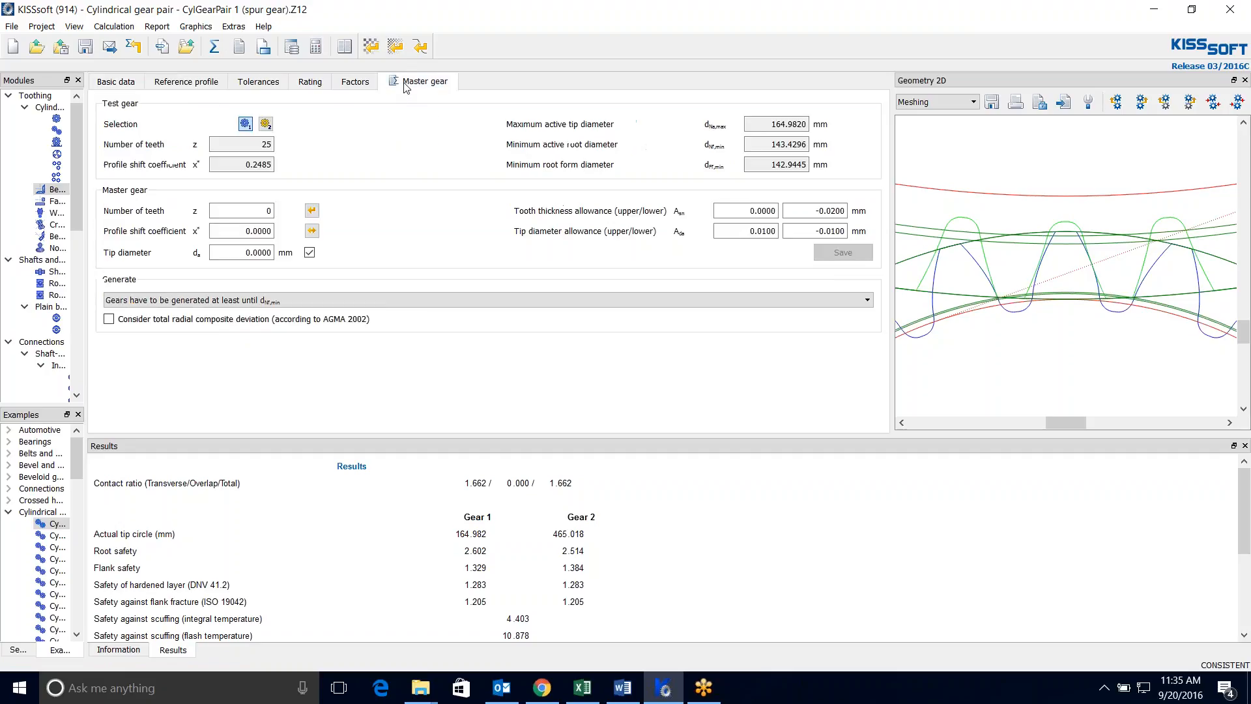
mouse_move(245, 124)
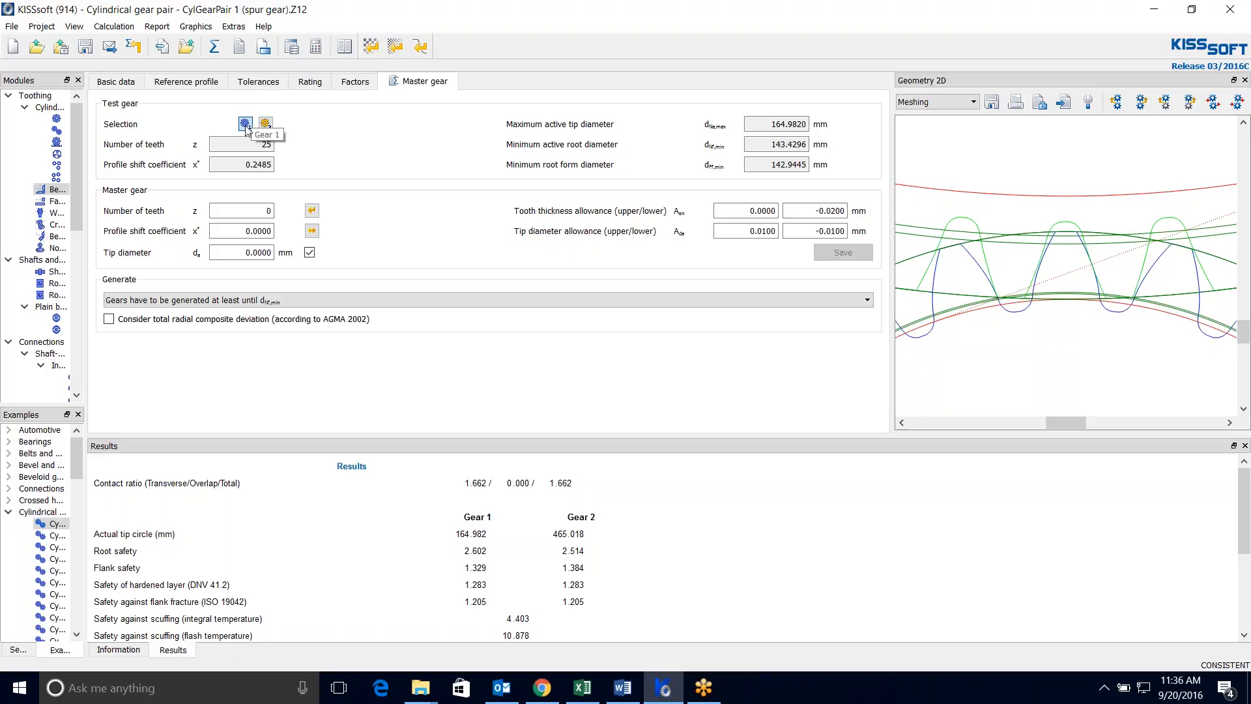
mouse_move(324, 165)
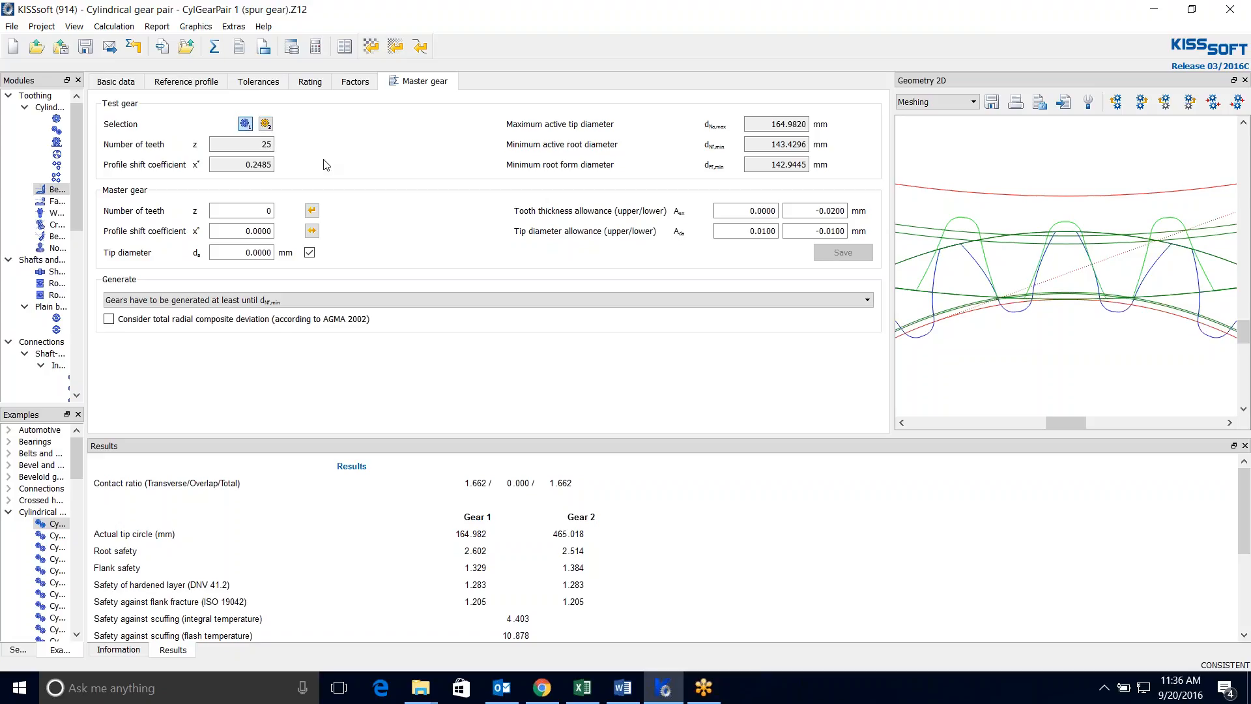
mouse_move(572, 157)
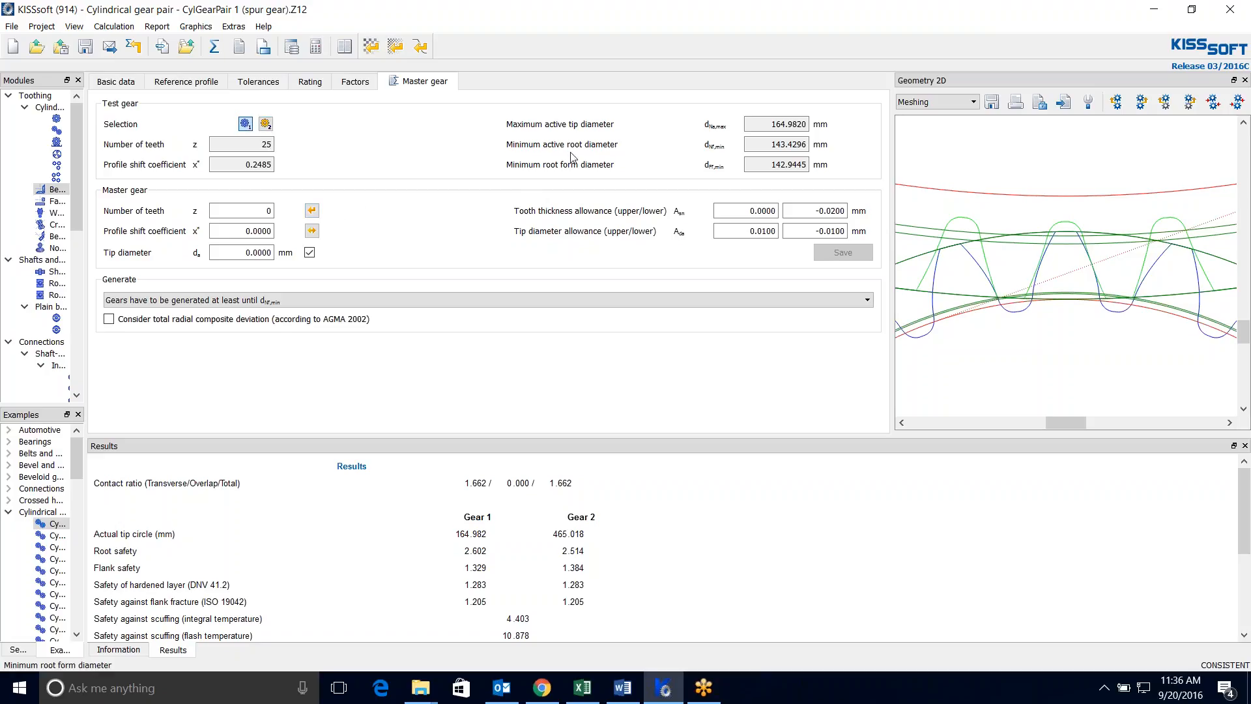
mouse_move(693, 184)
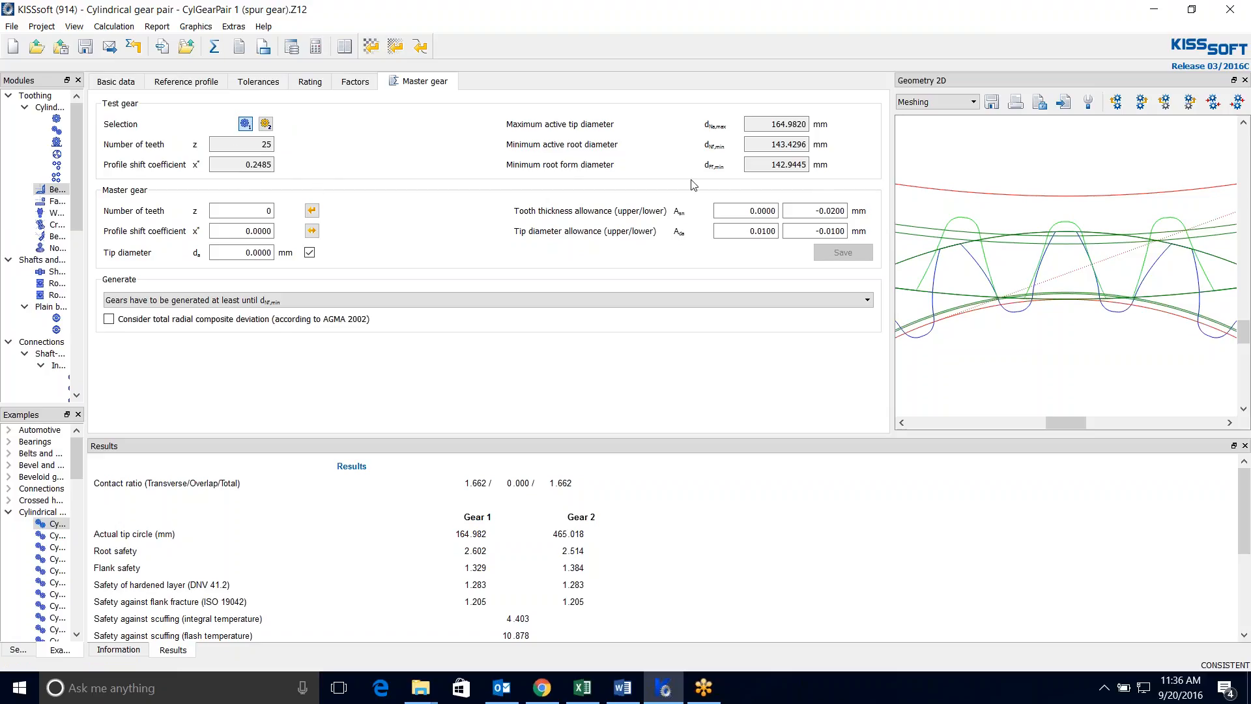
mouse_move(442, 151)
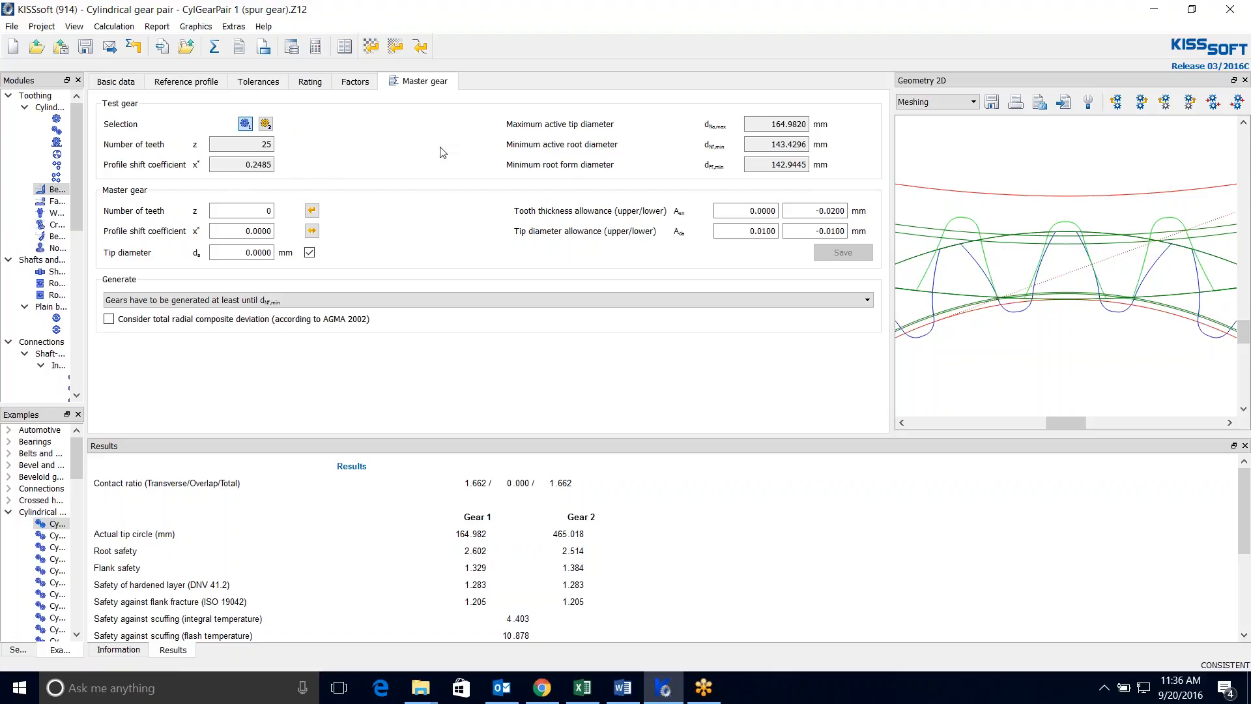
mouse_move(594, 177)
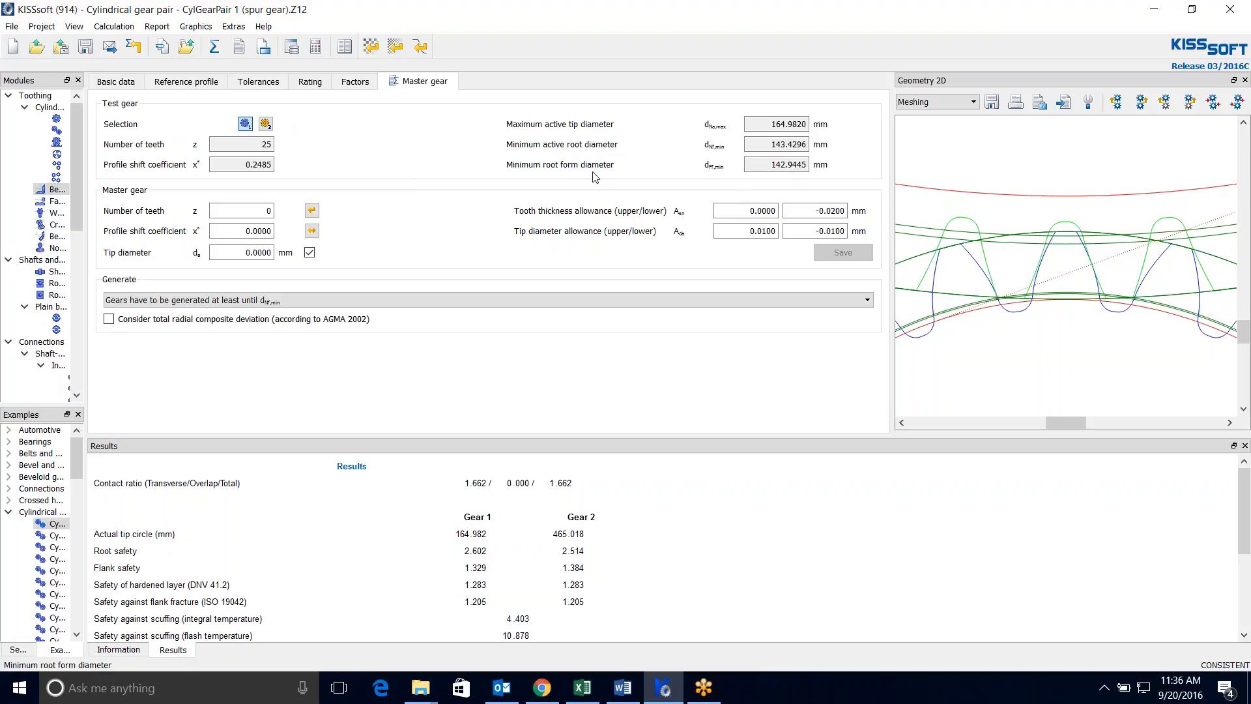
mouse_move(334, 227)
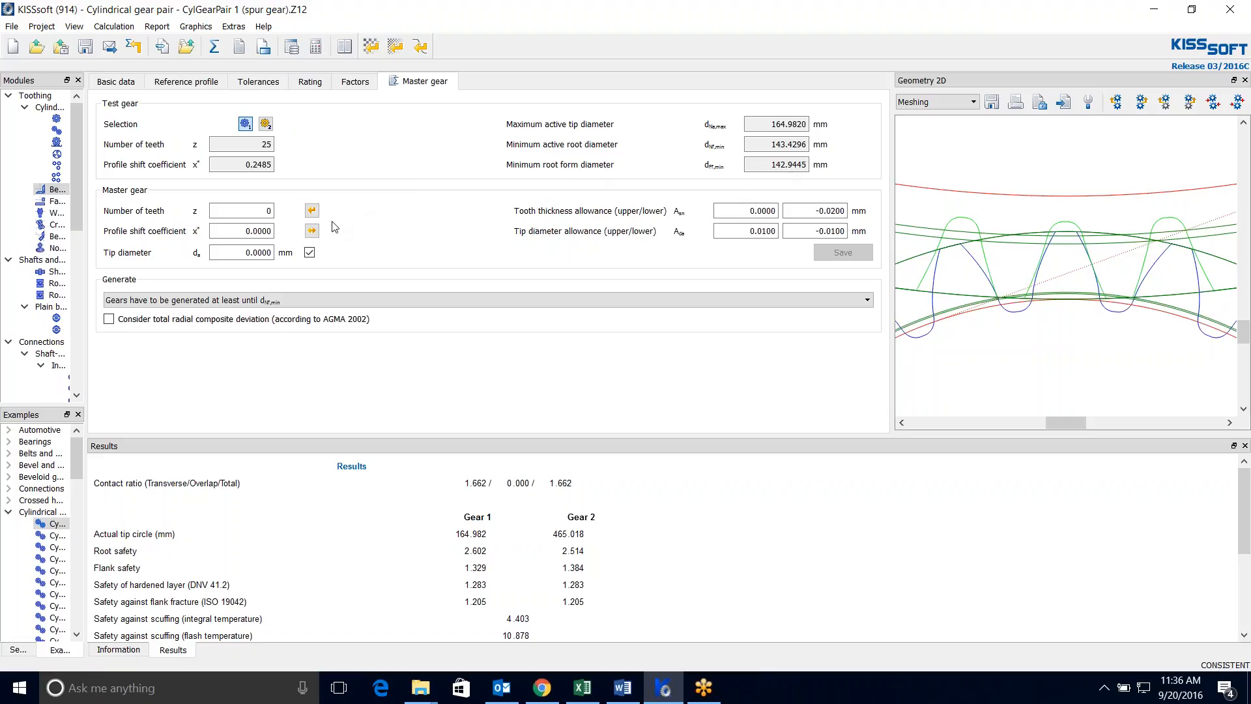
mouse_move(311, 210)
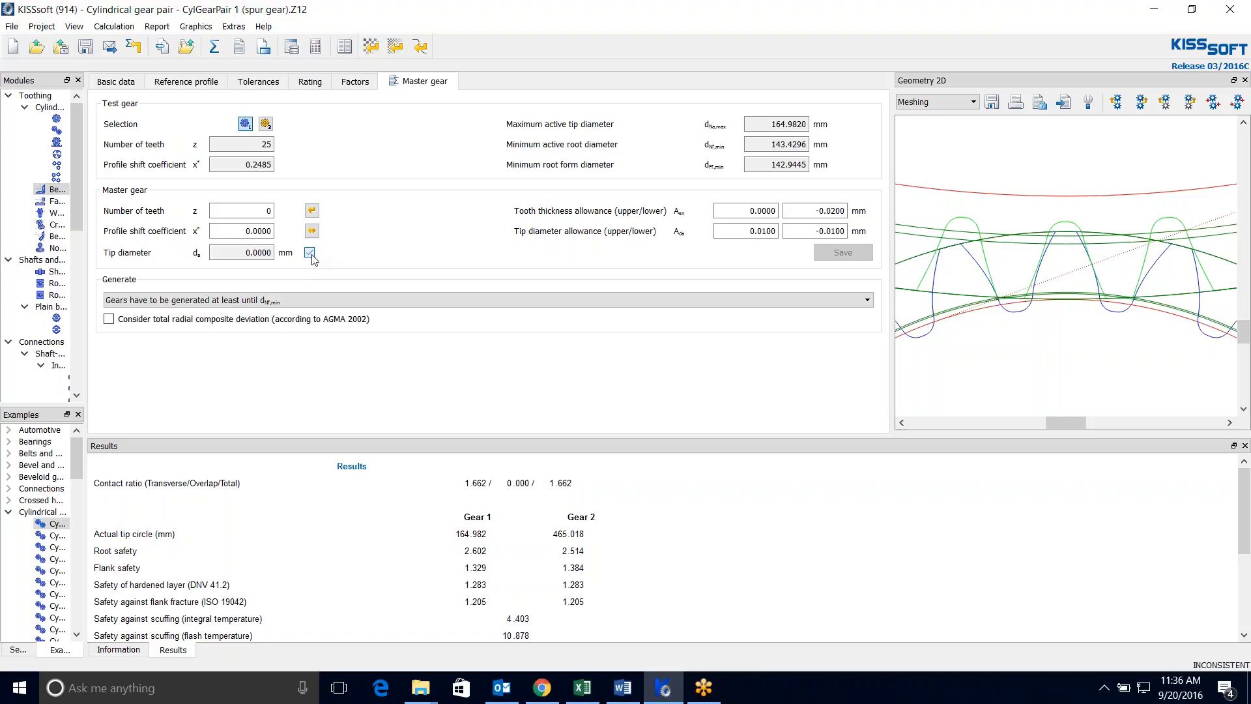
Step: Stop the master gear tip diameter from being derived automatically
click(310, 252)
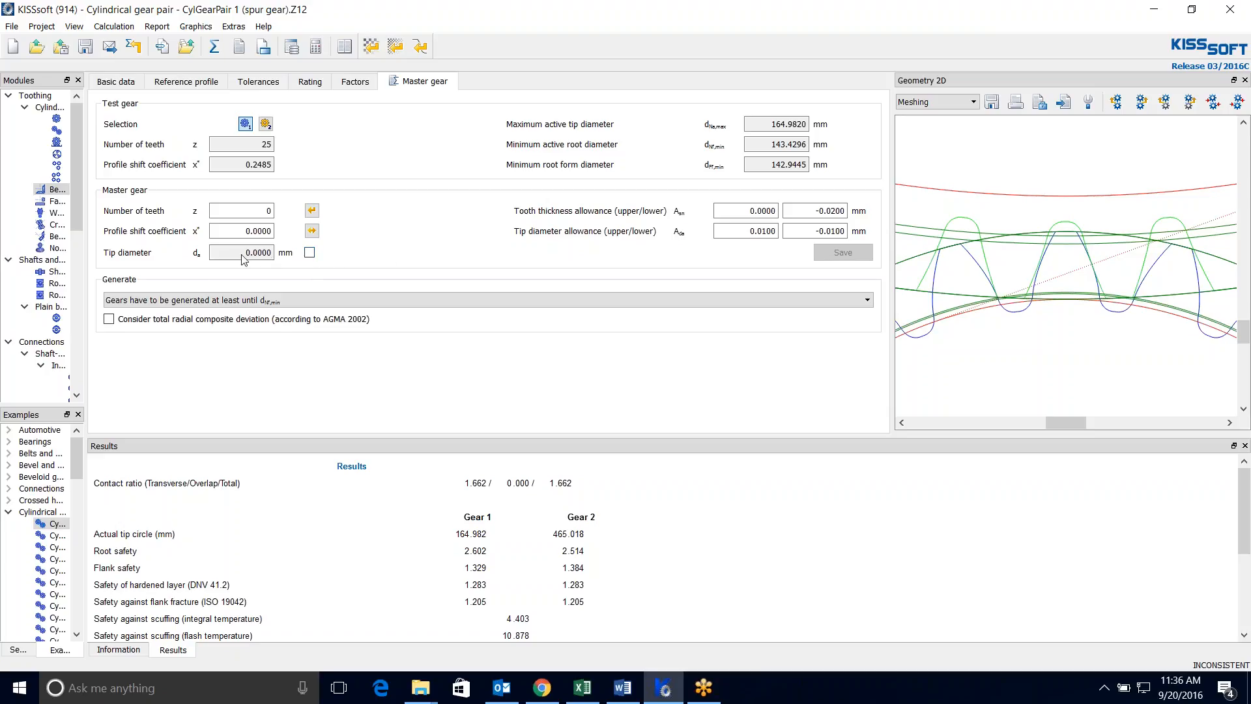
mouse_move(394, 248)
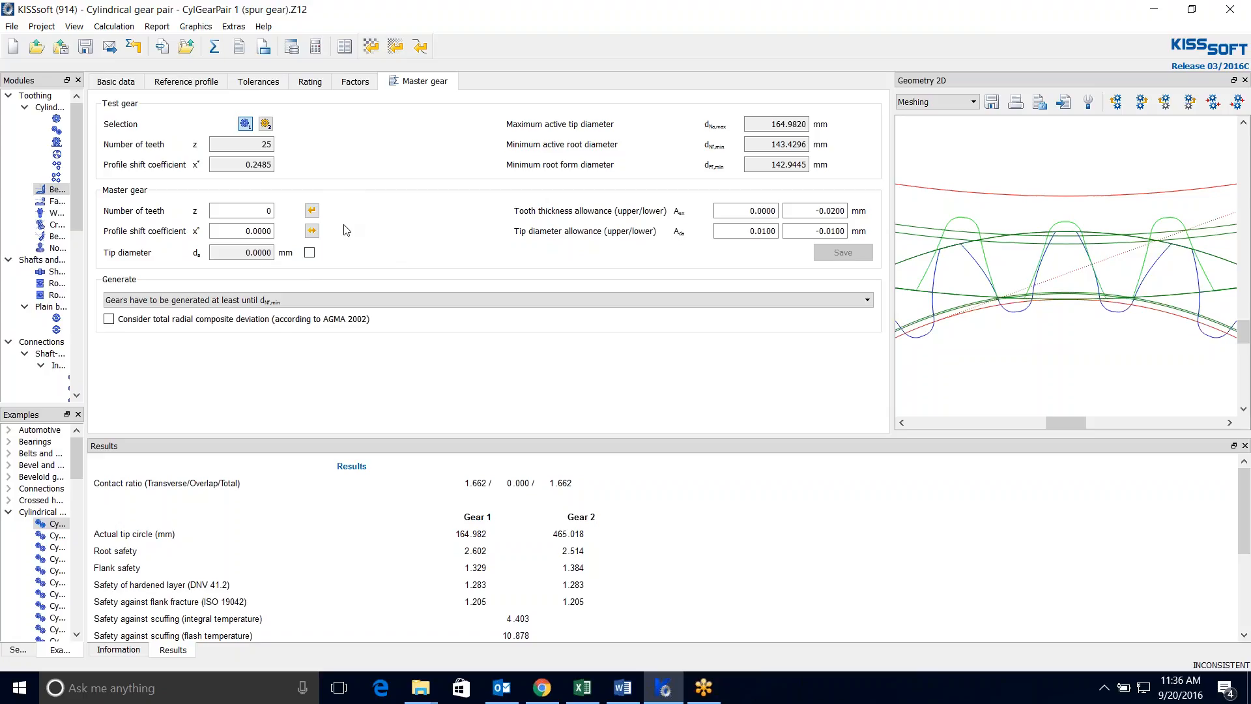
mouse_move(312, 210)
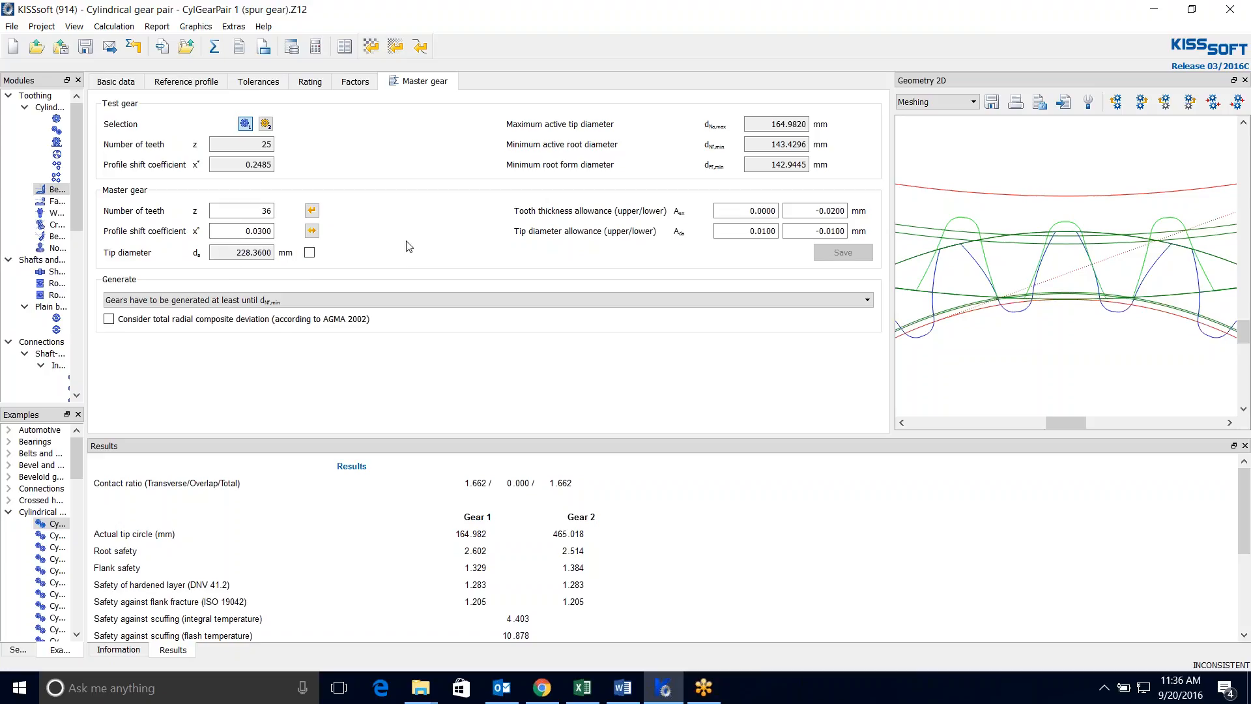
mouse_move(485, 242)
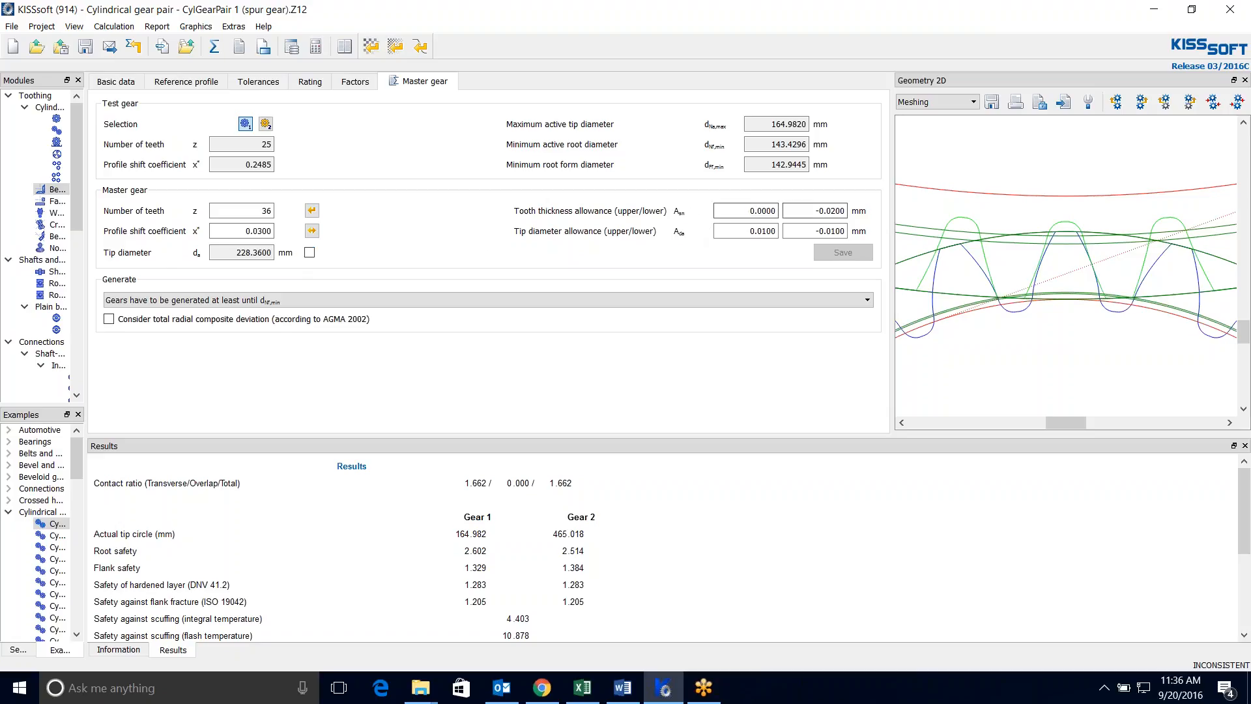
mouse_move(467, 273)
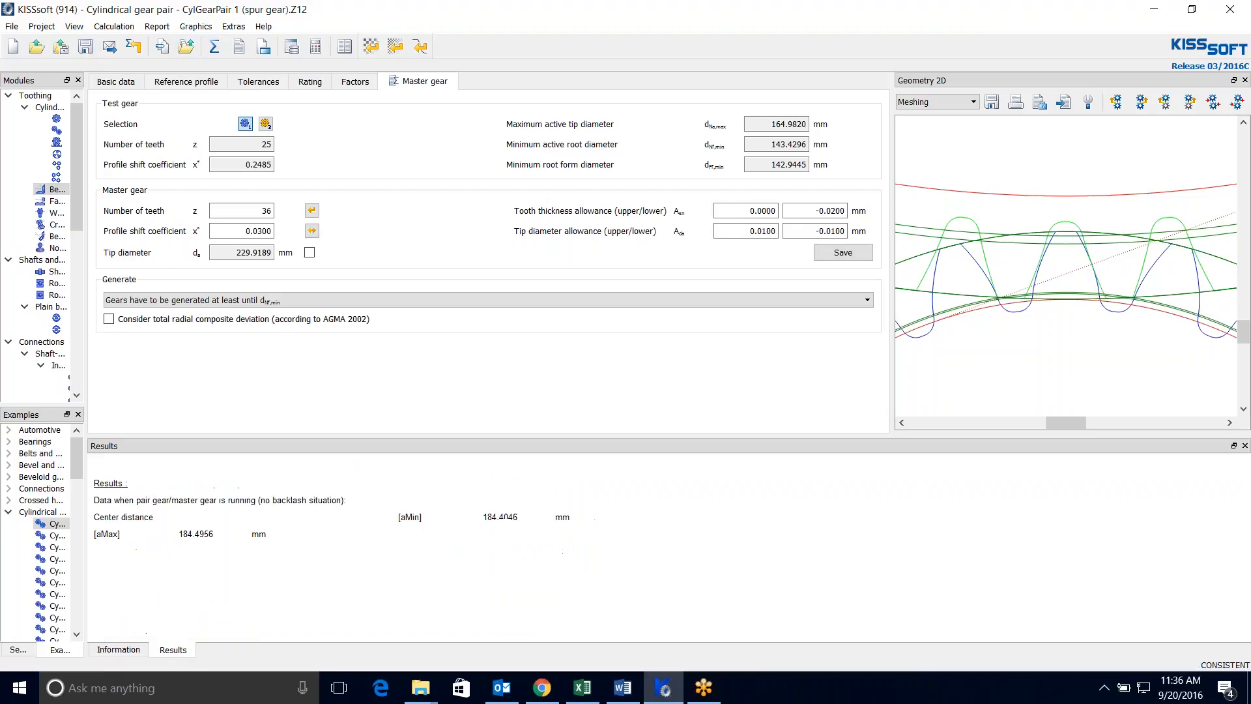
mouse_move(212, 47)
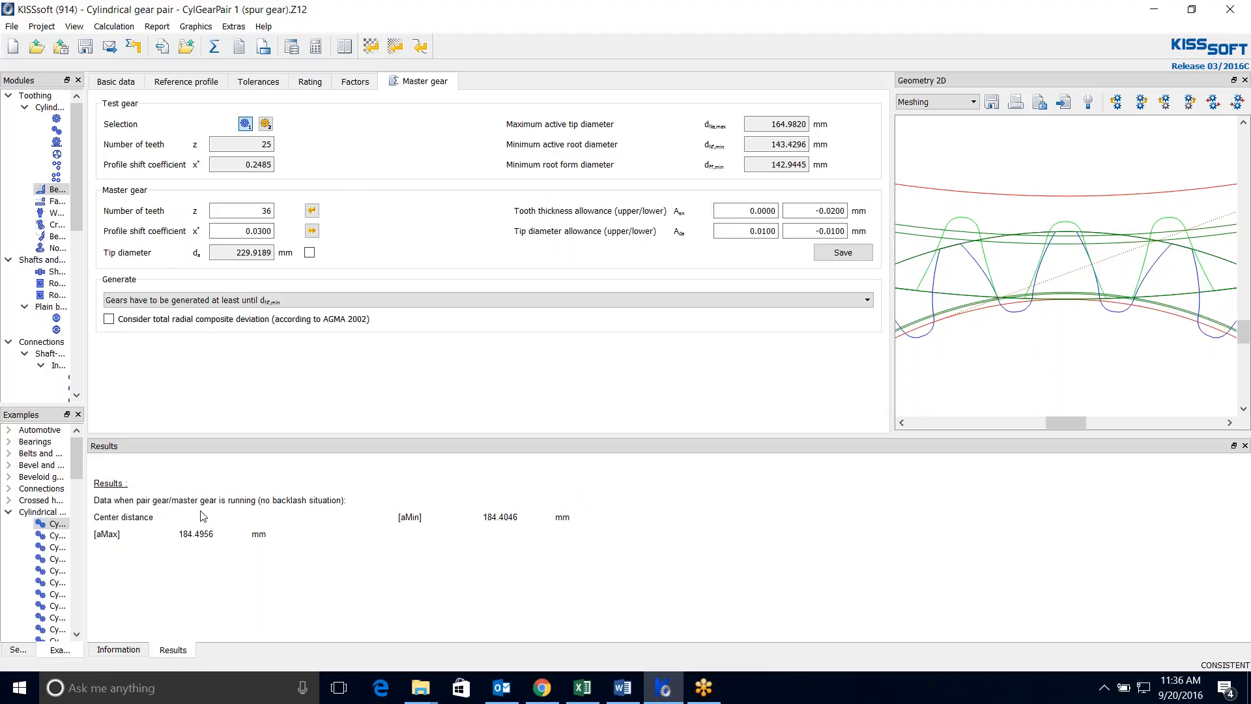
mouse_move(226, 514)
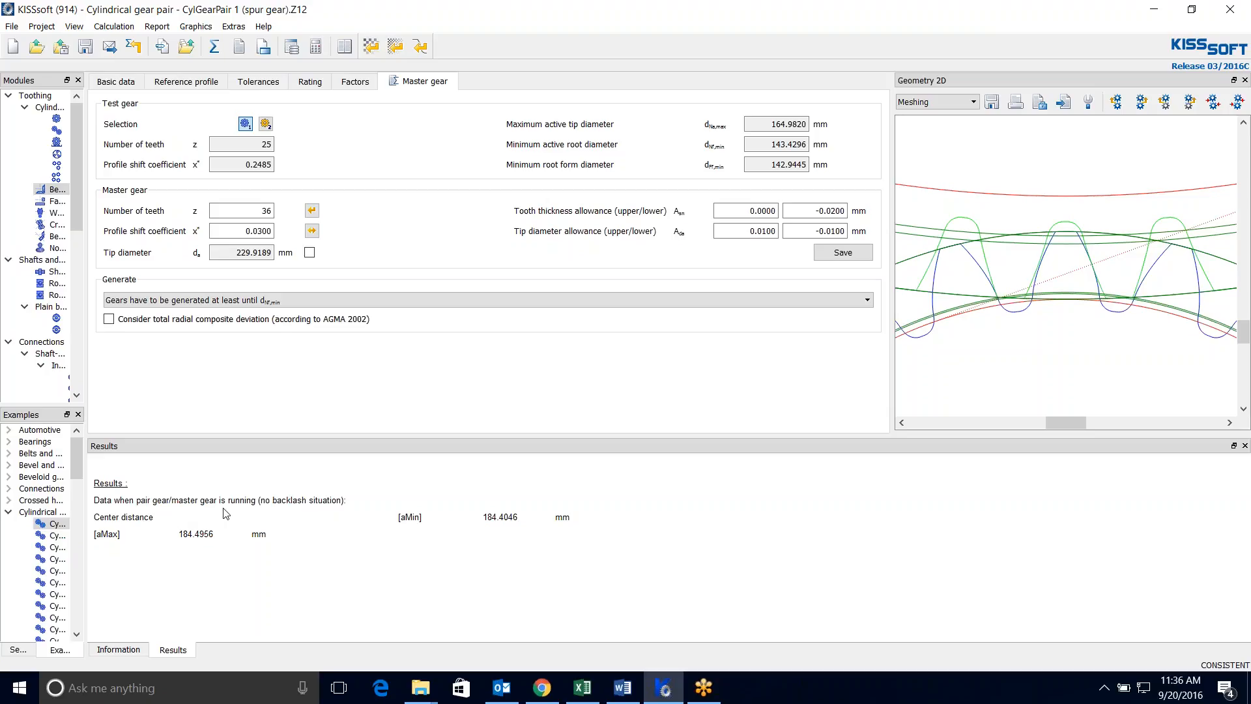
mouse_move(141, 534)
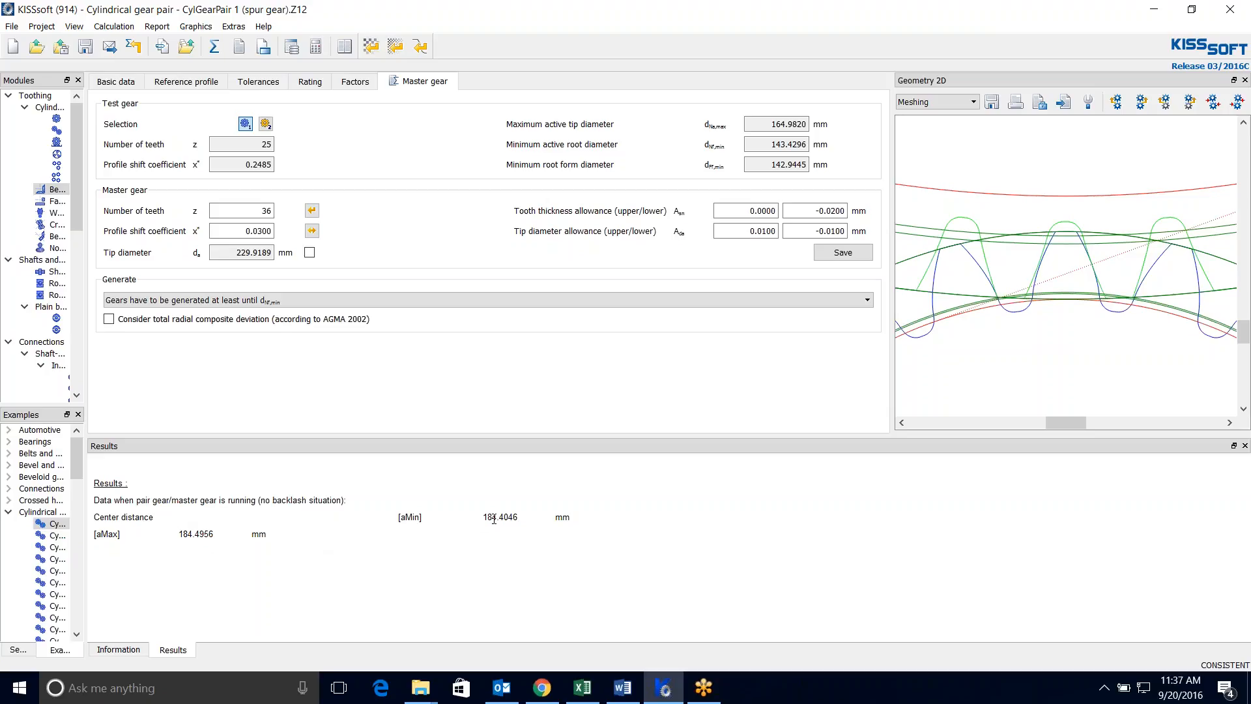
mouse_move(243, 543)
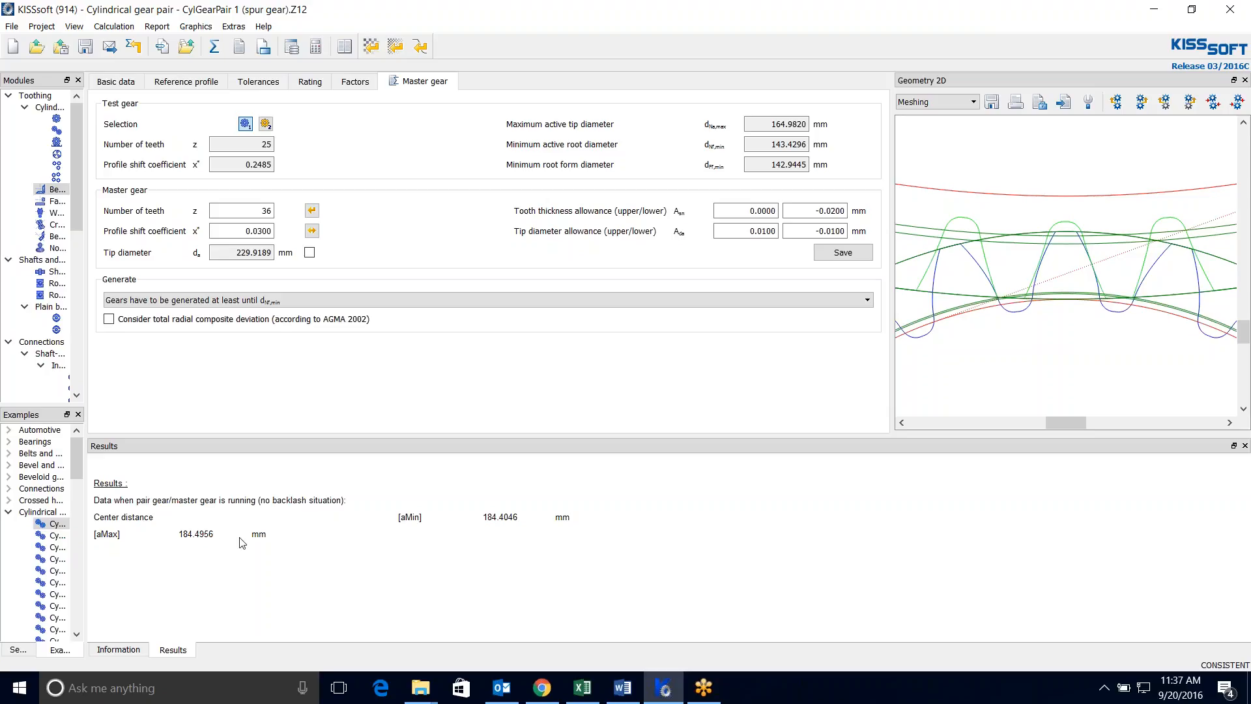
mouse_move(527, 520)
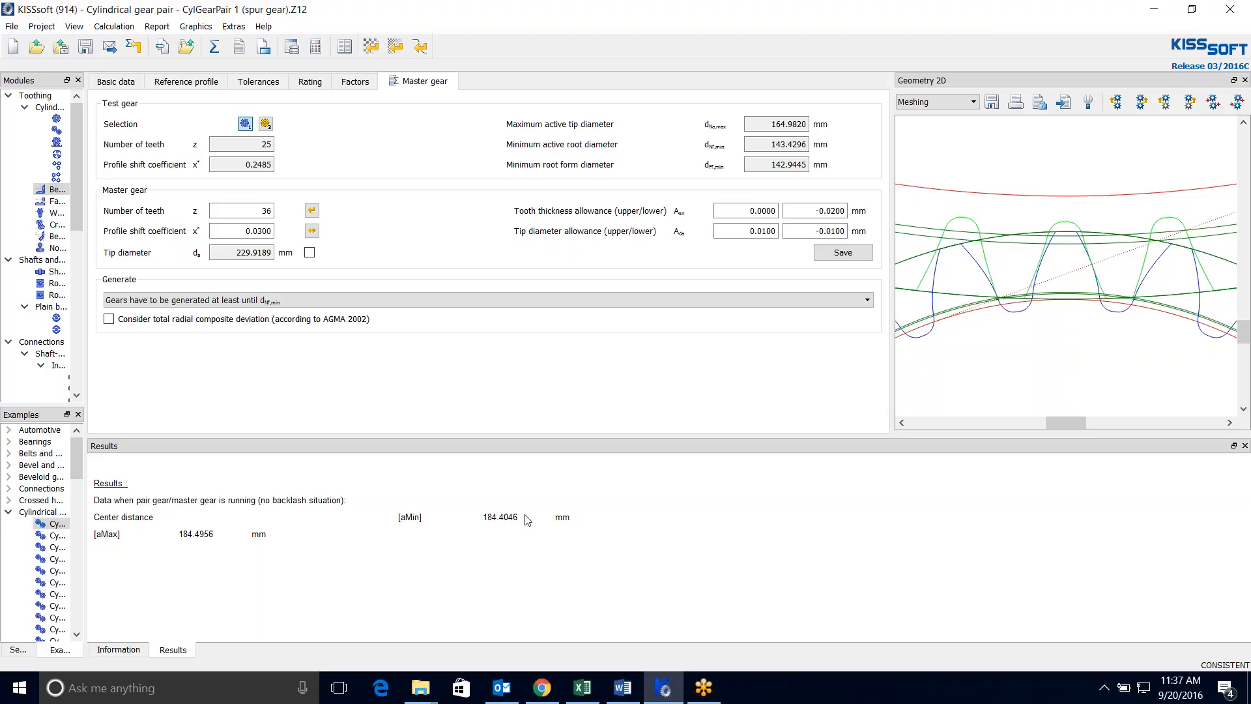
mouse_move(656, 398)
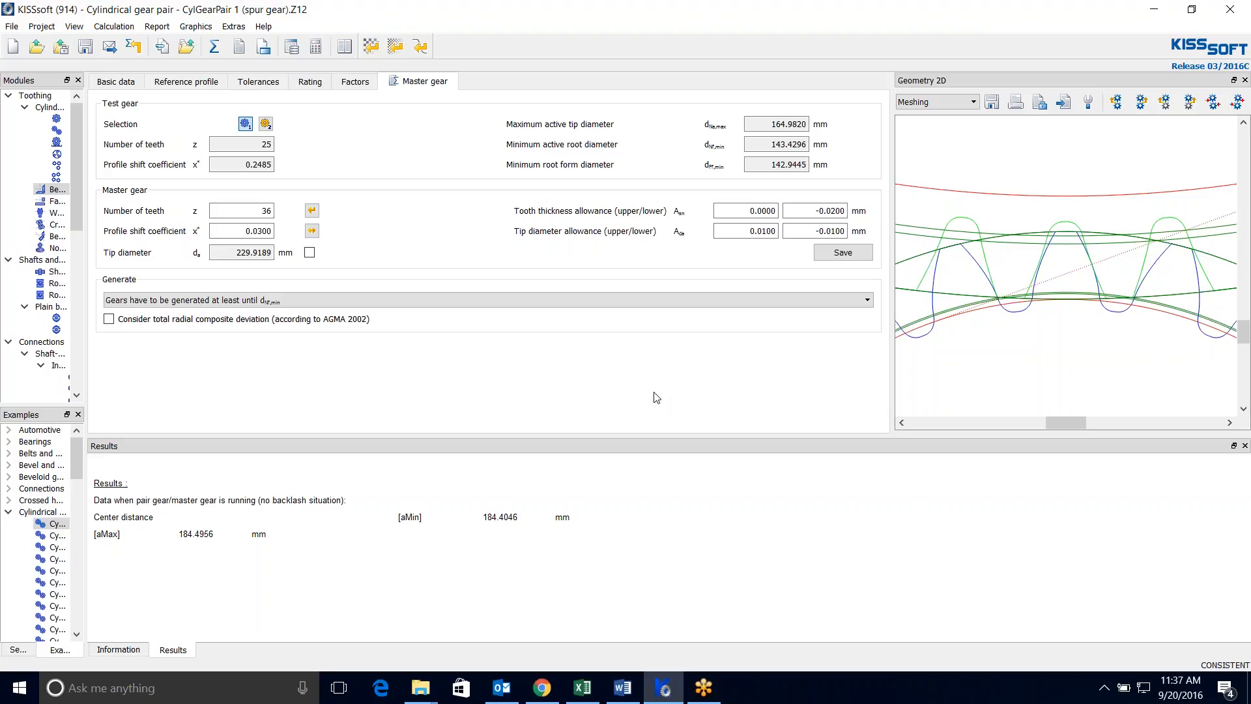
mouse_move(569, 338)
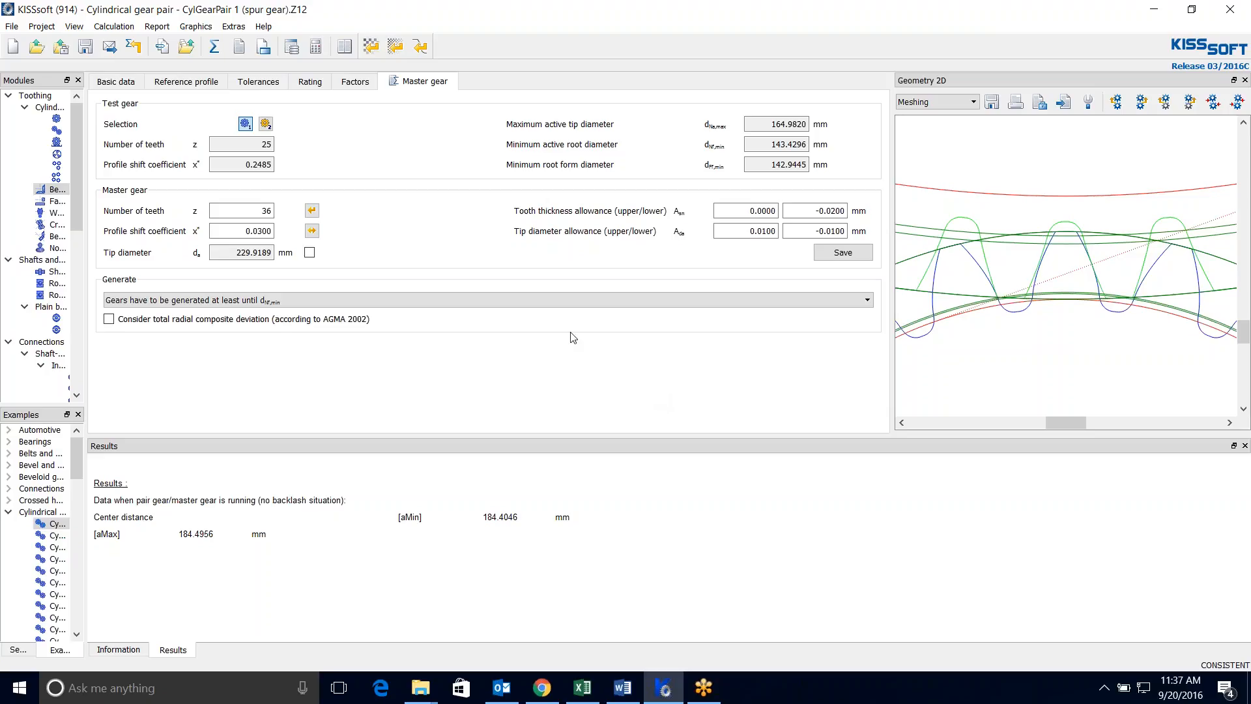
mouse_move(238, 45)
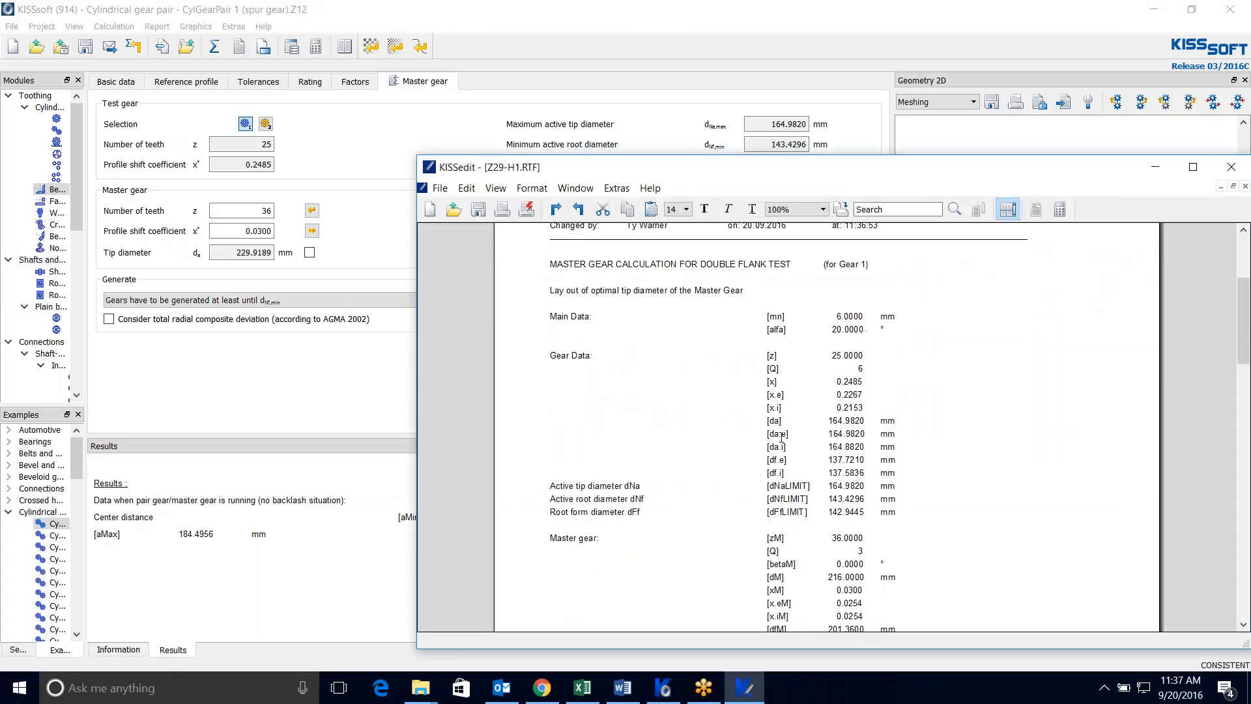
Step: Include total radial composite deviation per AGMA 2002 and recalculate the master gear
scroll(down, 3)
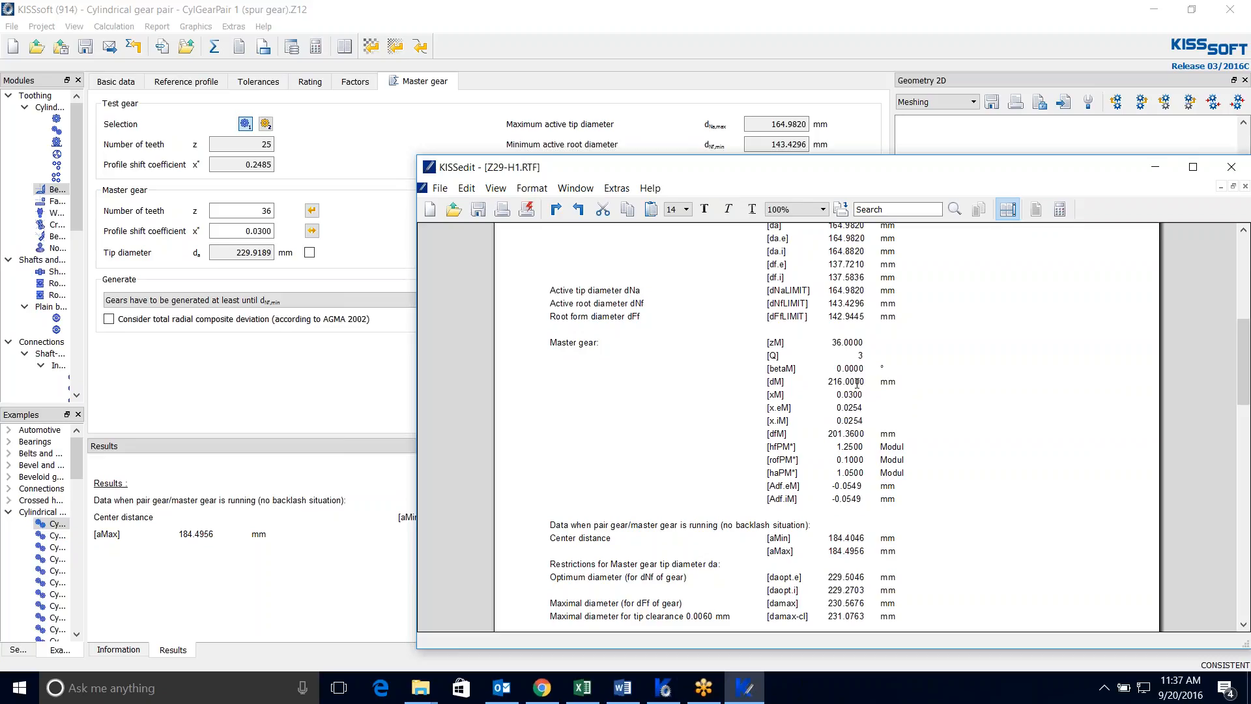
scroll(down, 3)
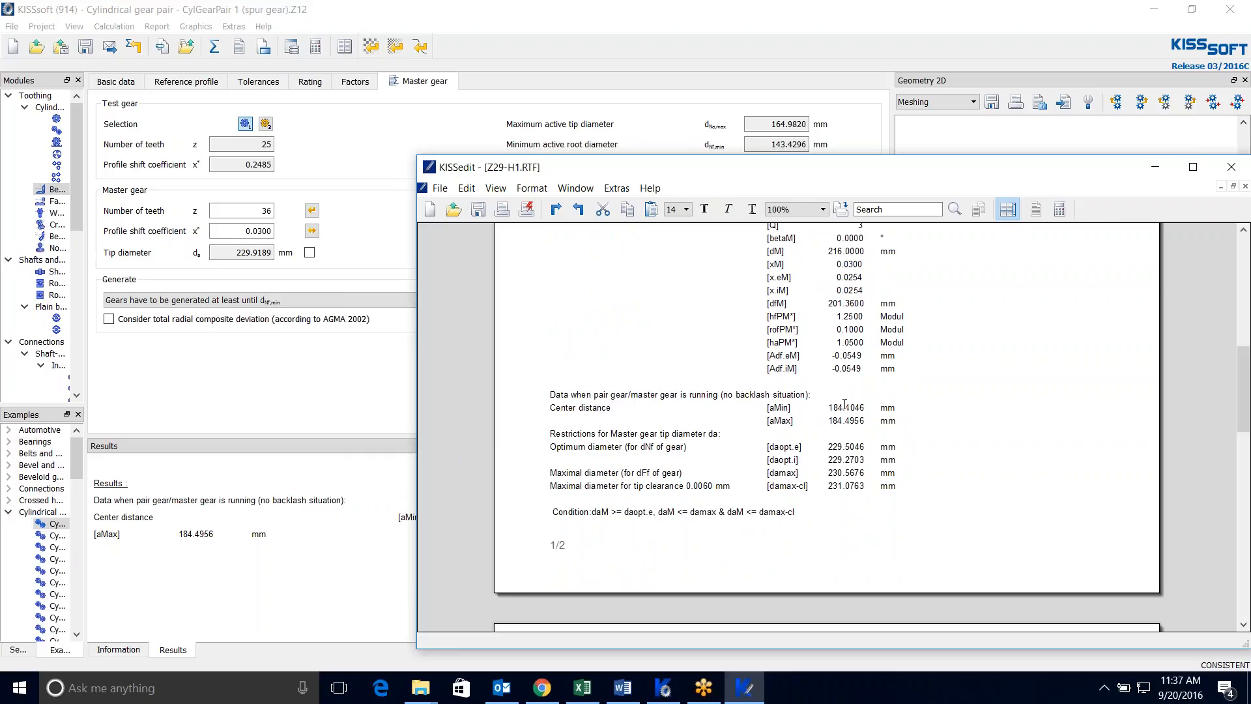
mouse_move(905, 394)
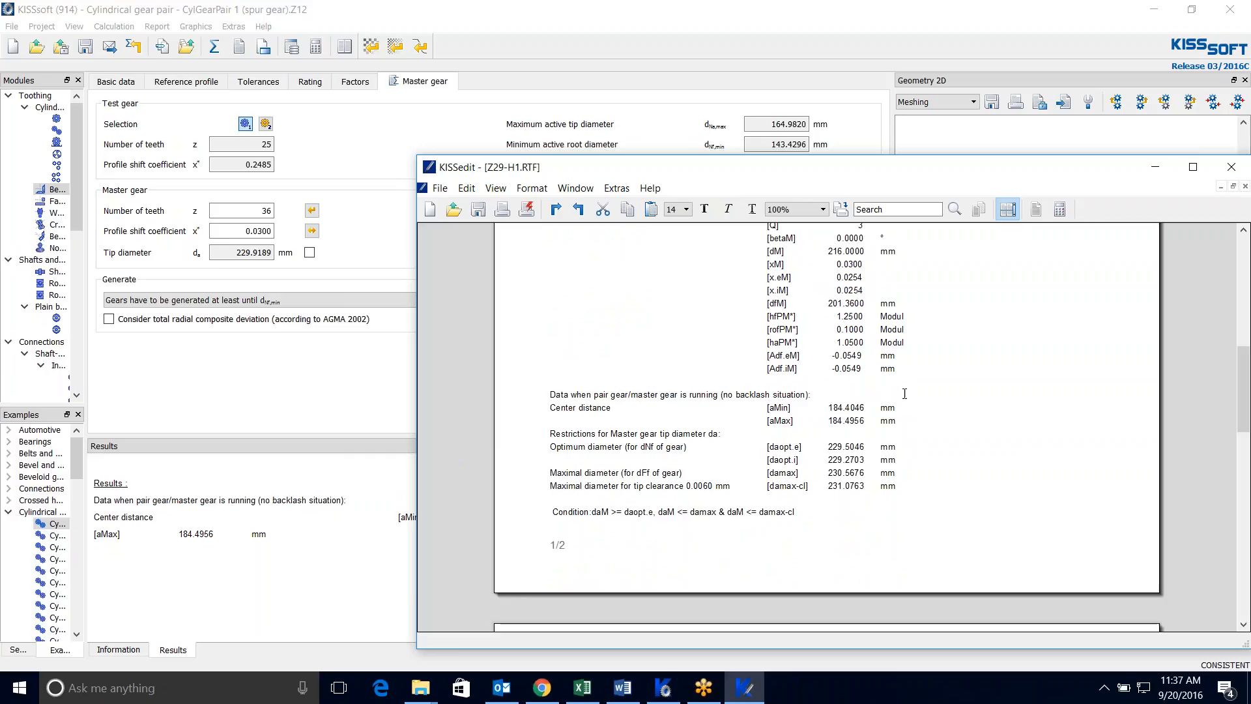
scroll(down, 3)
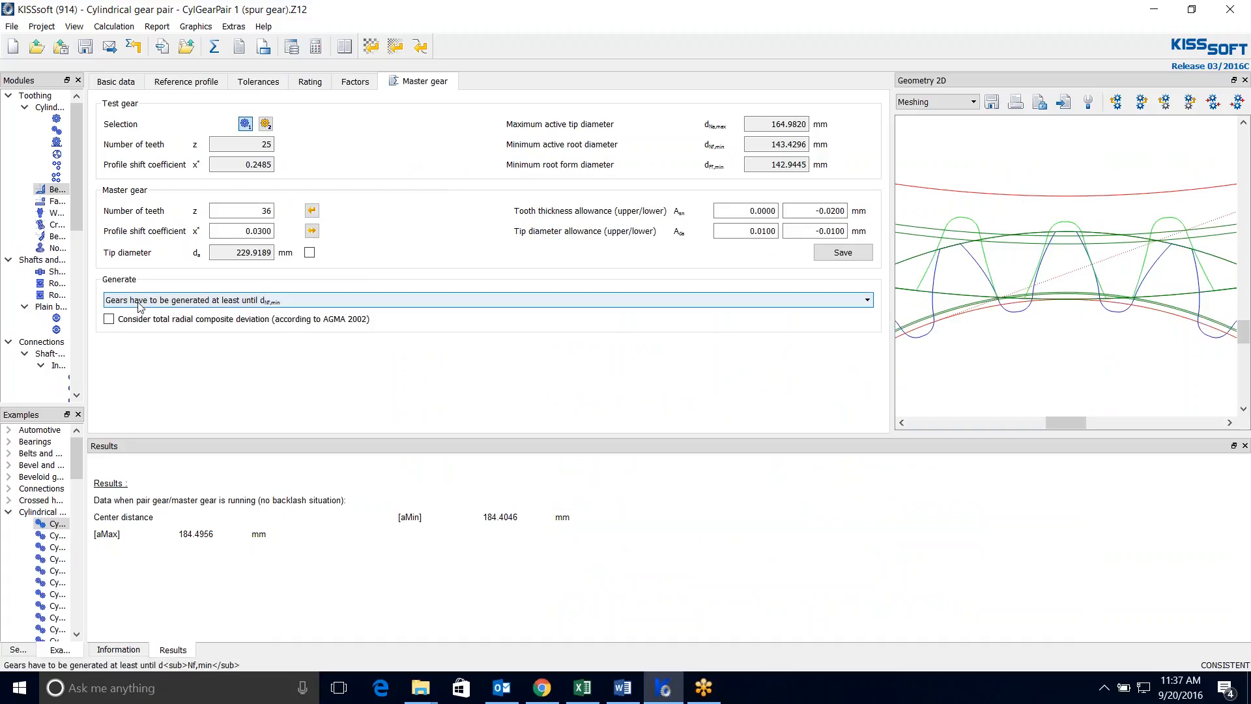
mouse_move(285, 305)
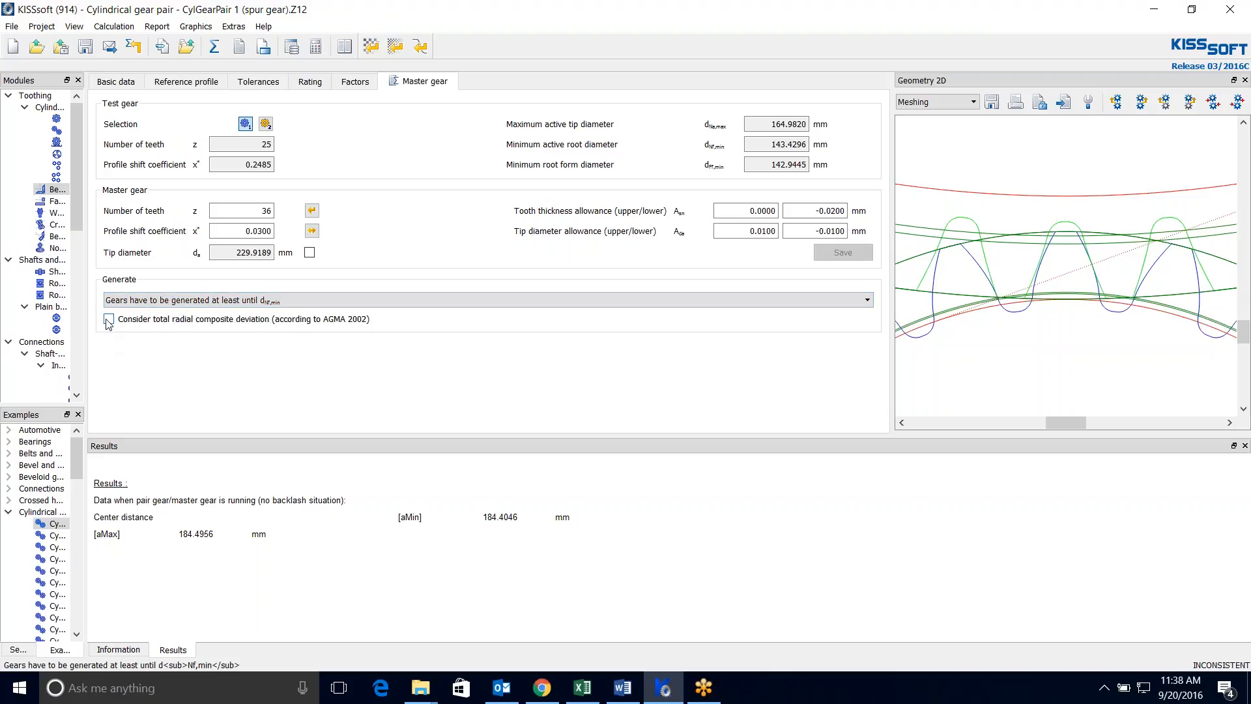
click(108, 319)
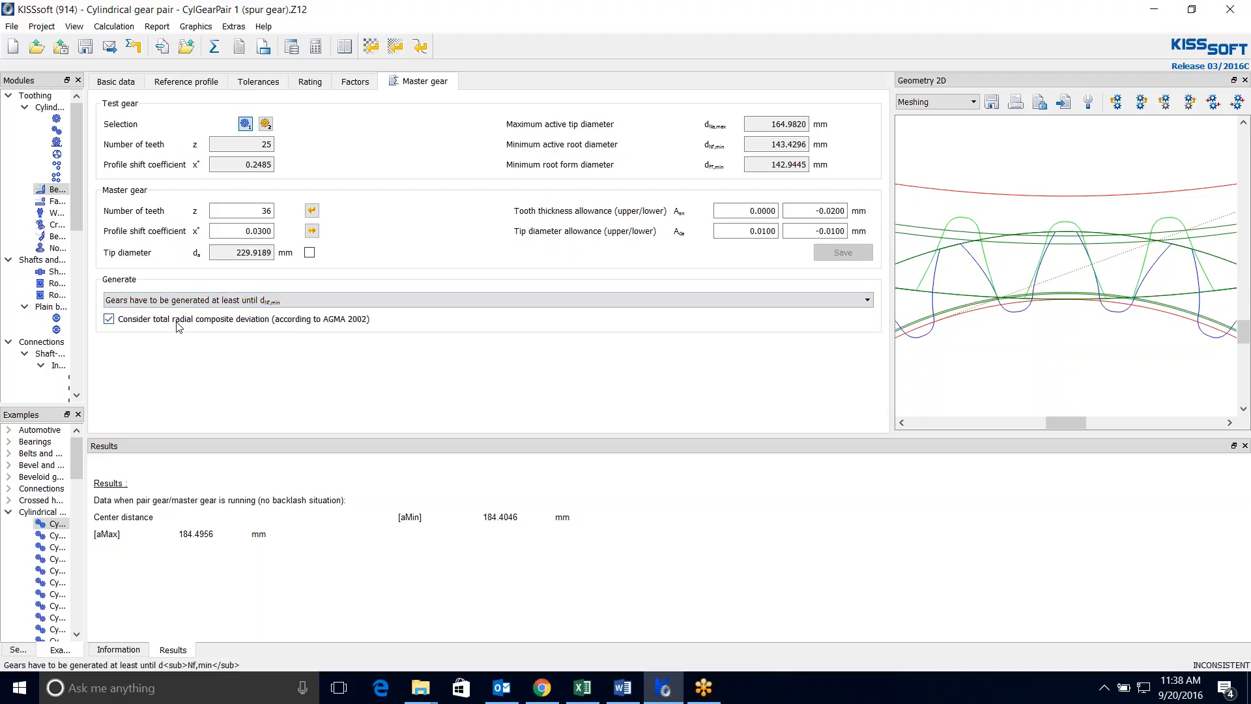
mouse_move(155, 105)
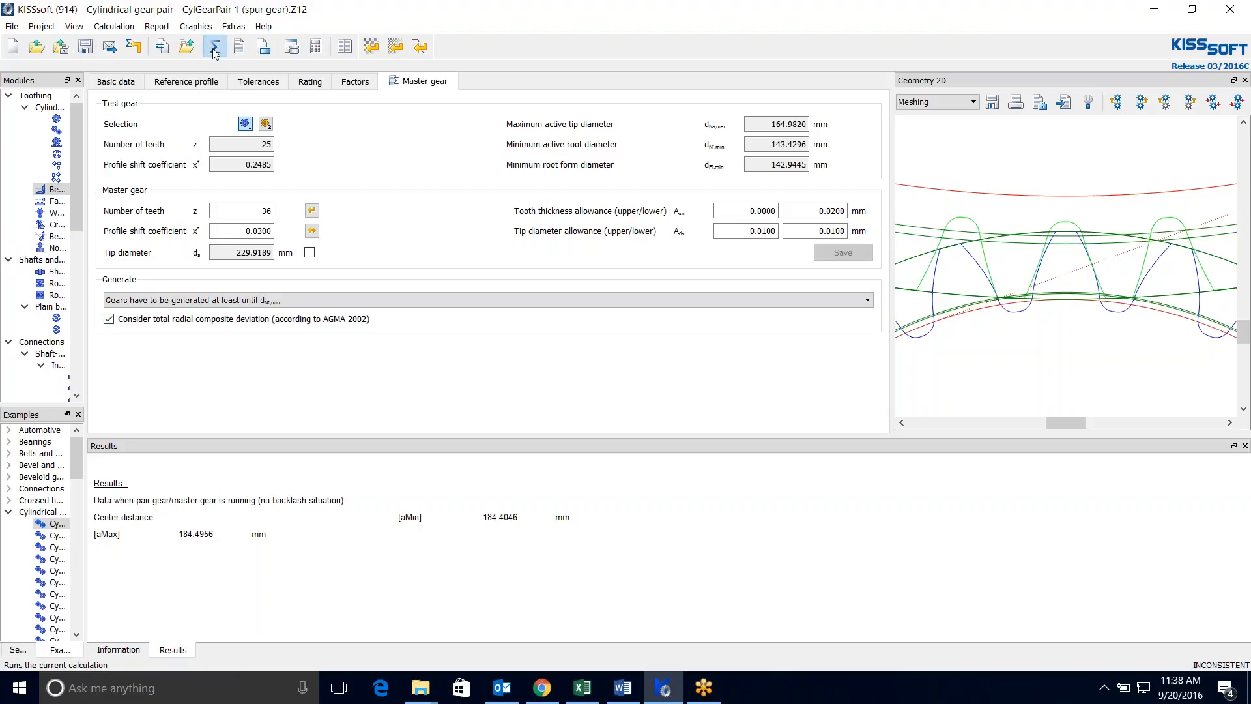
click(214, 46)
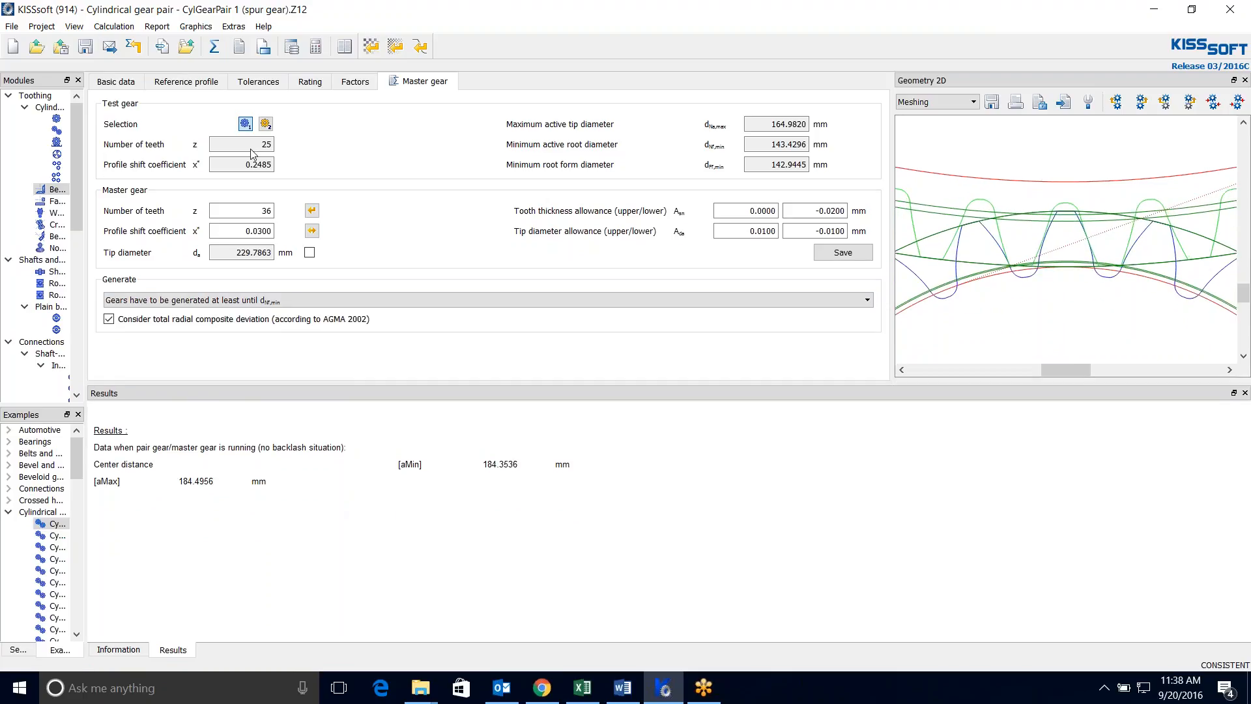
mouse_move(820, 461)
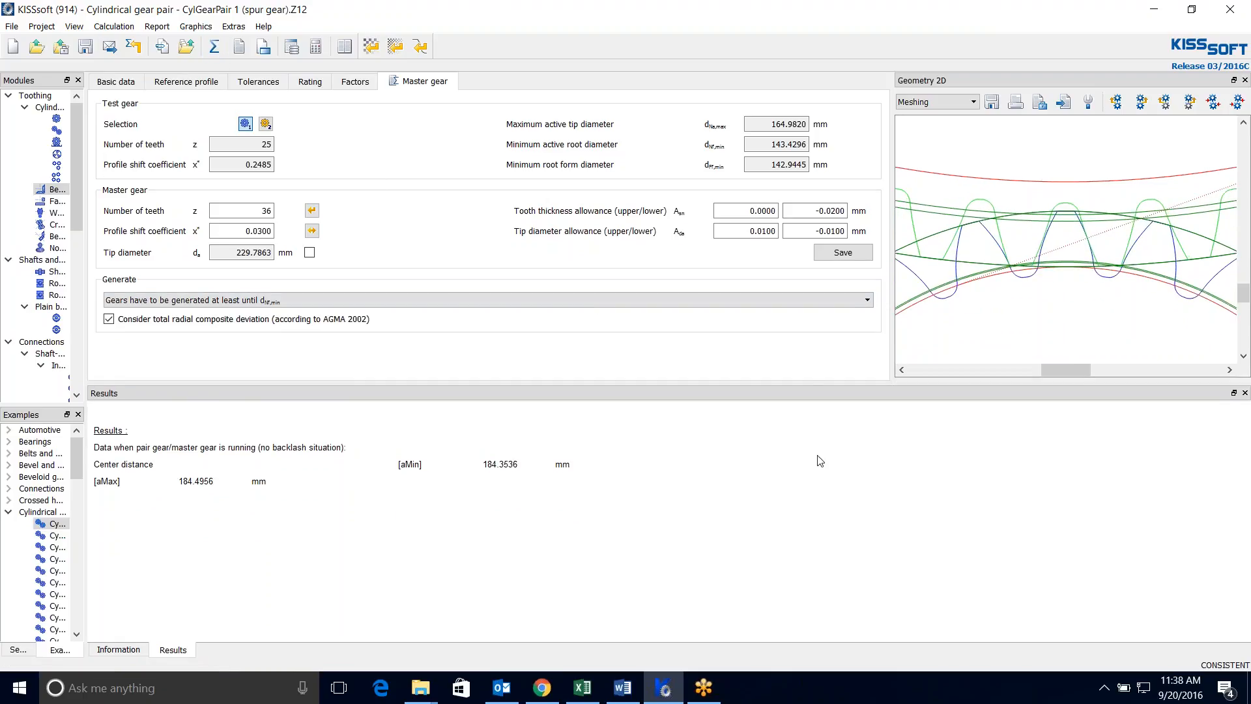
mouse_move(360, 246)
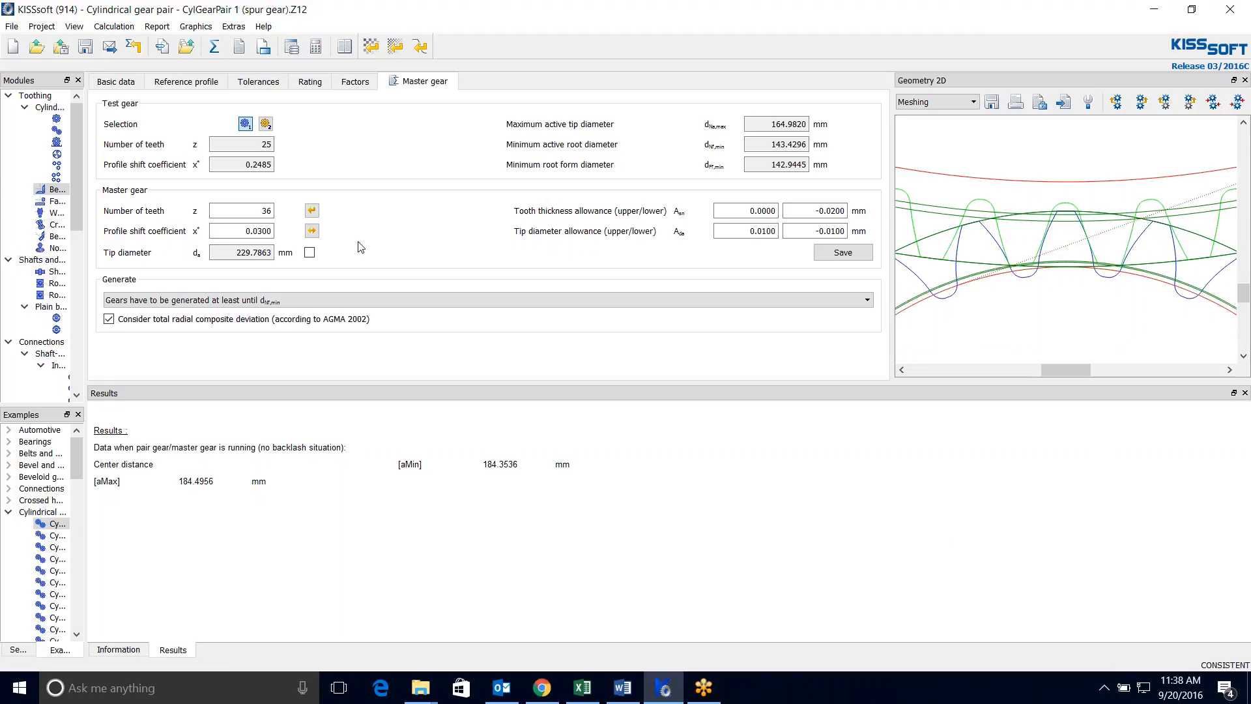
Step: Fix the master gear tip diameter at 229.7863 mm and recalculate for the checked diameters
click(310, 251)
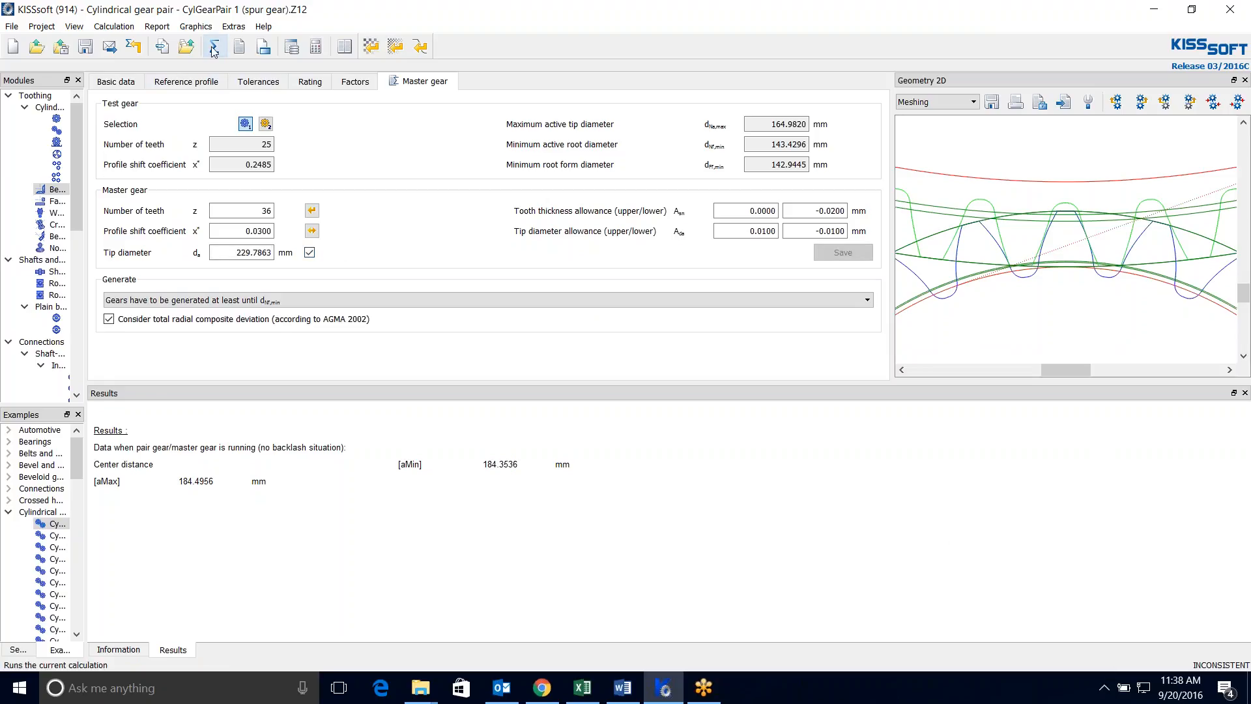
click(213, 47)
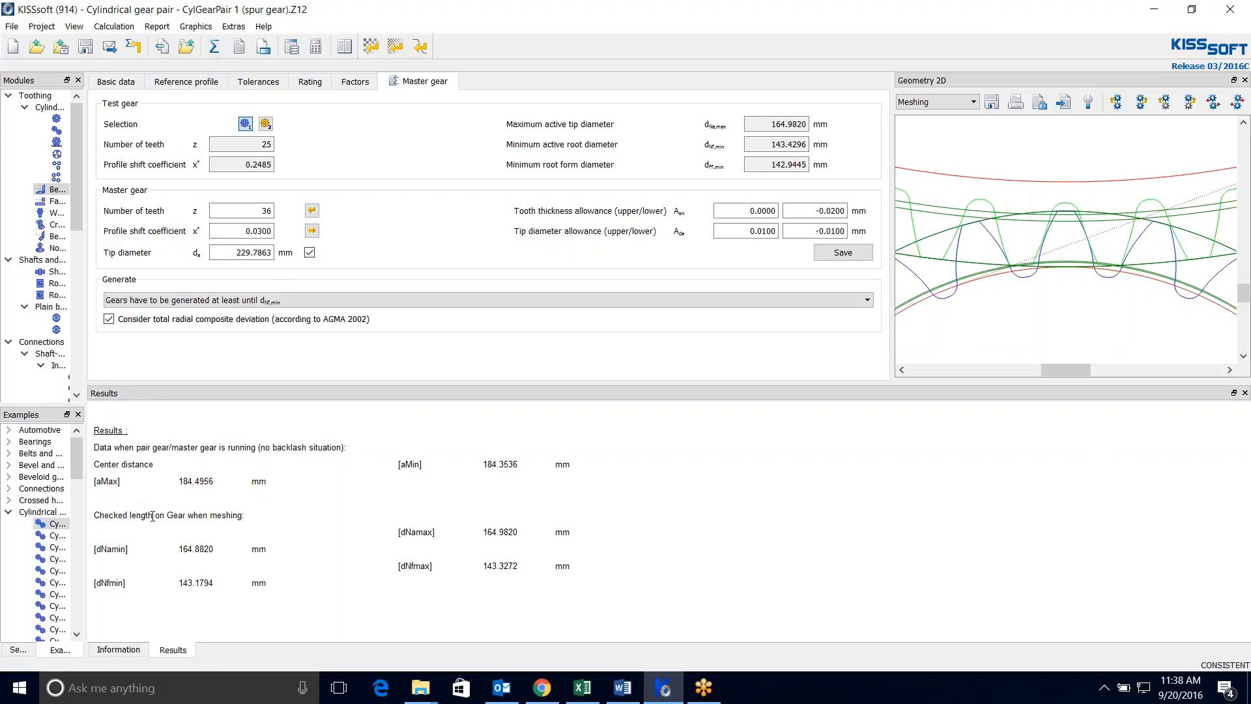
mouse_move(130, 586)
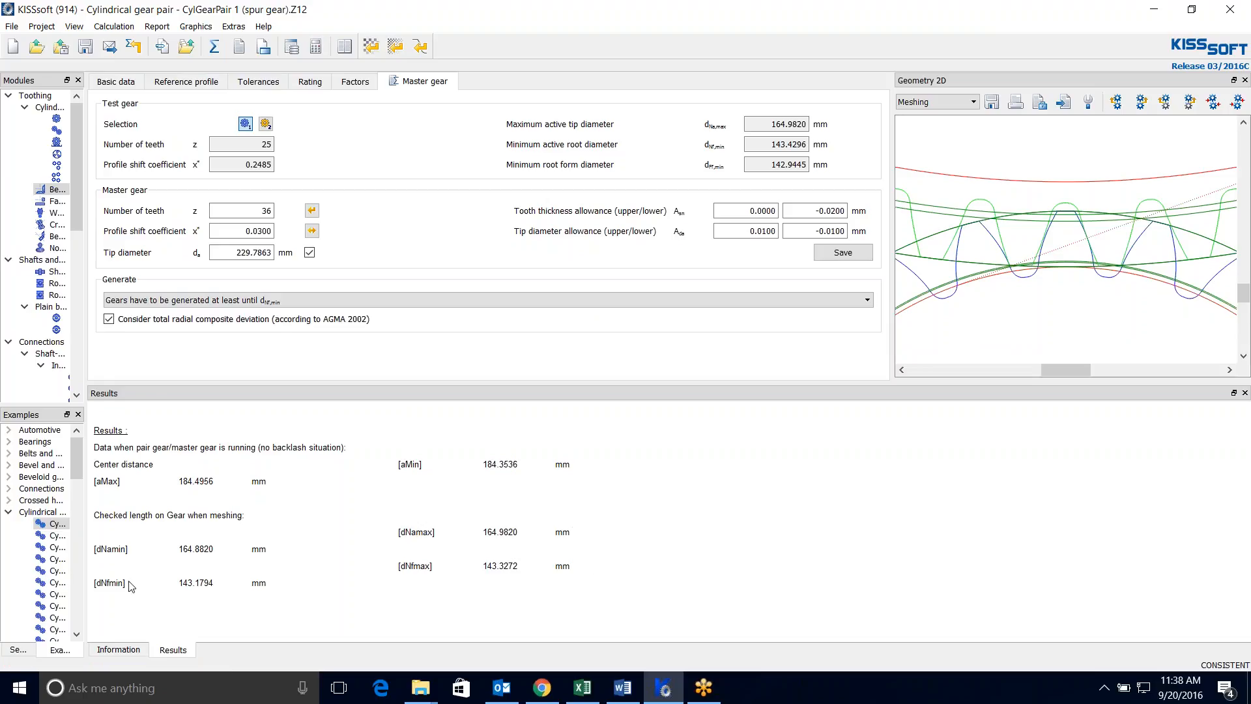
mouse_move(131, 564)
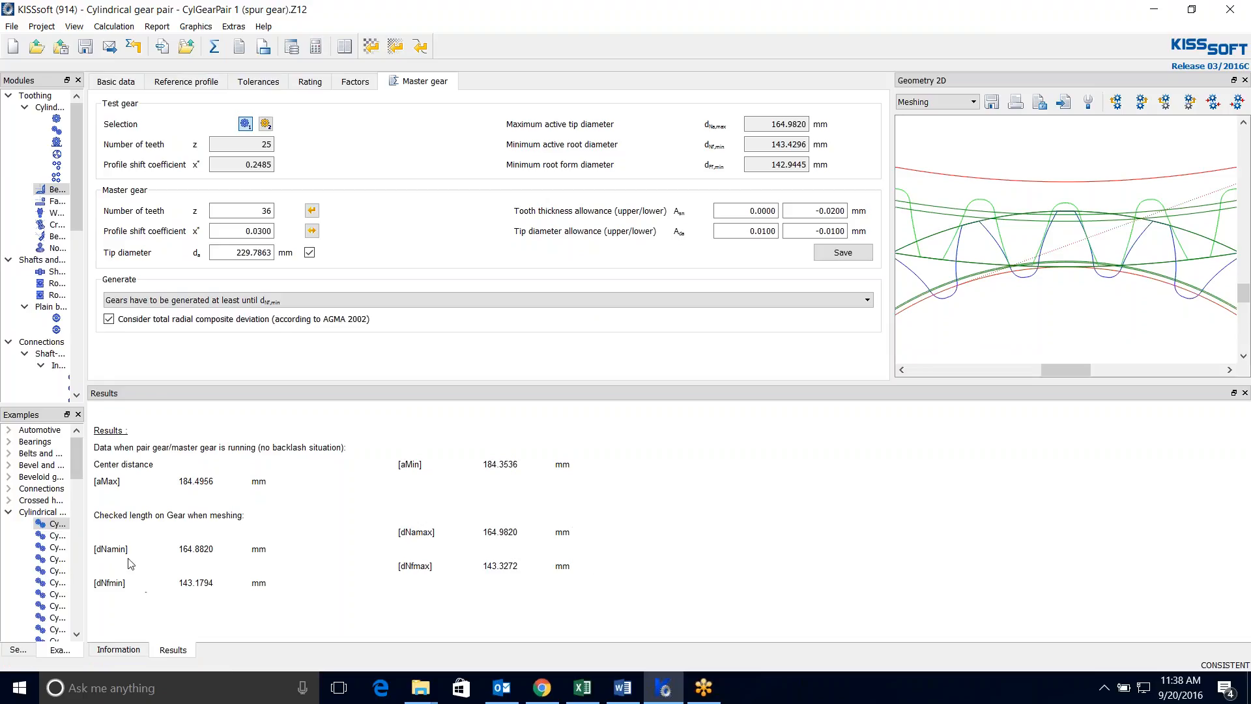
mouse_move(118, 561)
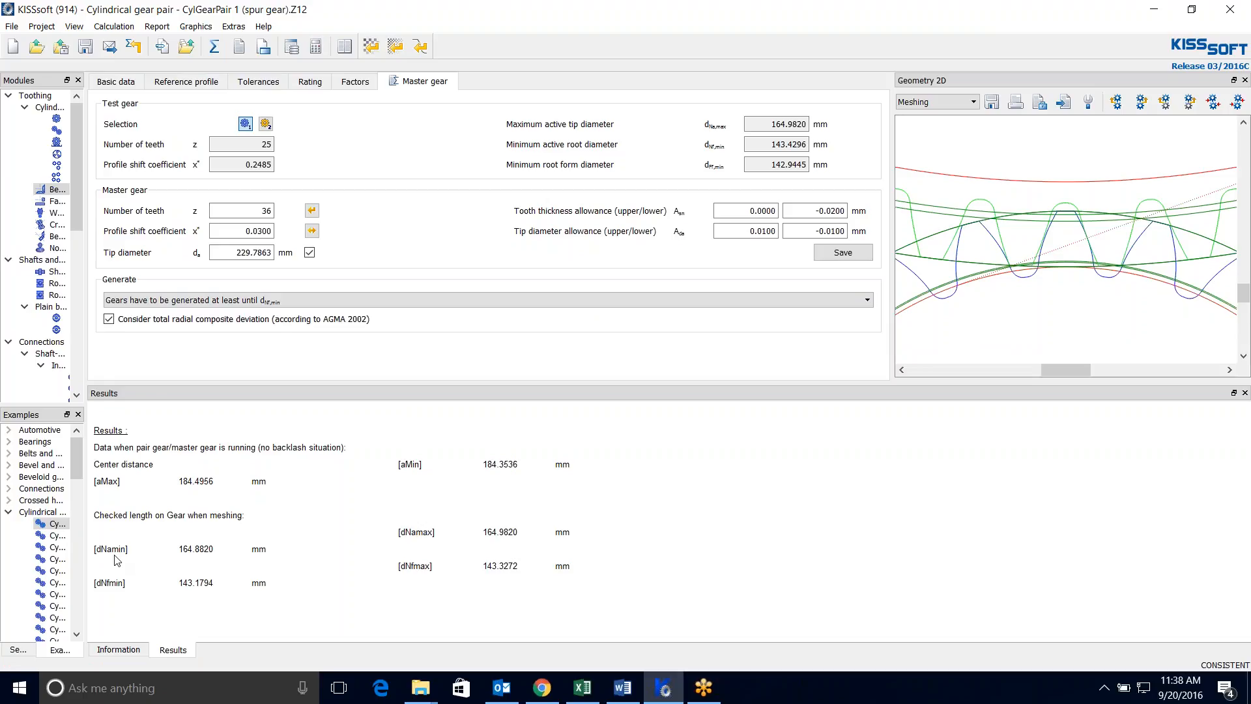
mouse_move(160, 613)
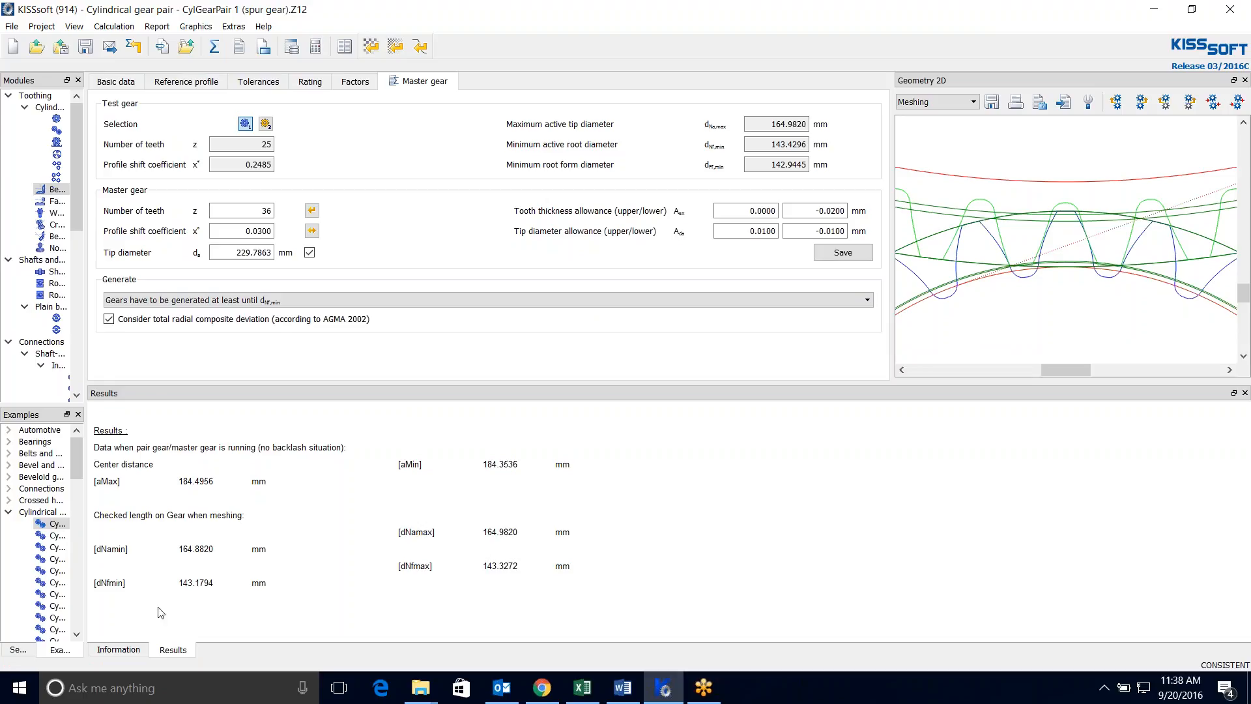
mouse_move(559, 646)
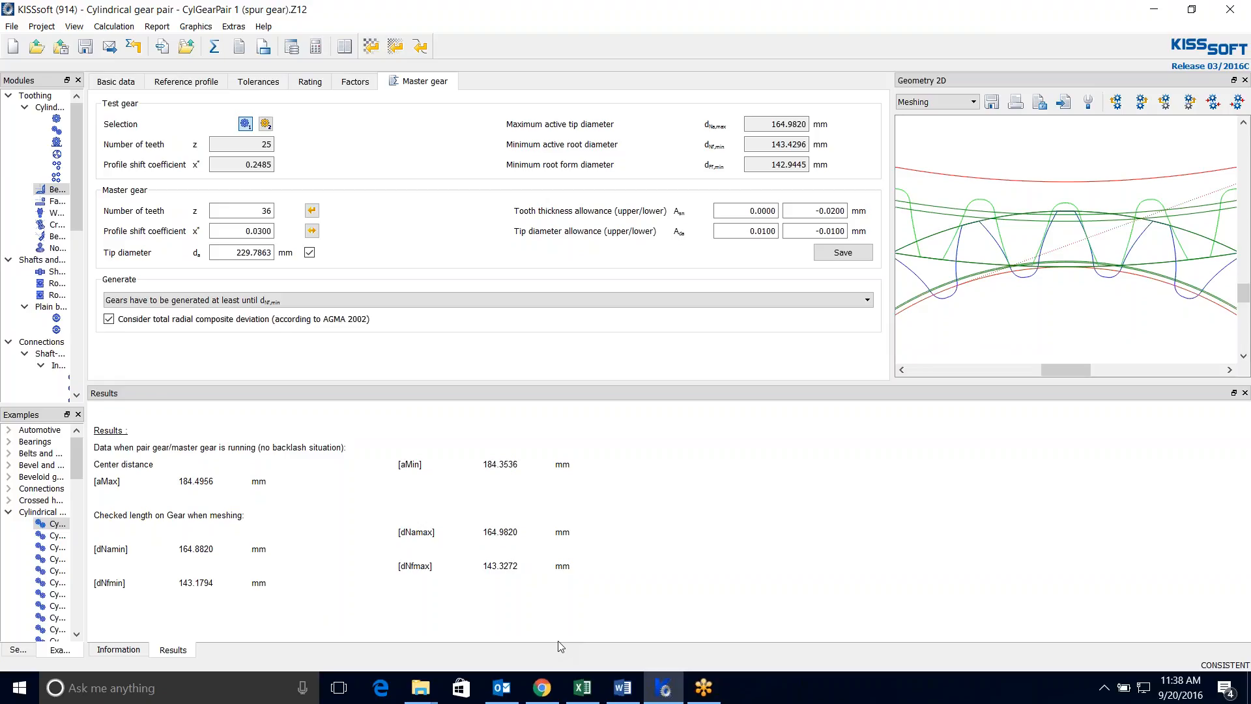
mouse_move(166, 591)
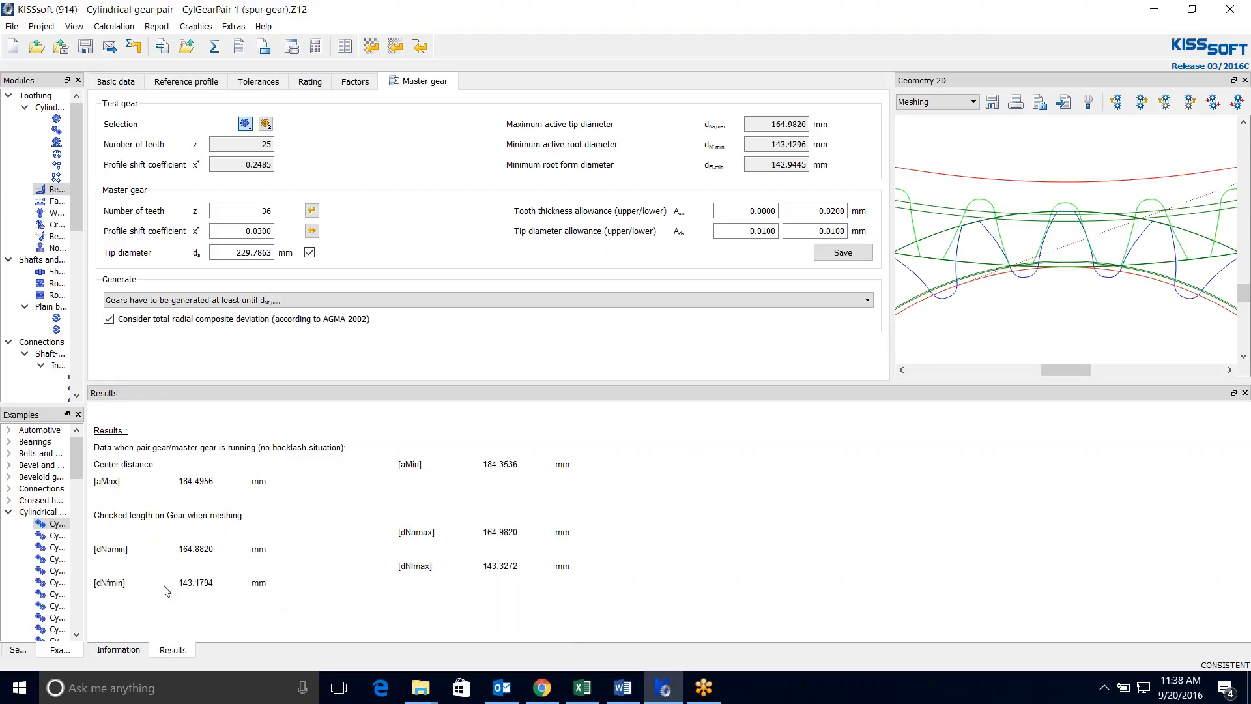
mouse_move(513, 433)
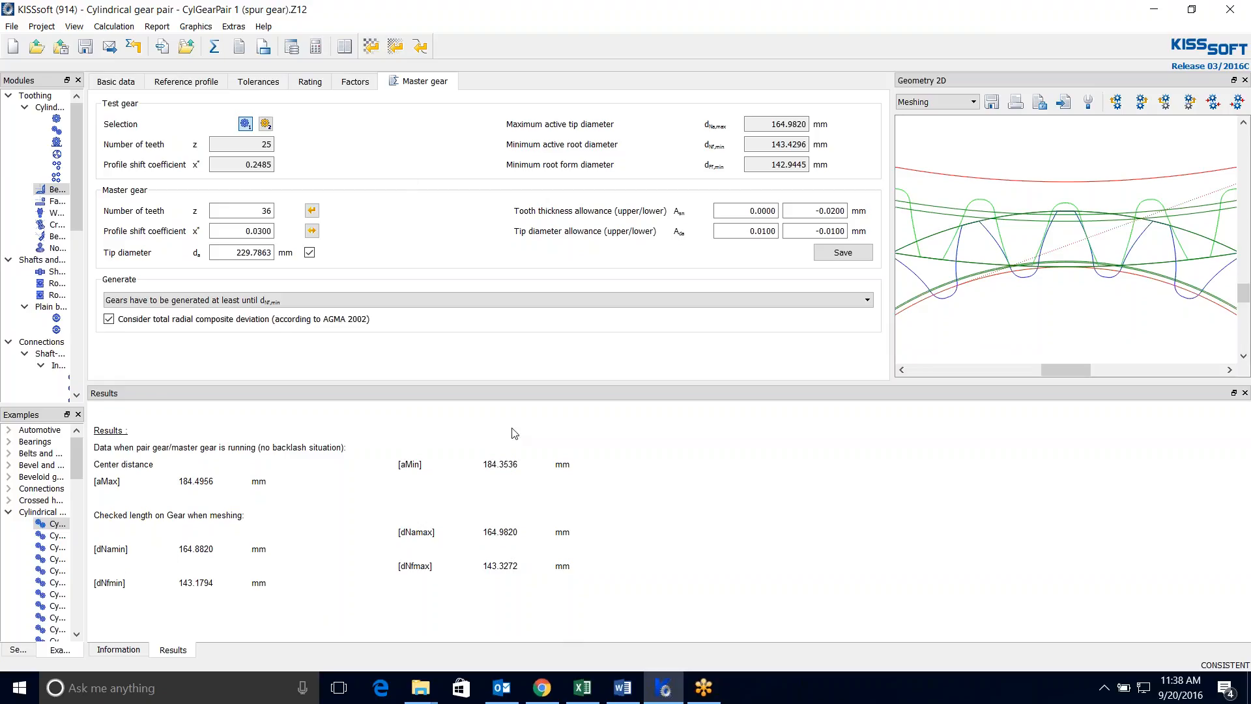
mouse_move(186, 81)
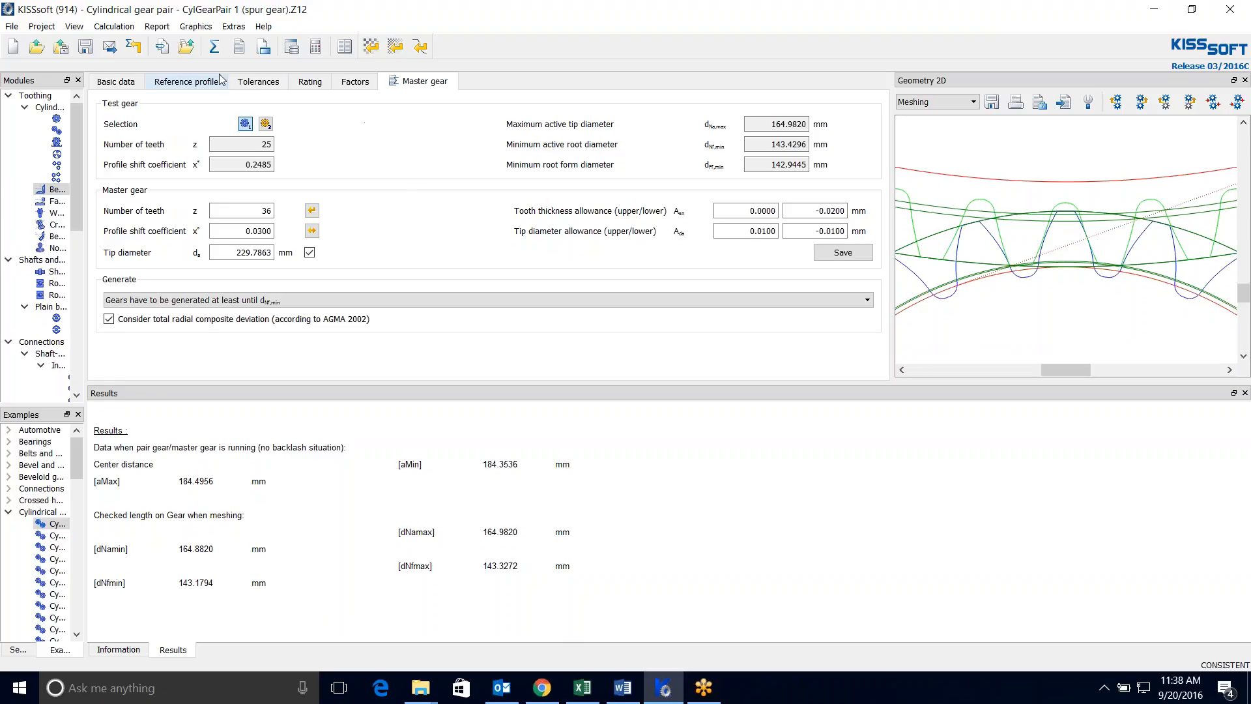
mouse_move(237, 47)
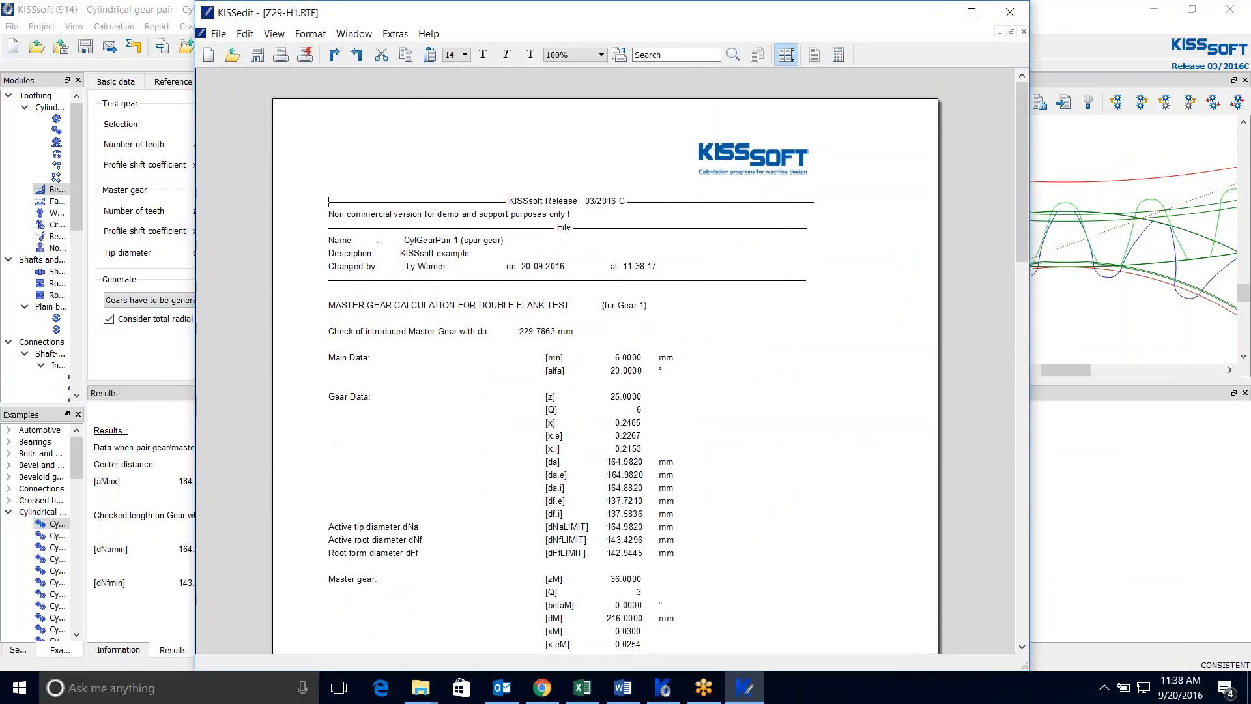
scroll(down, 3)
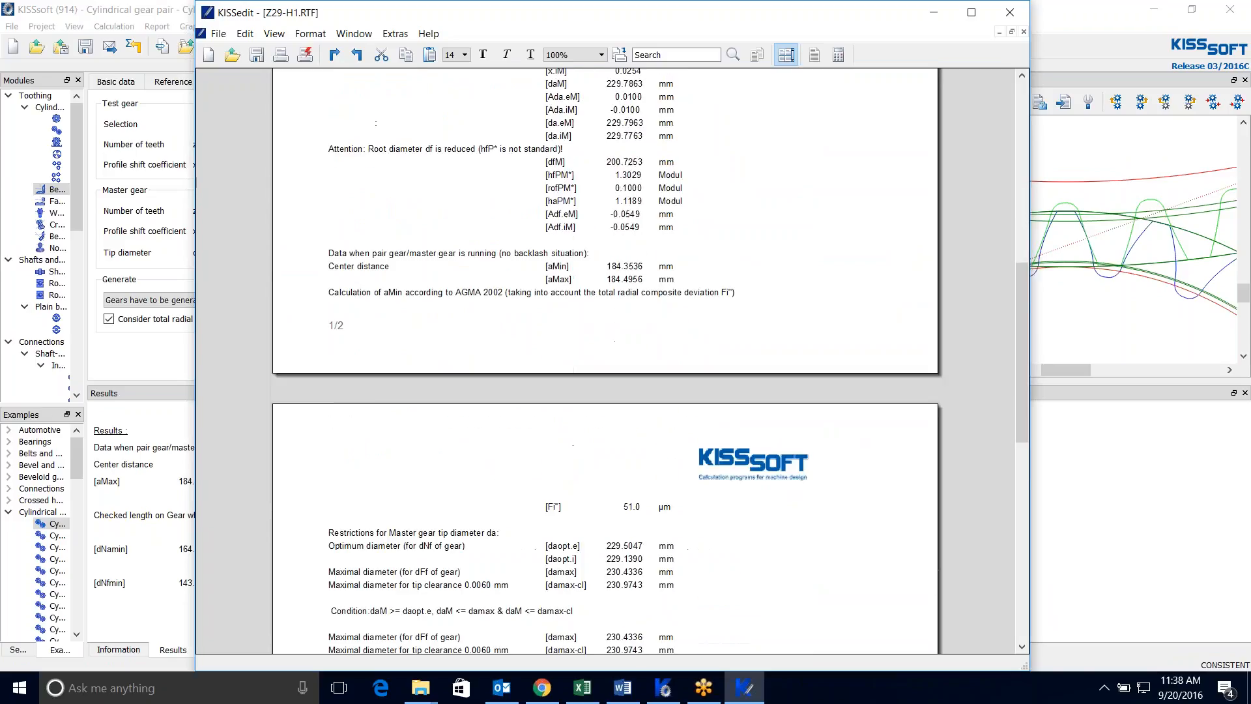
scroll(down, 3)
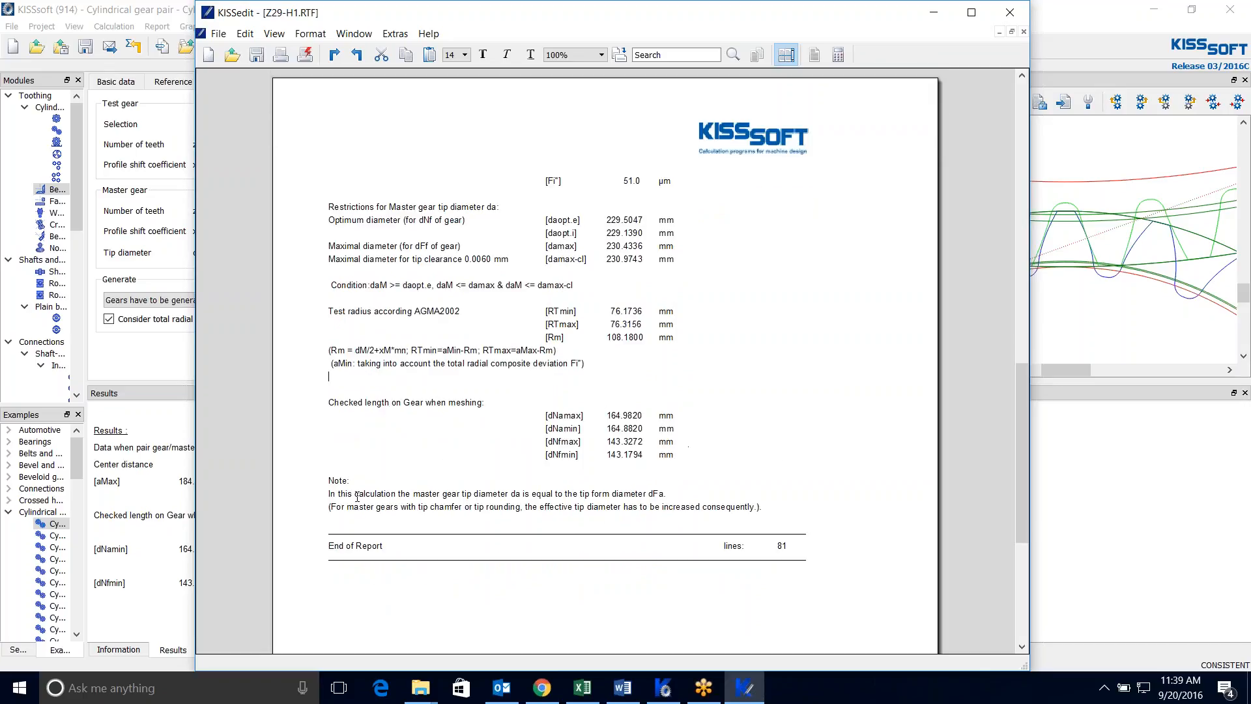
mouse_move(762, 422)
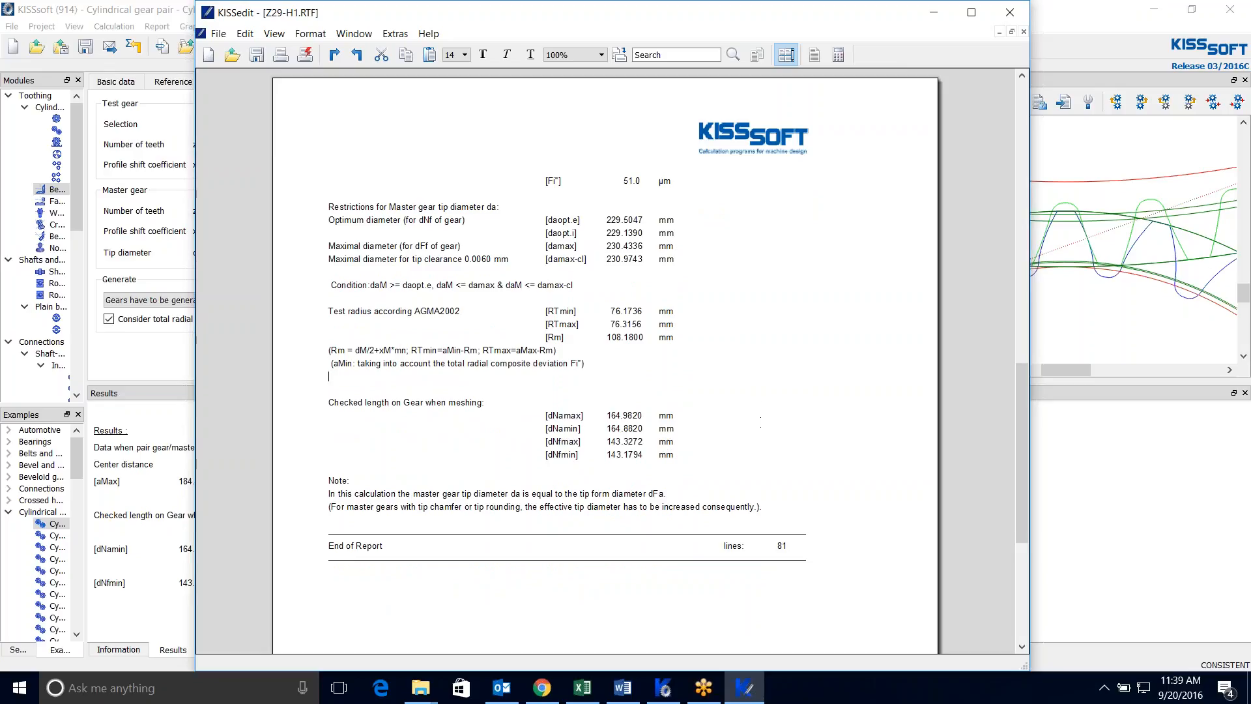
Step: Save the master gear as MasterGear1.z11 and the master-test pair as MasterAndGear1.z12
click(662, 687)
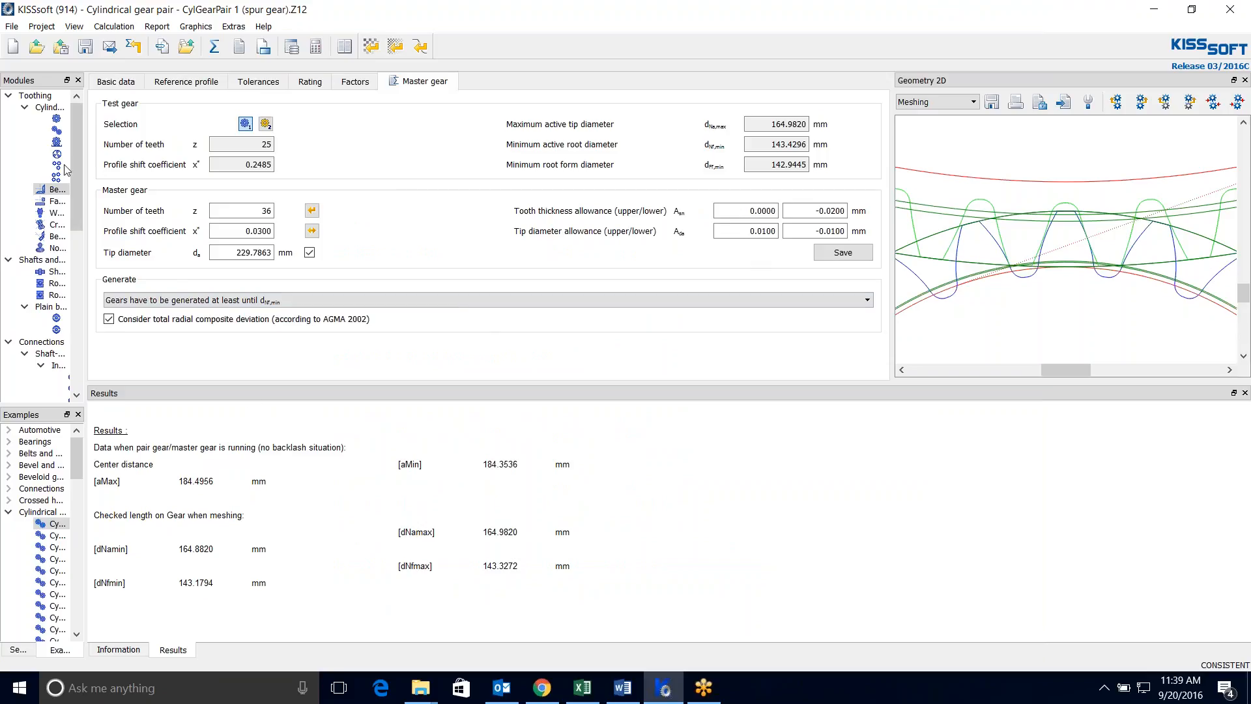
mouse_move(435, 276)
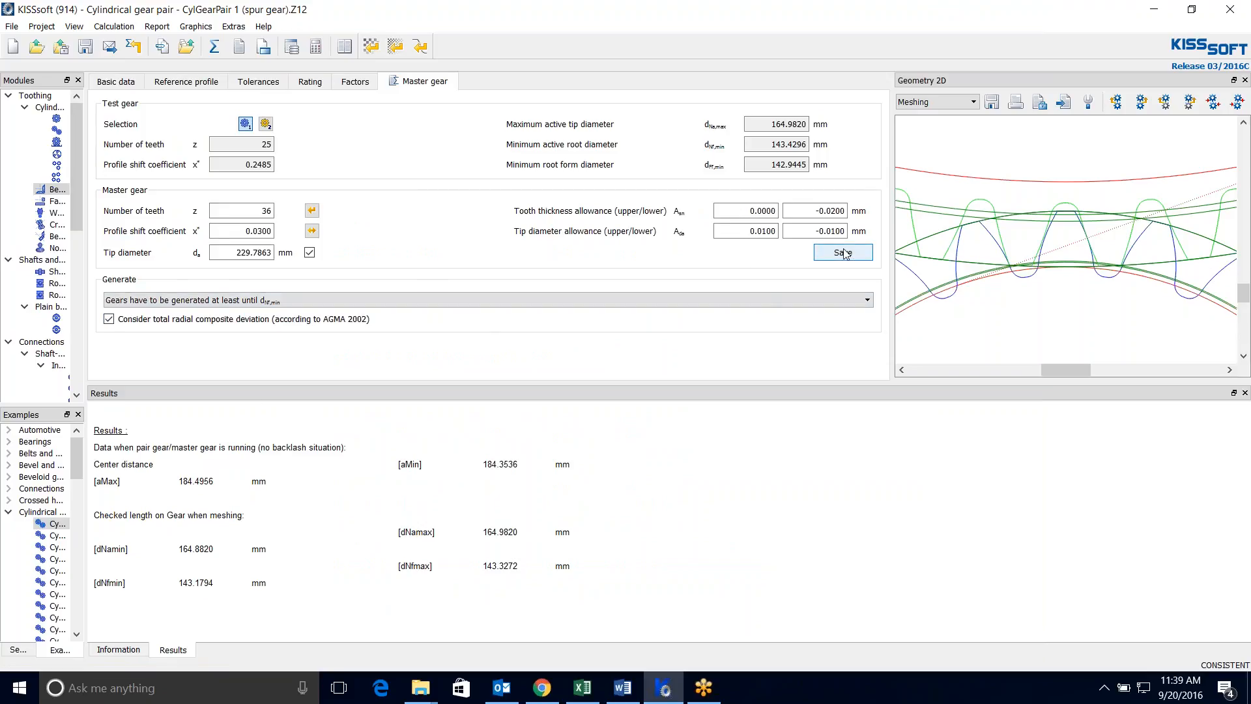
mouse_move(843, 253)
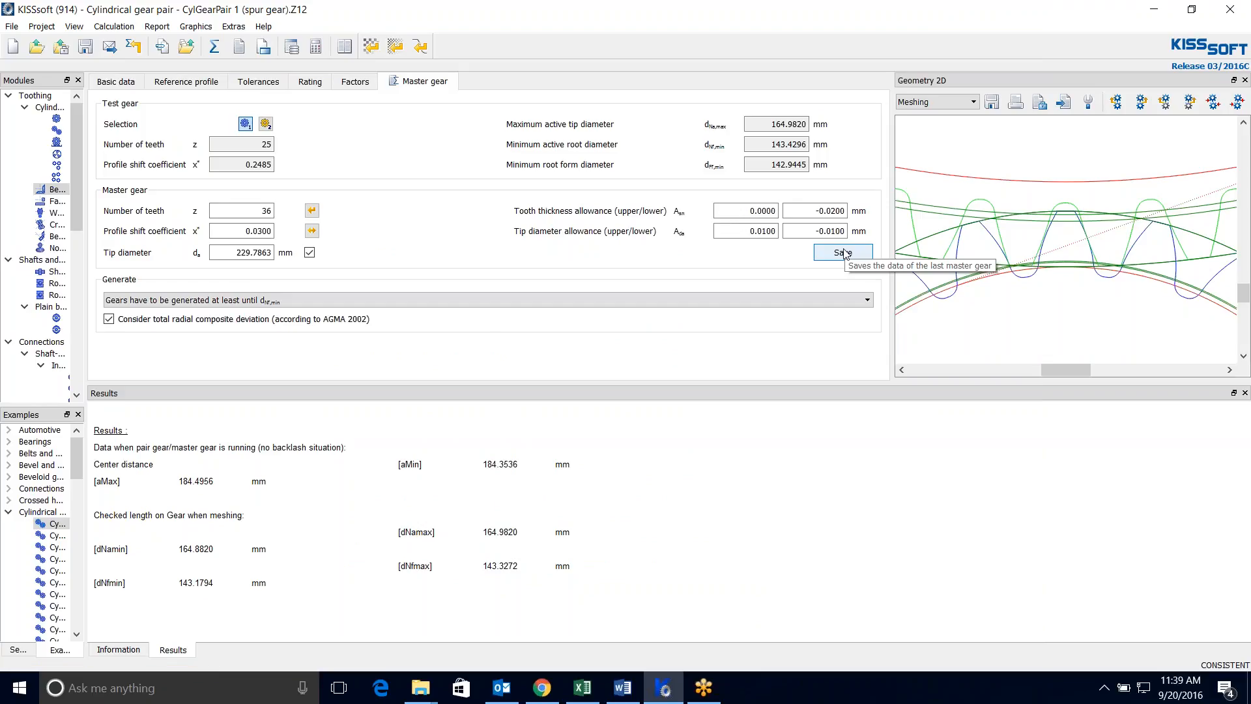
click(842, 252)
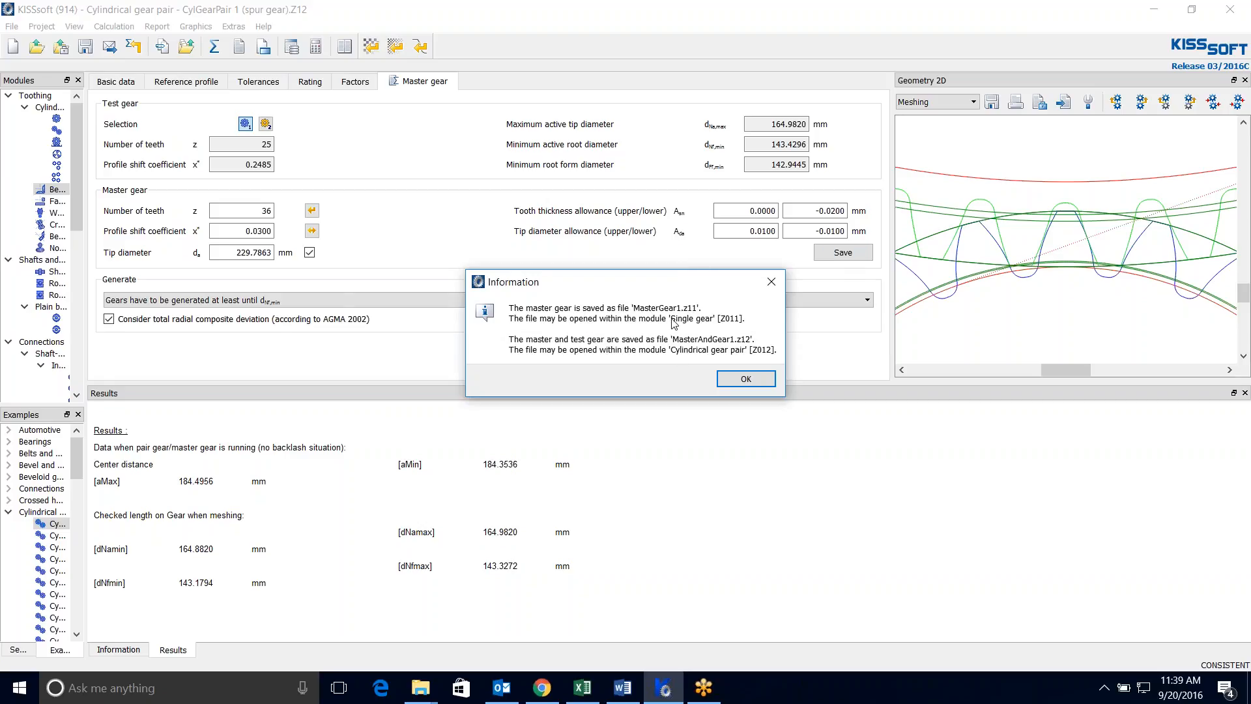
mouse_move(726, 332)
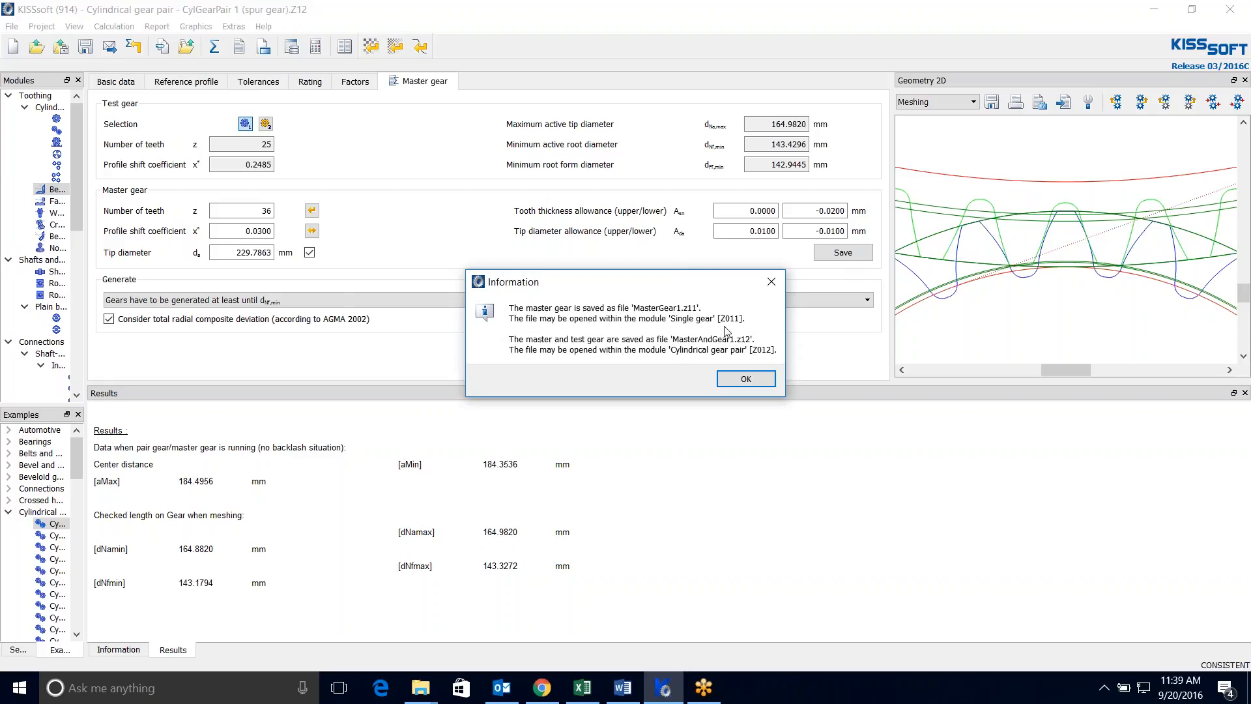
mouse_move(726, 329)
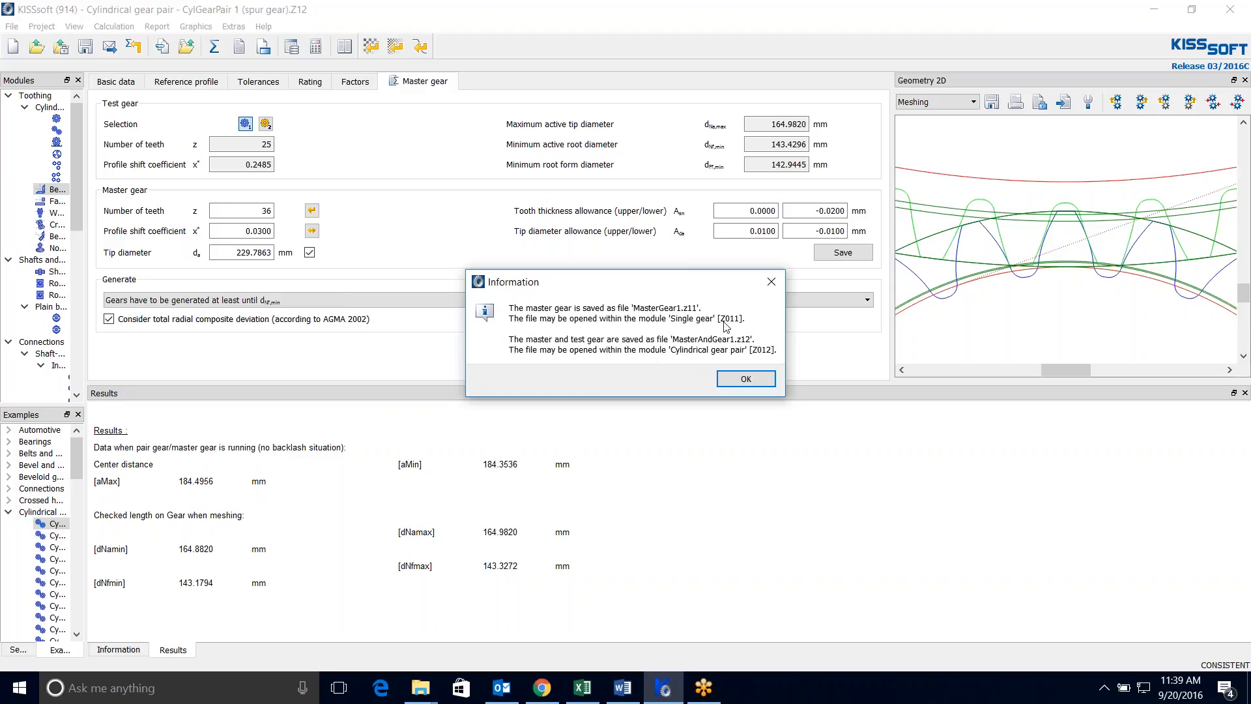
mouse_move(673, 355)
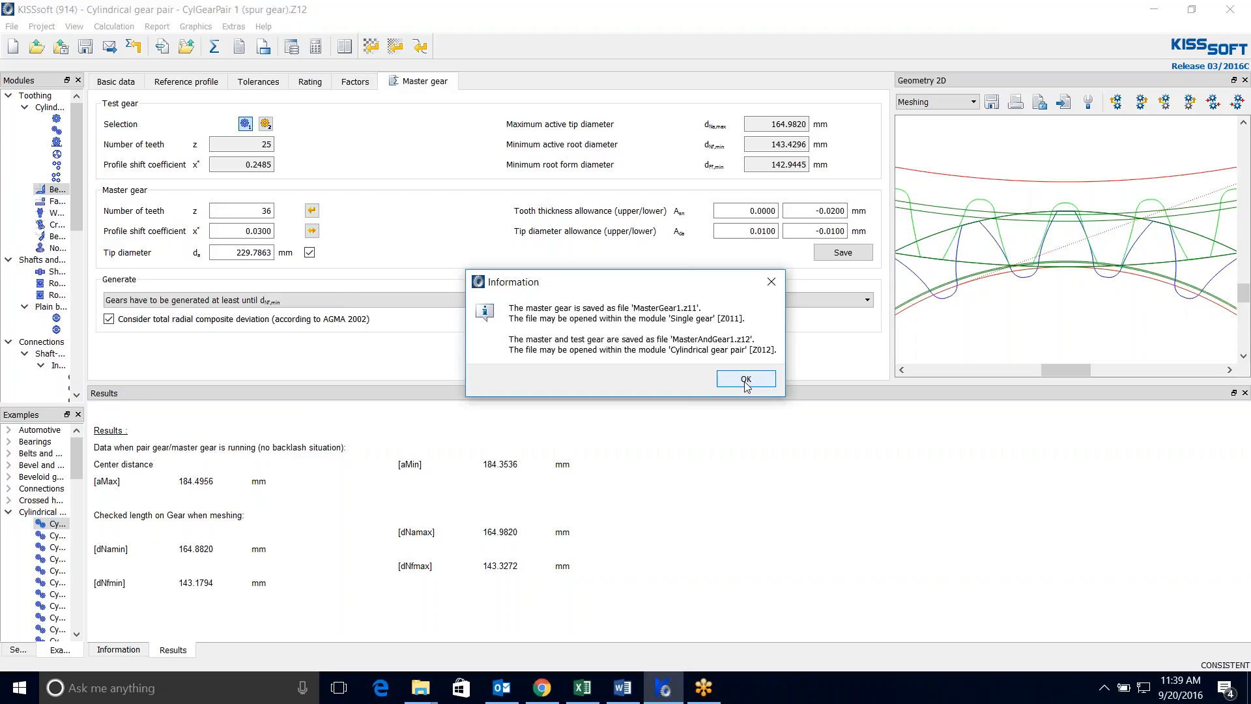
click(744, 378)
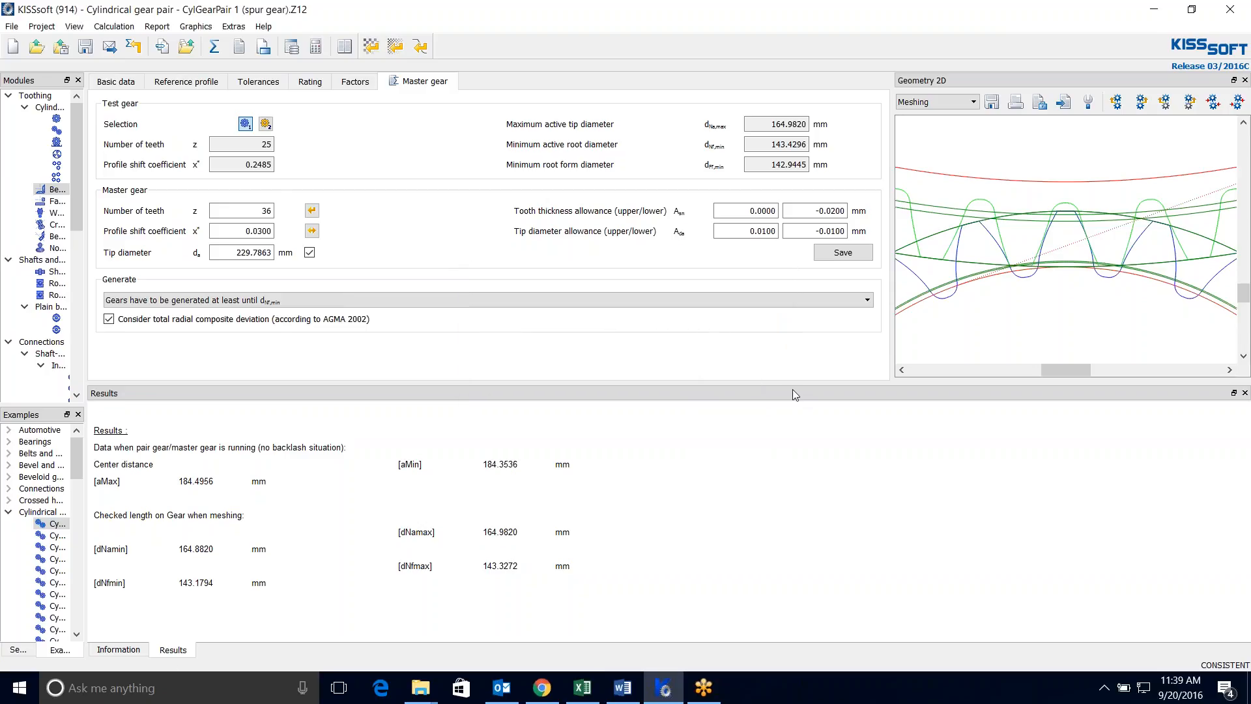
mouse_move(13, 47)
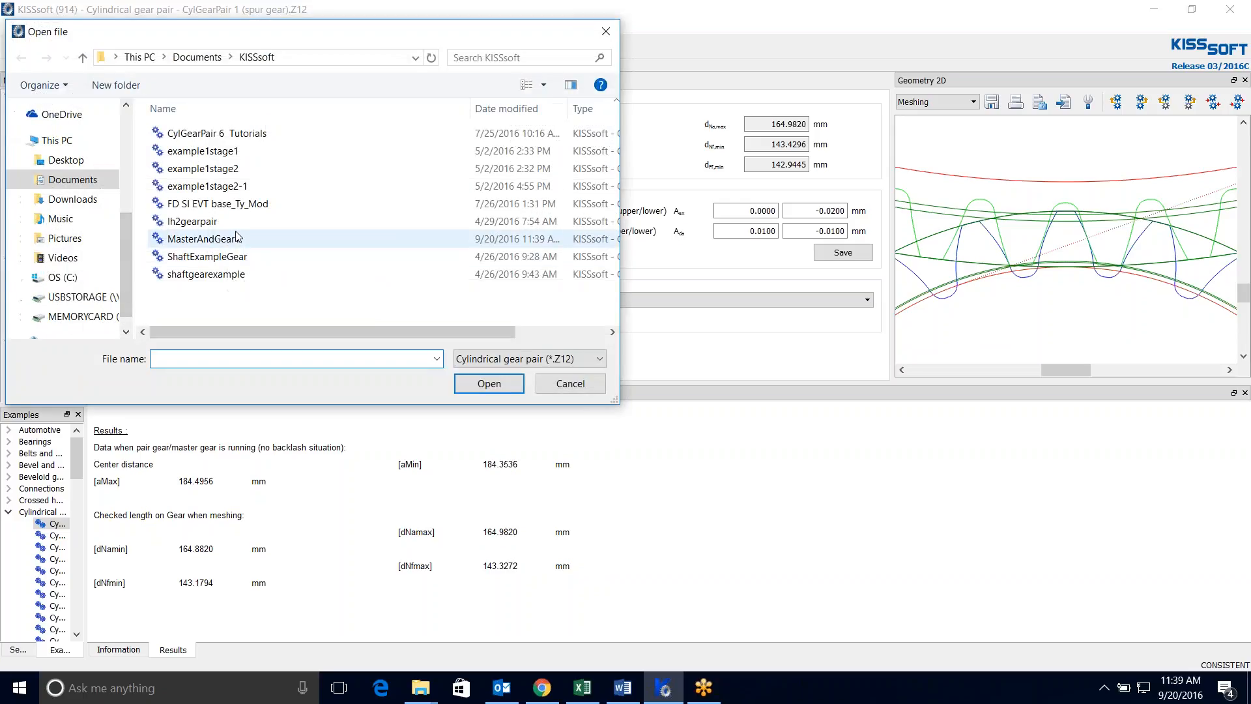
Step: Load MasterAndGear1.z12, keeping the old pair's changes, calculate it and acknowledge the backlash warning
click(203, 239)
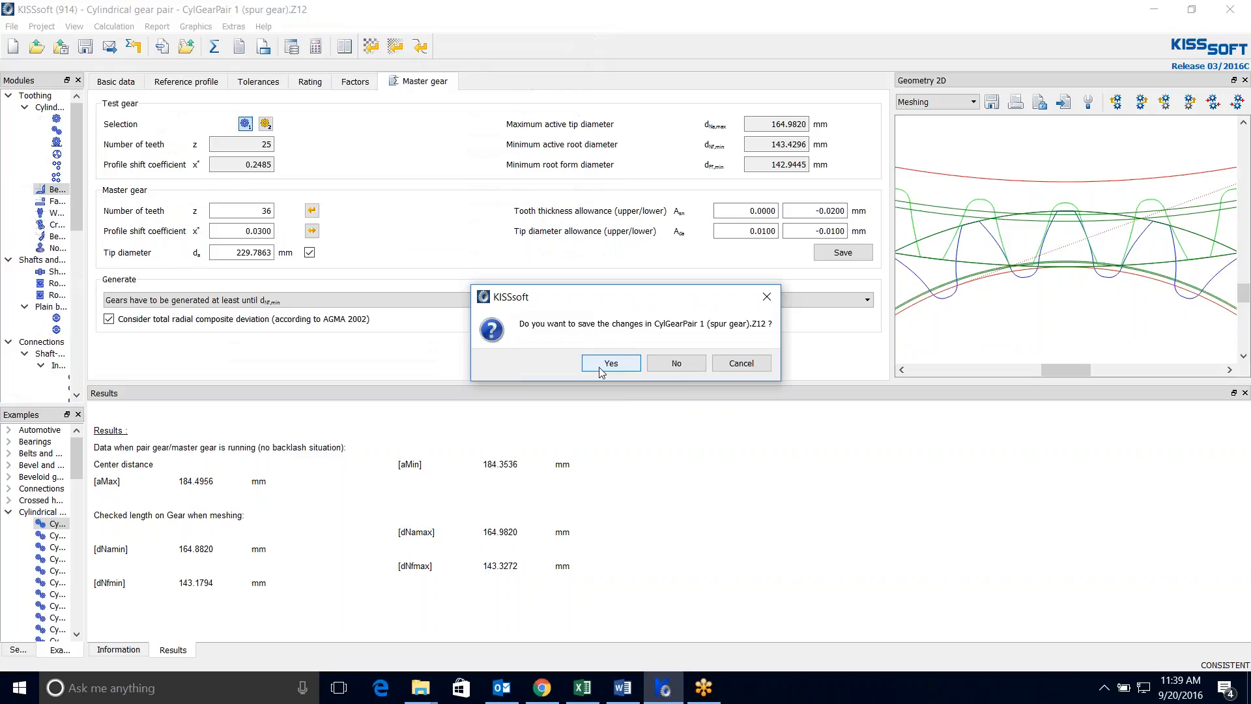
click(610, 364)
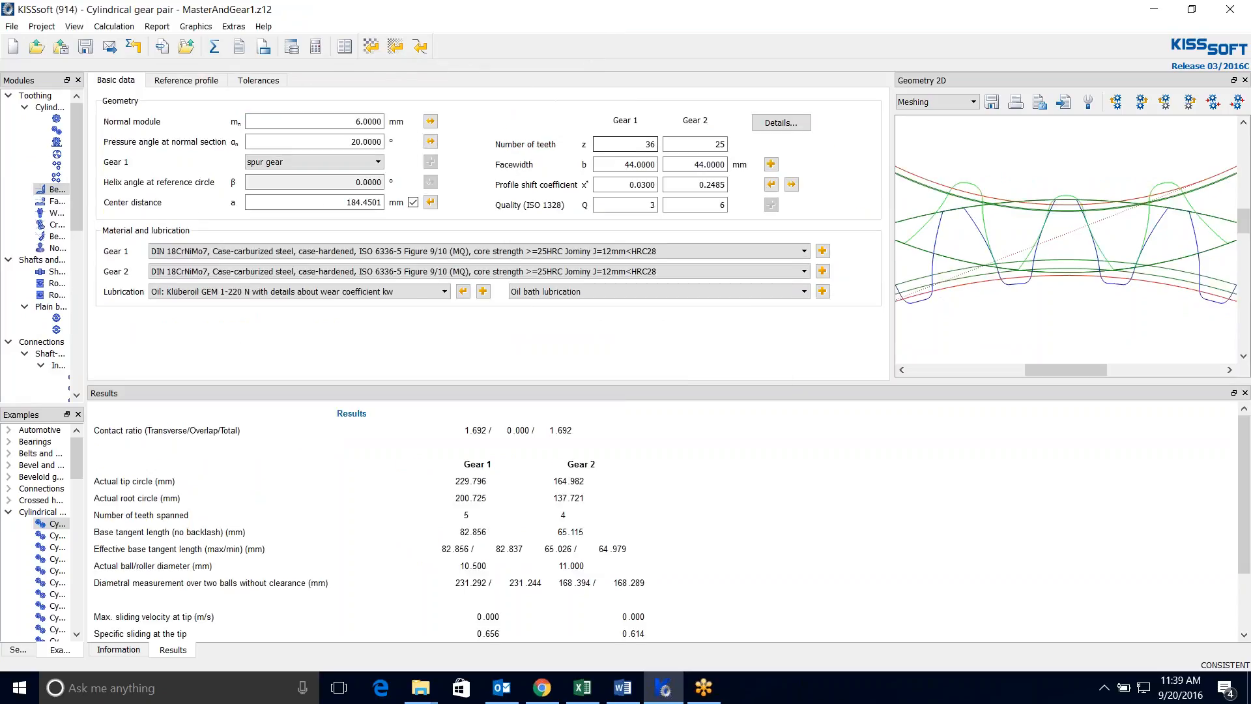
click(624, 145)
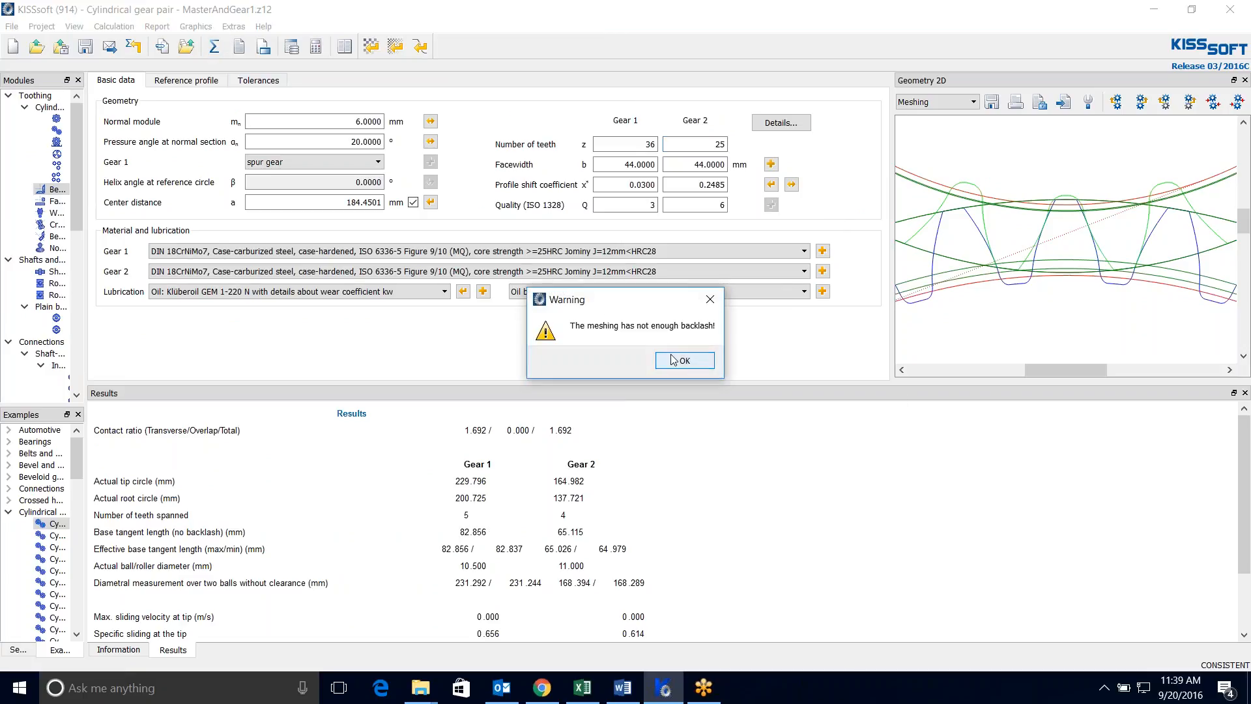
click(683, 360)
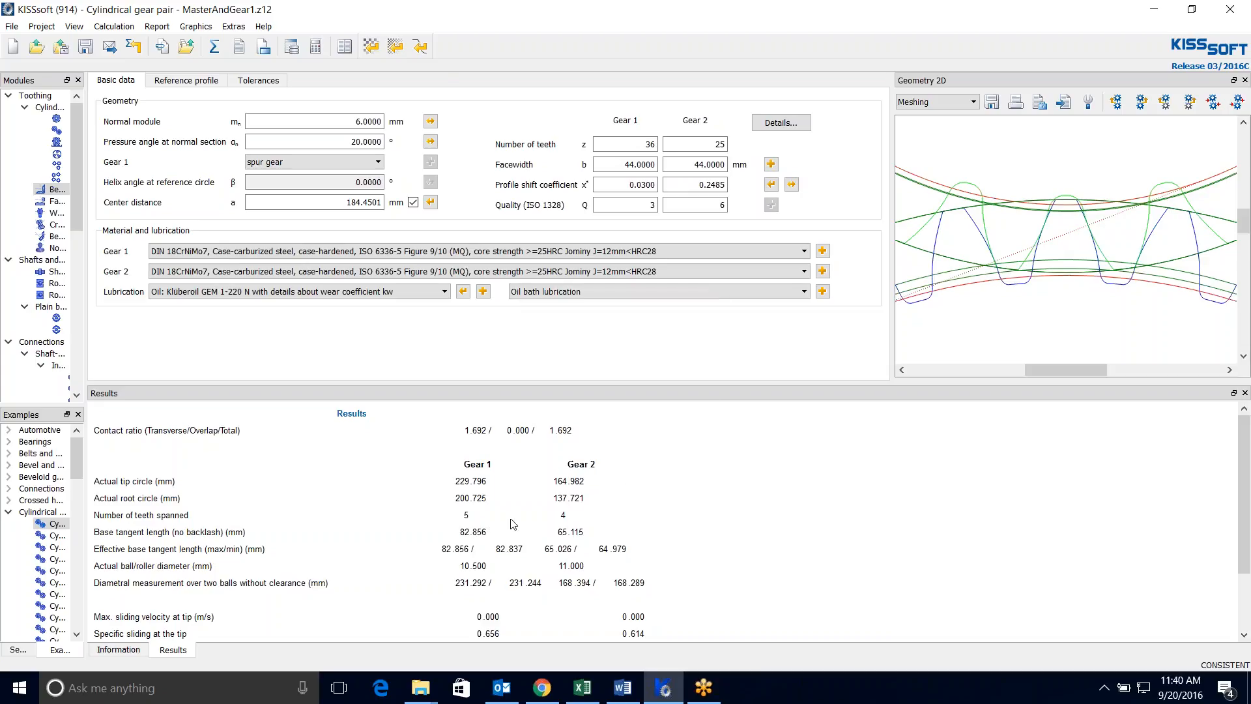
mouse_move(576, 493)
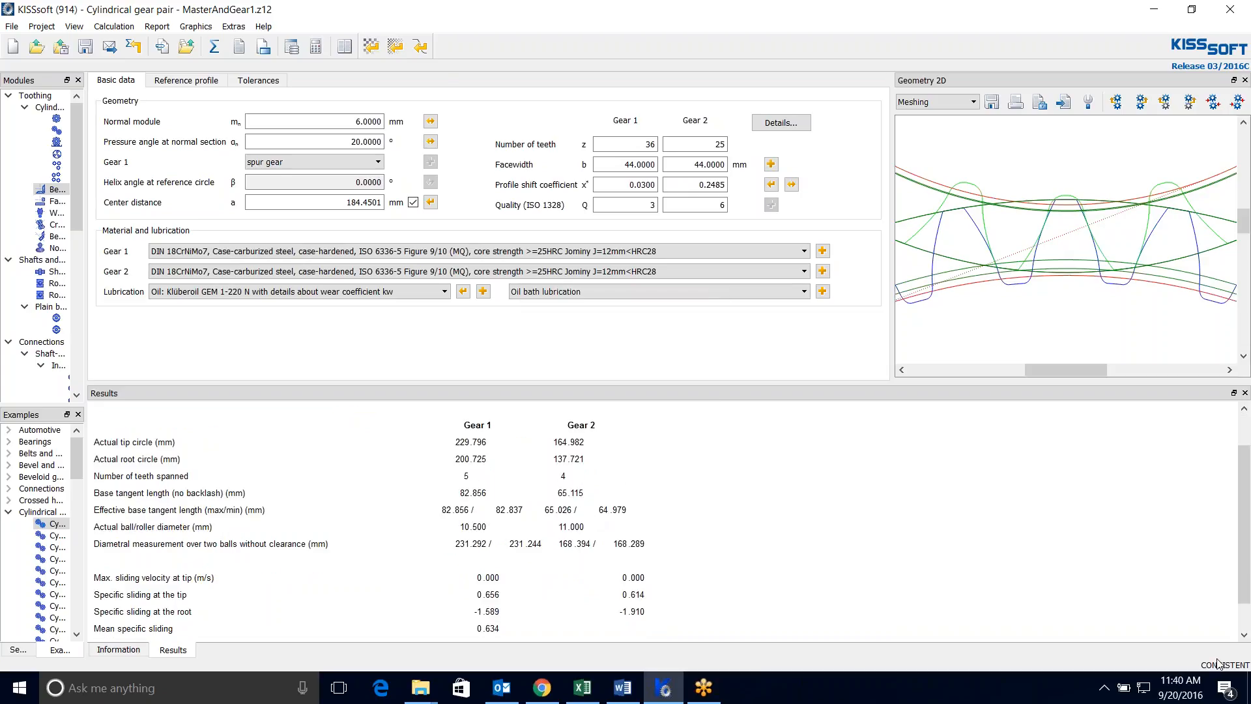
mouse_move(942, 664)
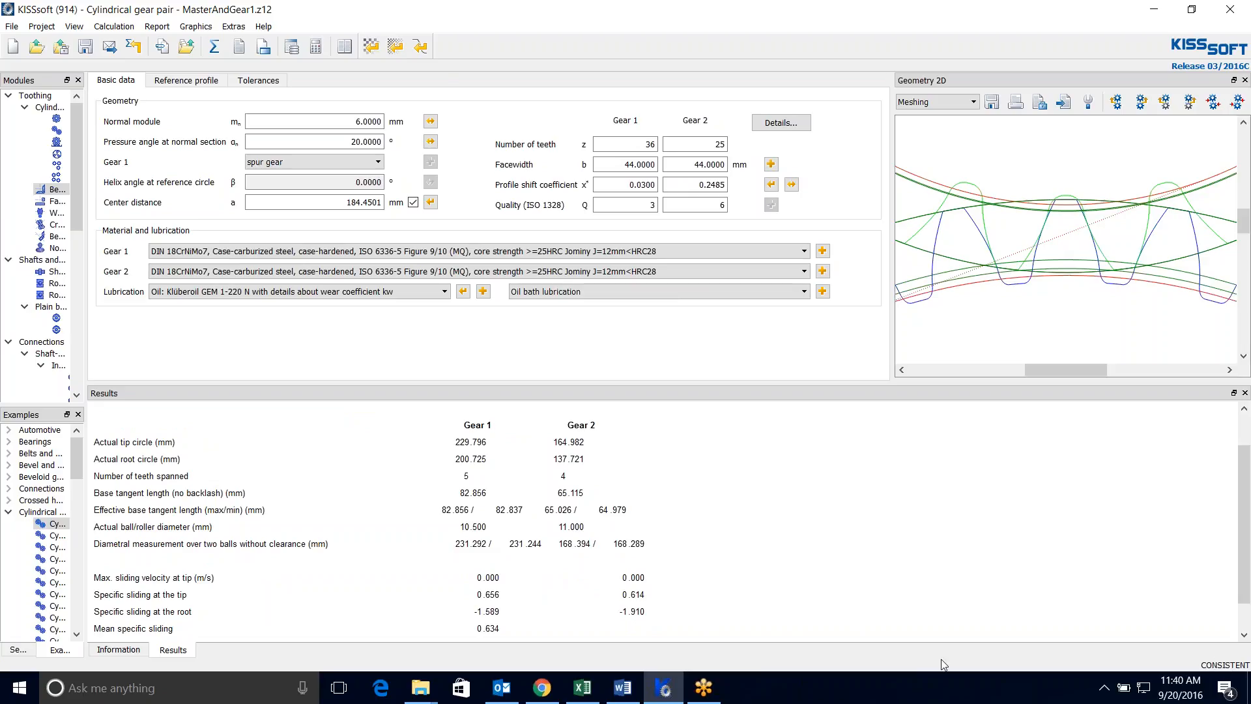
mouse_move(699, 566)
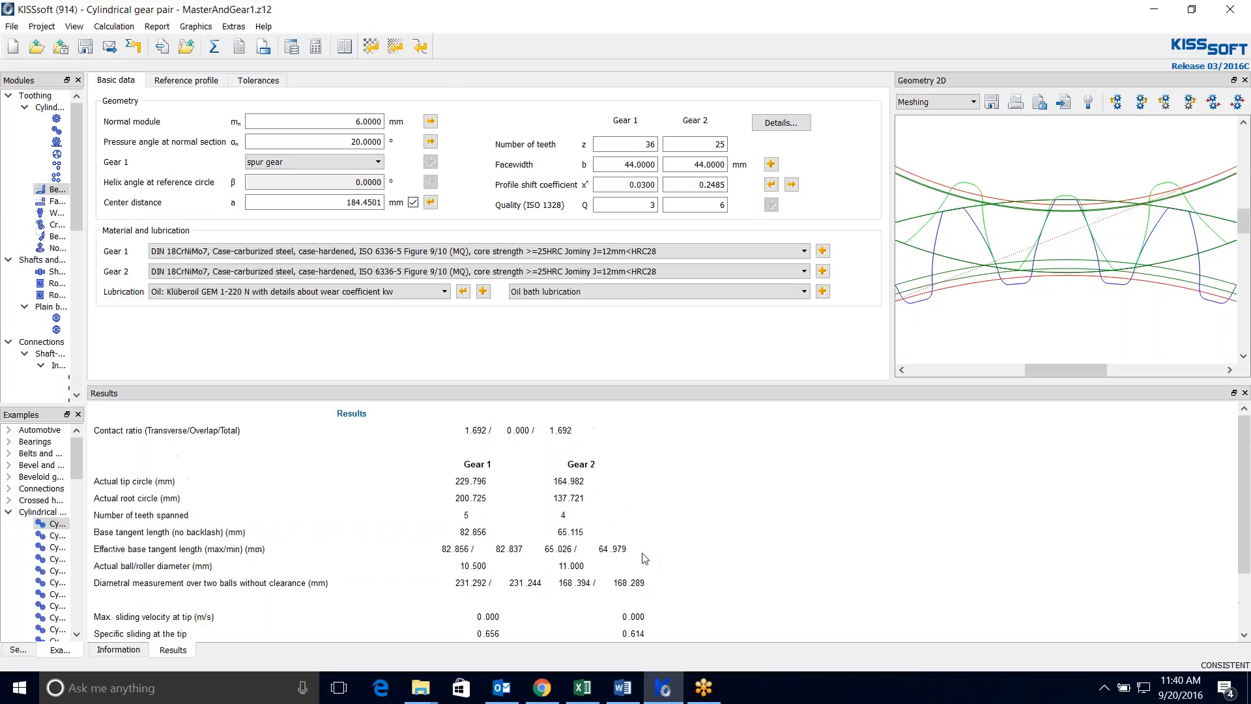
mouse_move(661, 326)
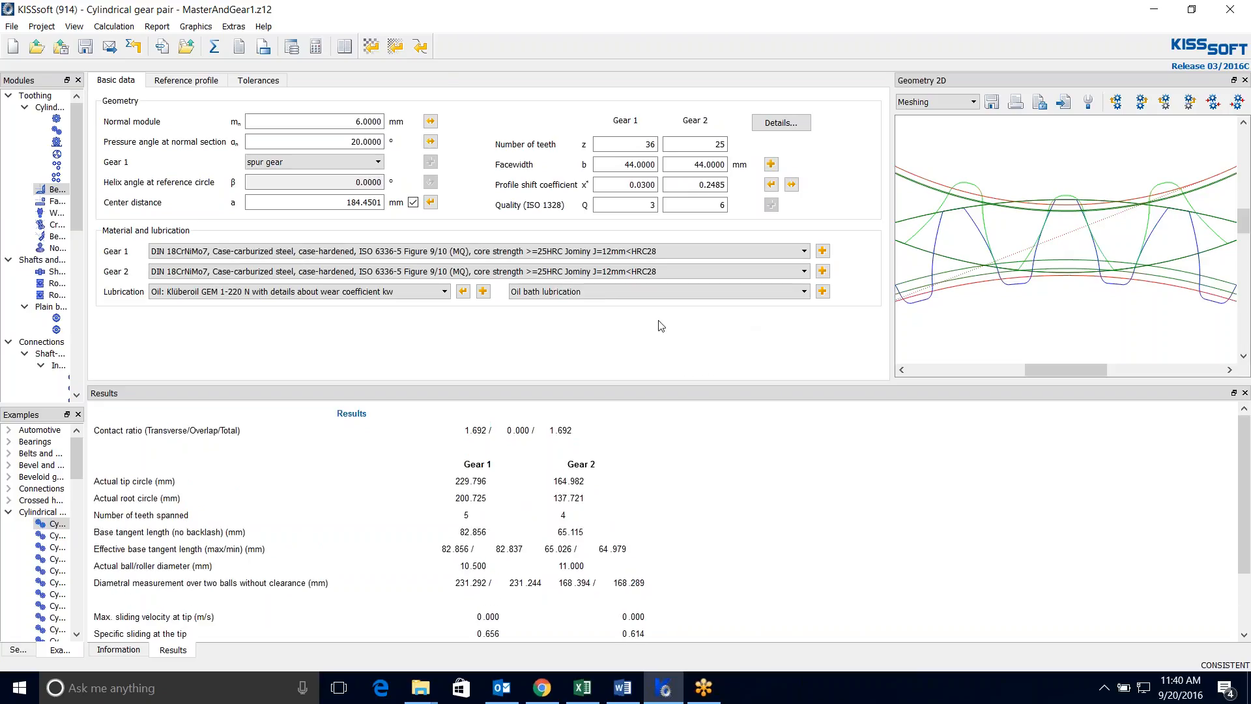
mouse_move(972, 114)
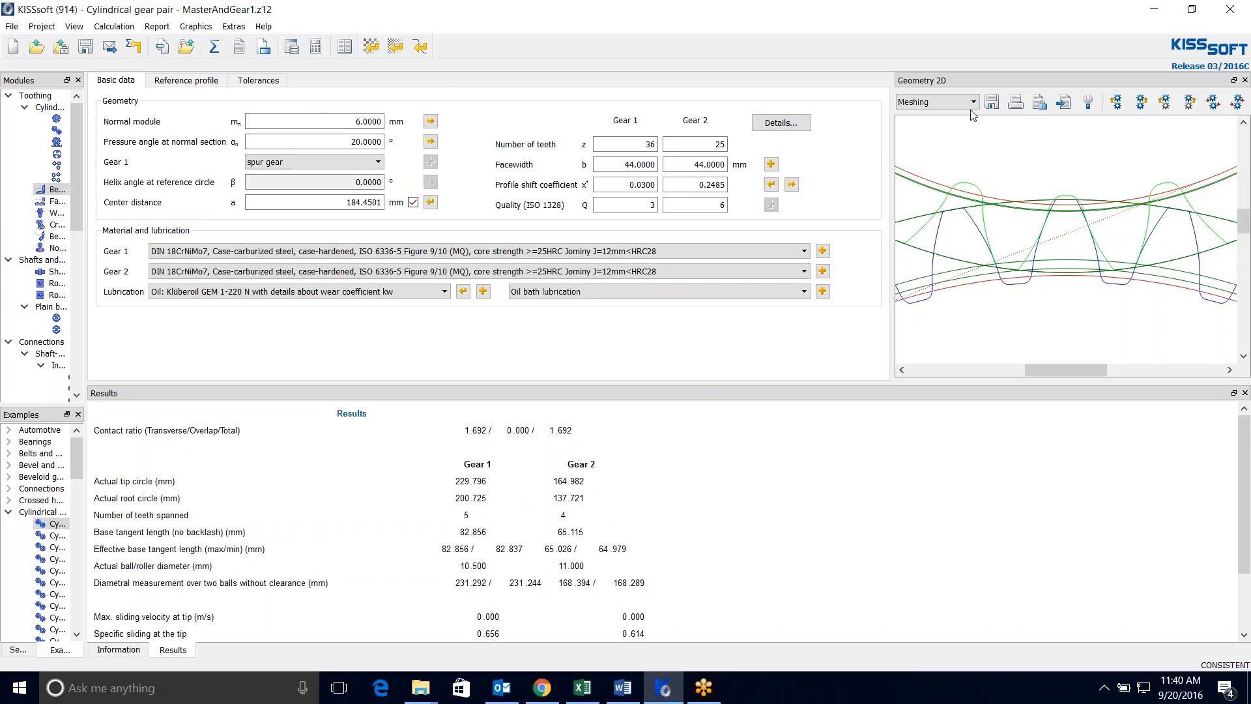
Step: Widen the Geometry 2D window and switch its graphic to 'Manufacturing drawing Gear 1'
click(970, 102)
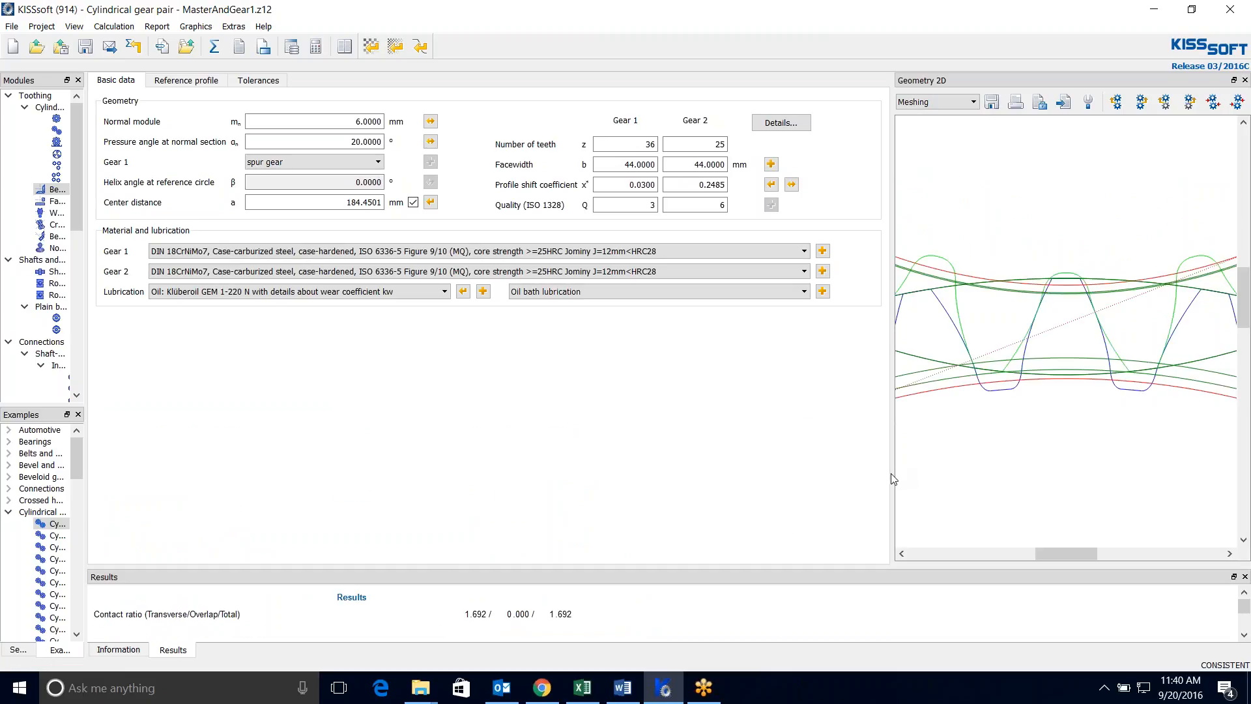
mouse_move(891, 479)
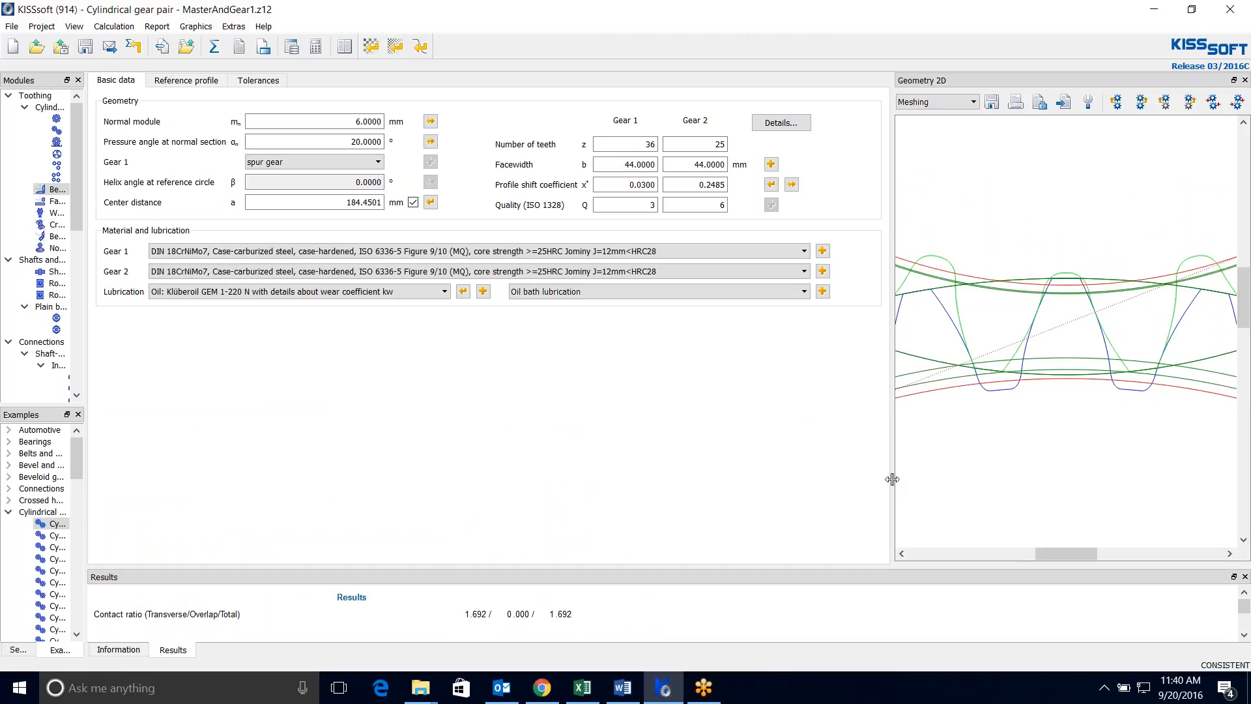
drag(892, 478, 602, 478)
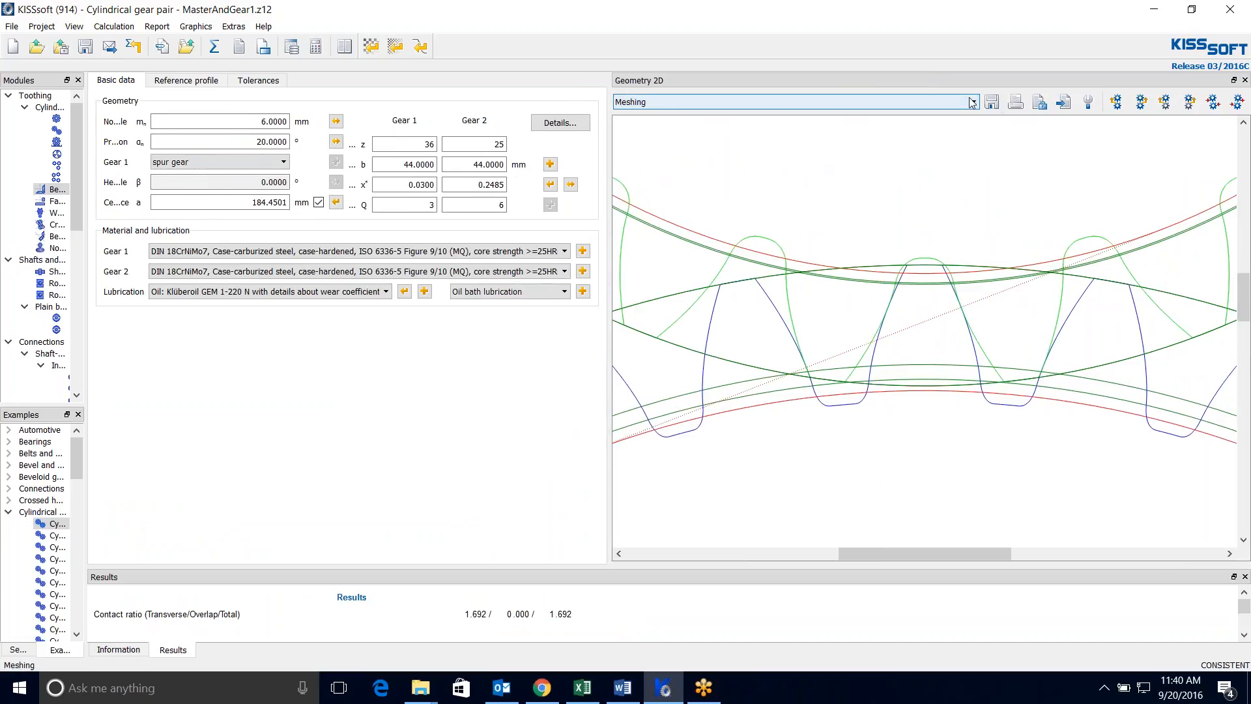
click(970, 101)
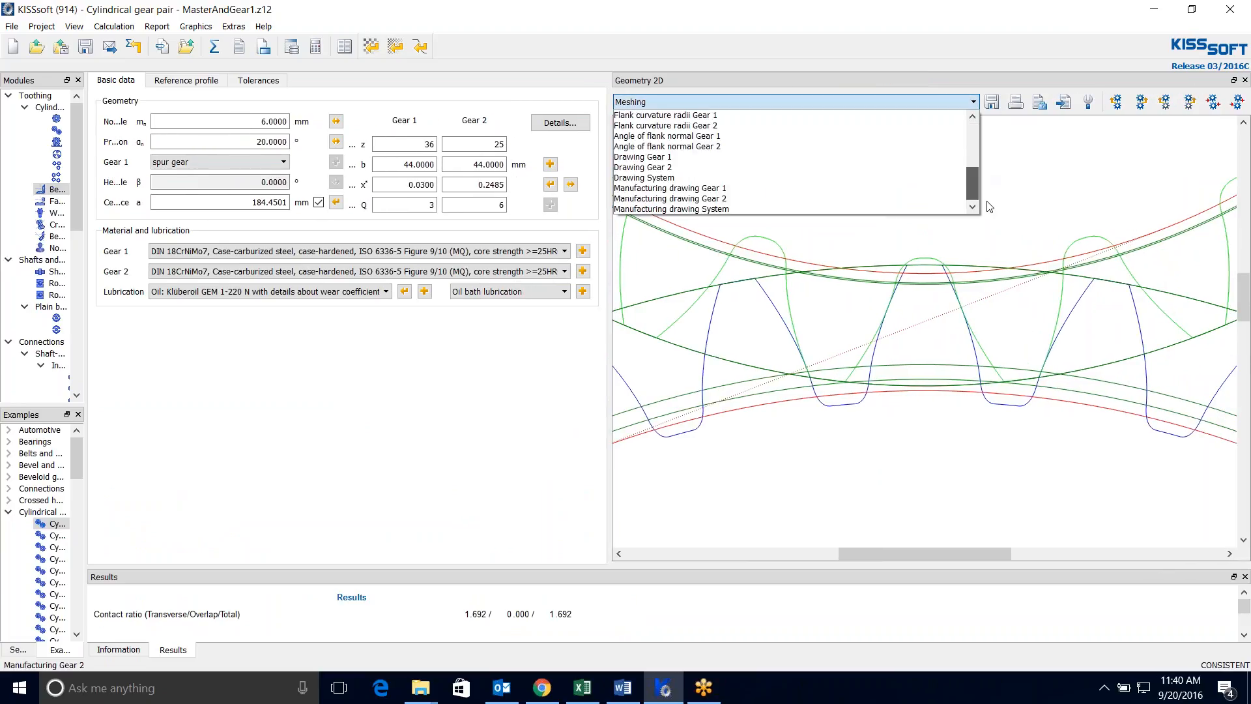
mouse_move(670, 188)
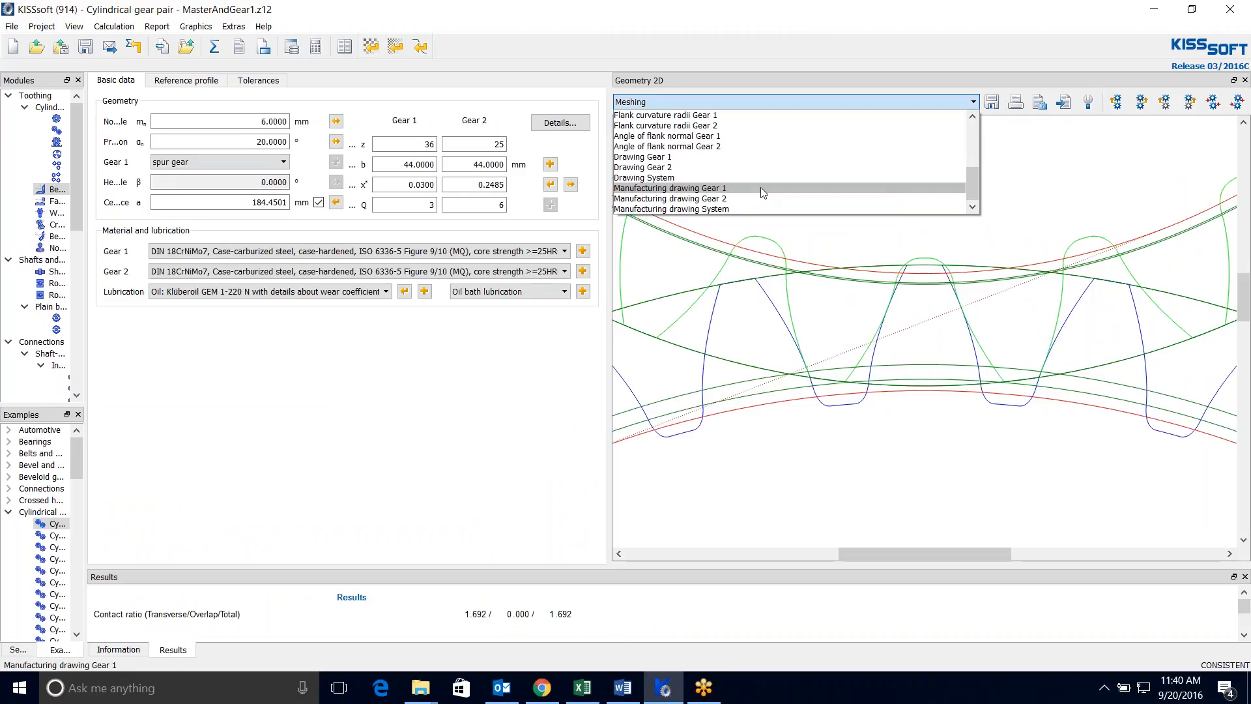
click(670, 188)
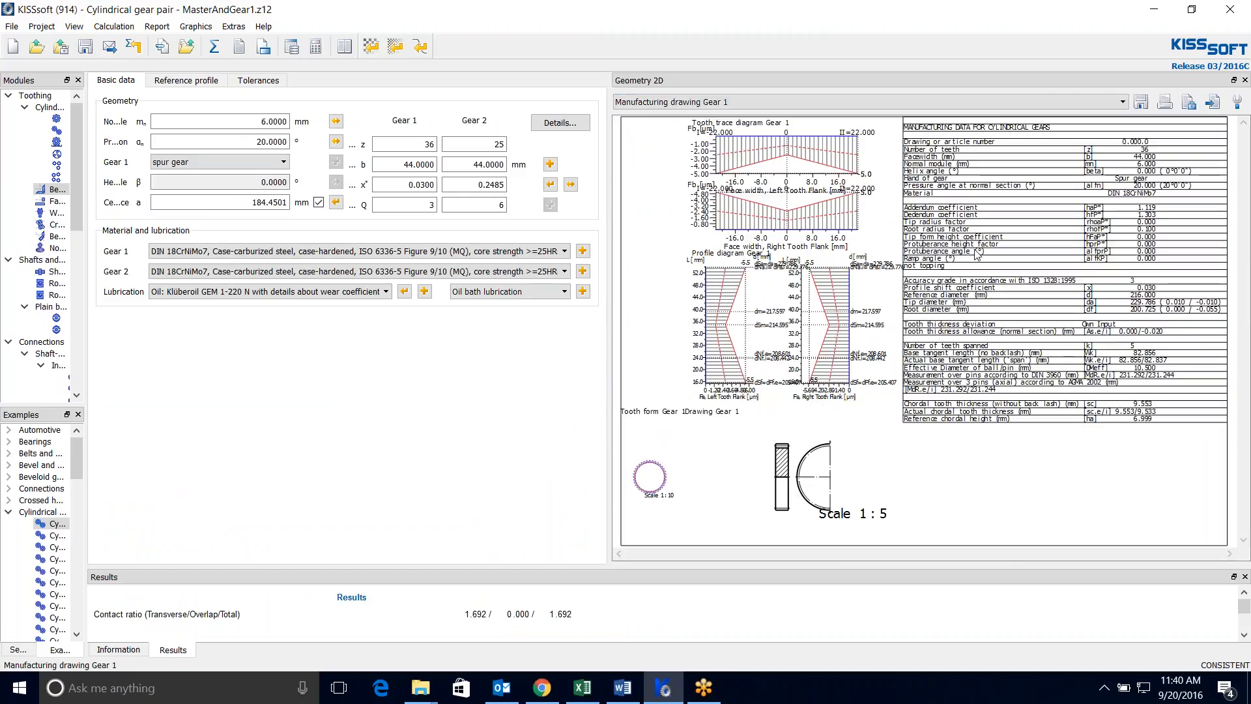
mouse_move(986, 443)
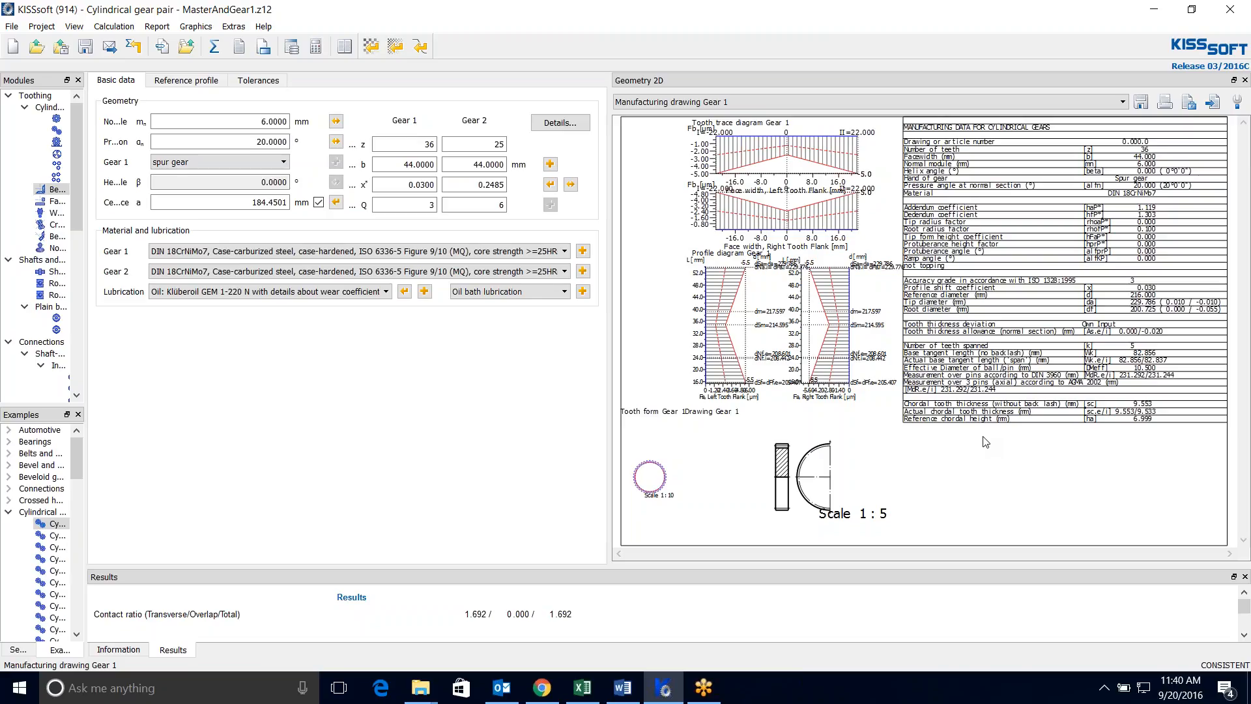
mouse_move(689, 348)
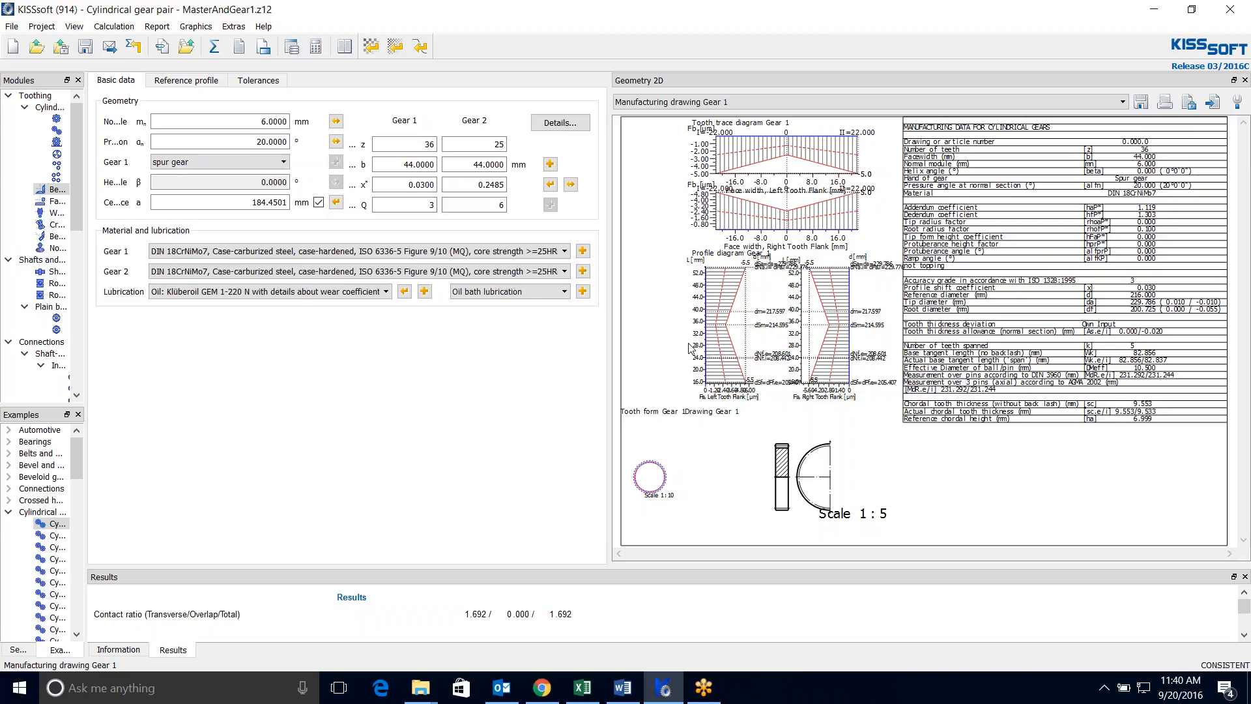
mouse_move(751, 464)
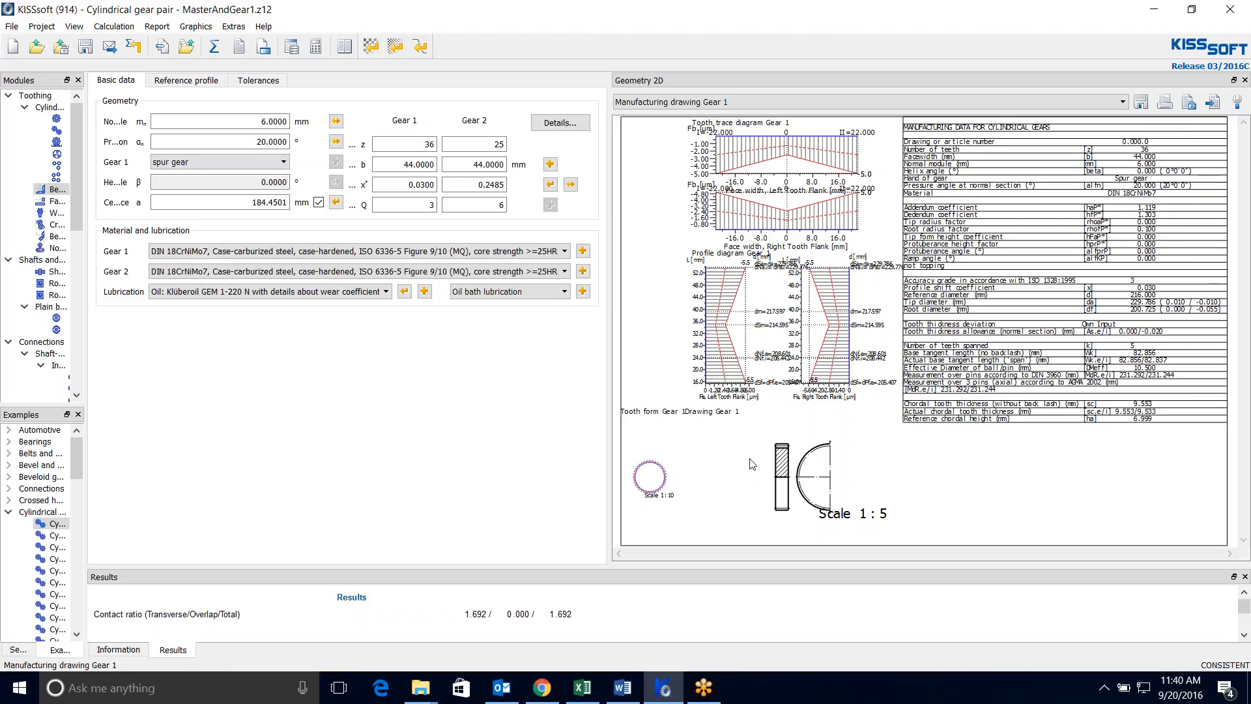
mouse_move(1233, 95)
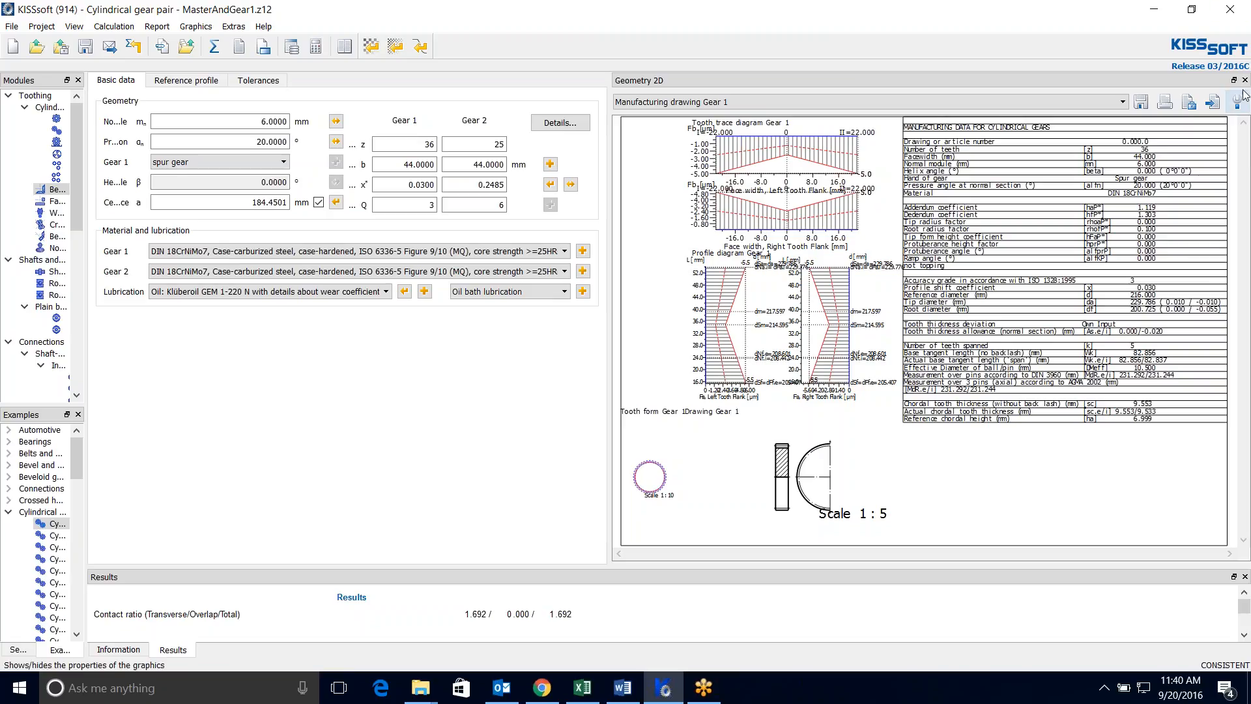
mouse_move(485, 275)
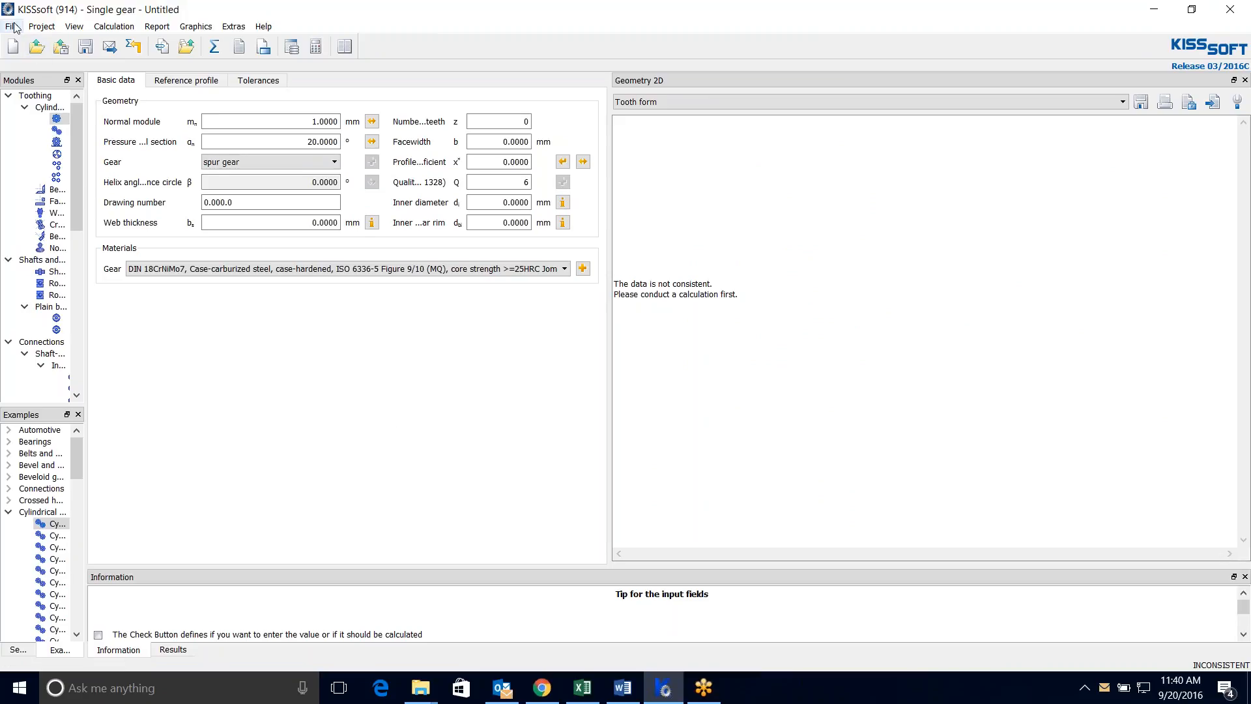
Step: Load the single gear file MasterGear1.z11 with its 36-tooth, module 6 mm tooth form
click(37, 45)
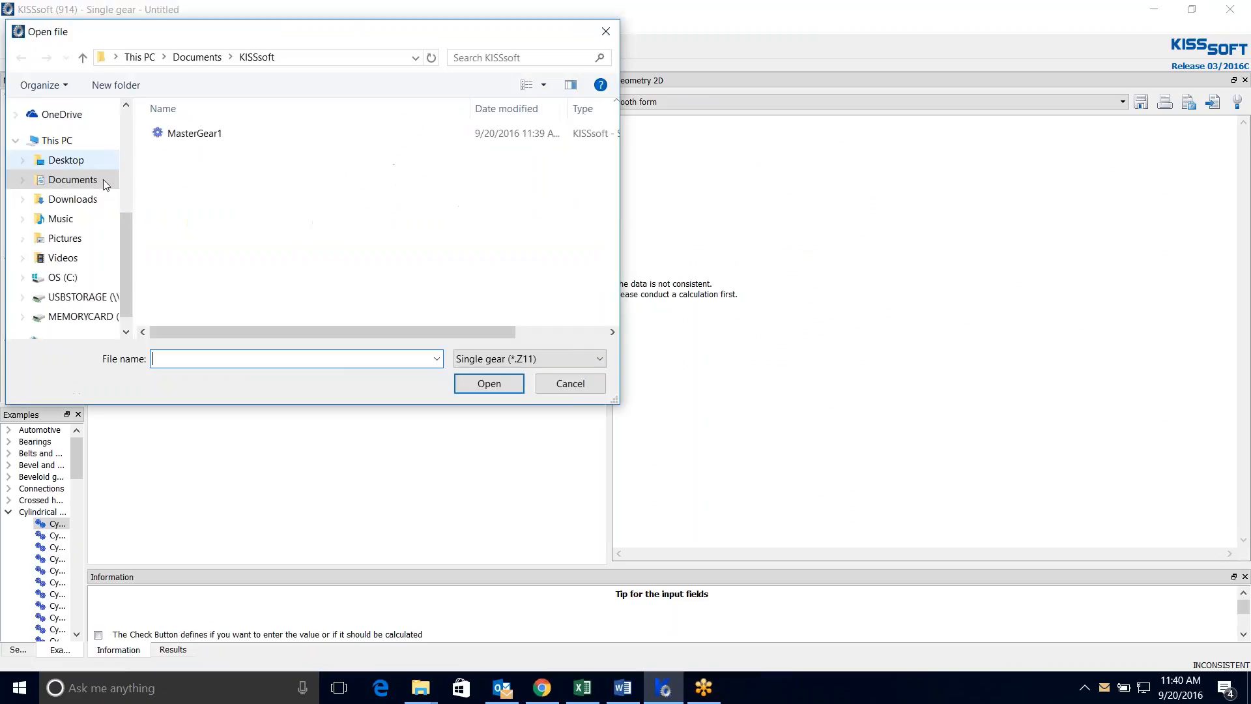
click(194, 133)
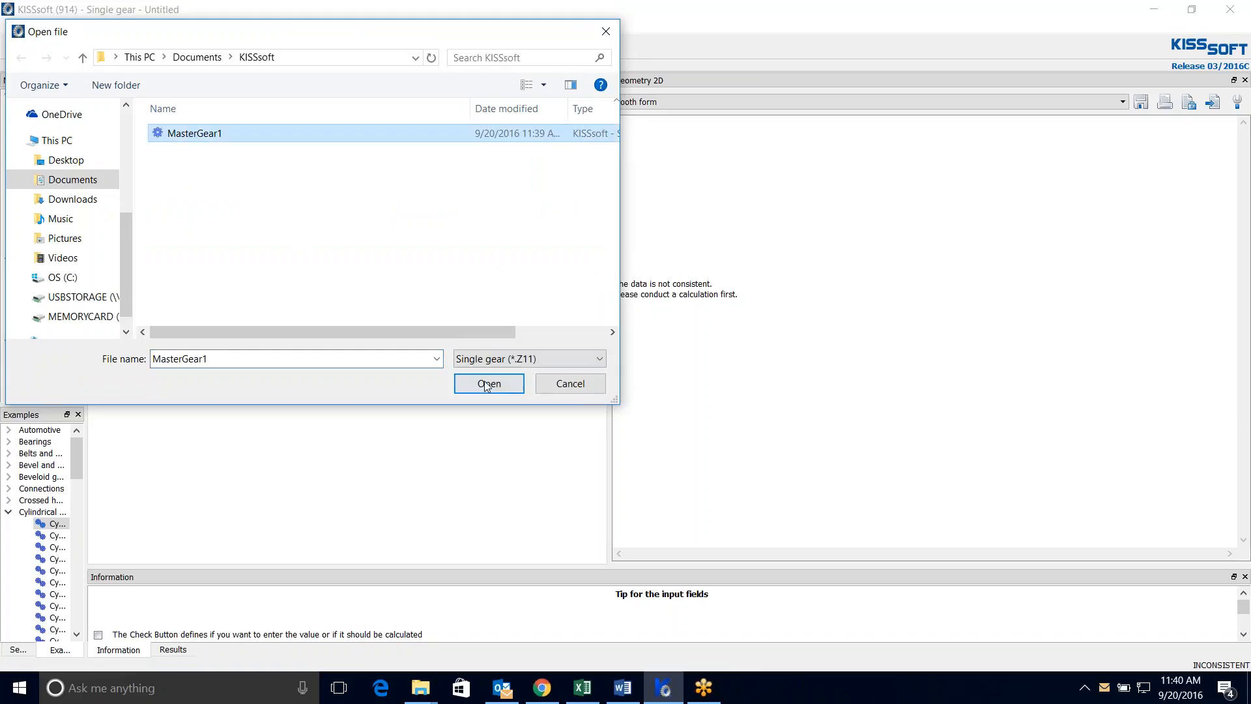
click(489, 384)
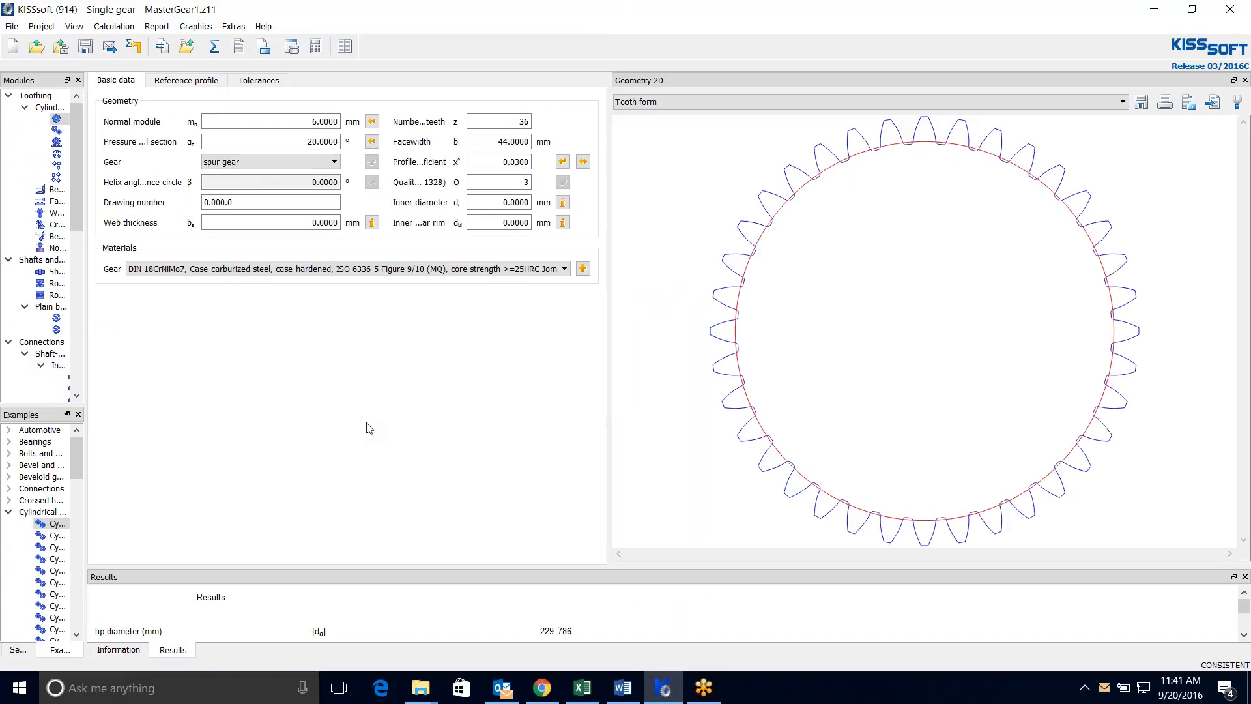
mouse_move(108, 47)
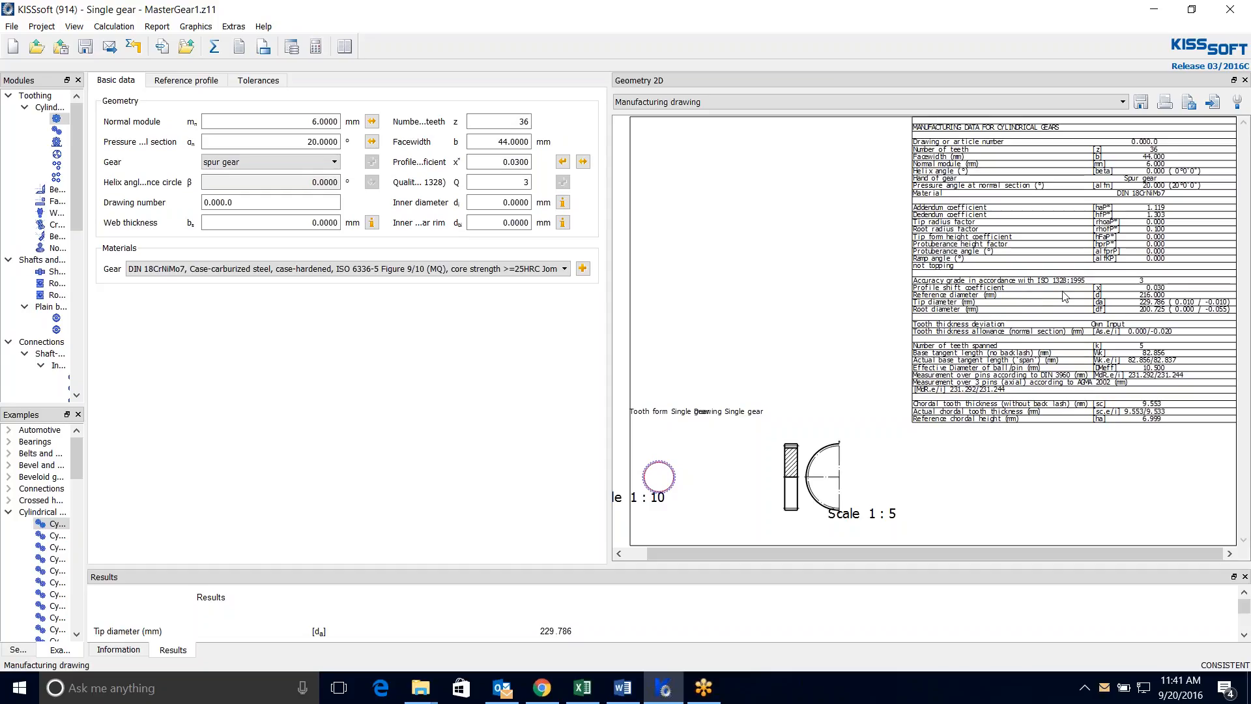
mouse_move(1090, 406)
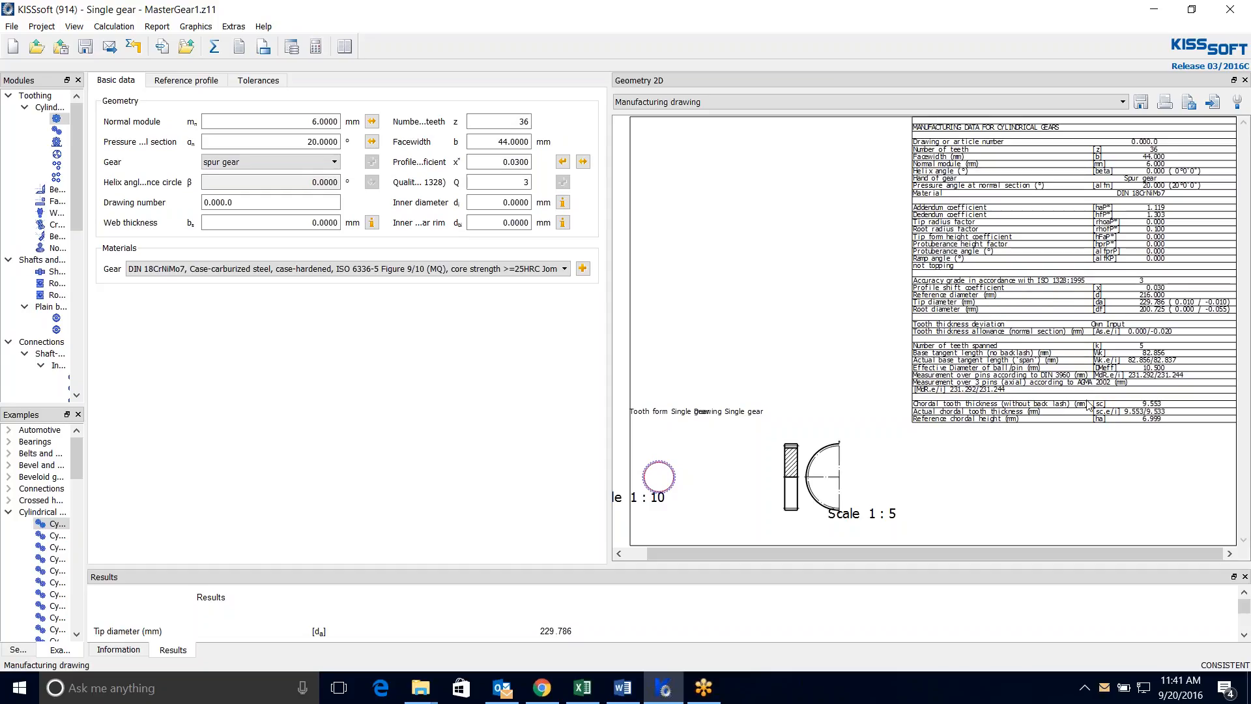
Step: Review MasterGear1's reference profile data, return to Basic data and reach the Calculation commands
click(257, 80)
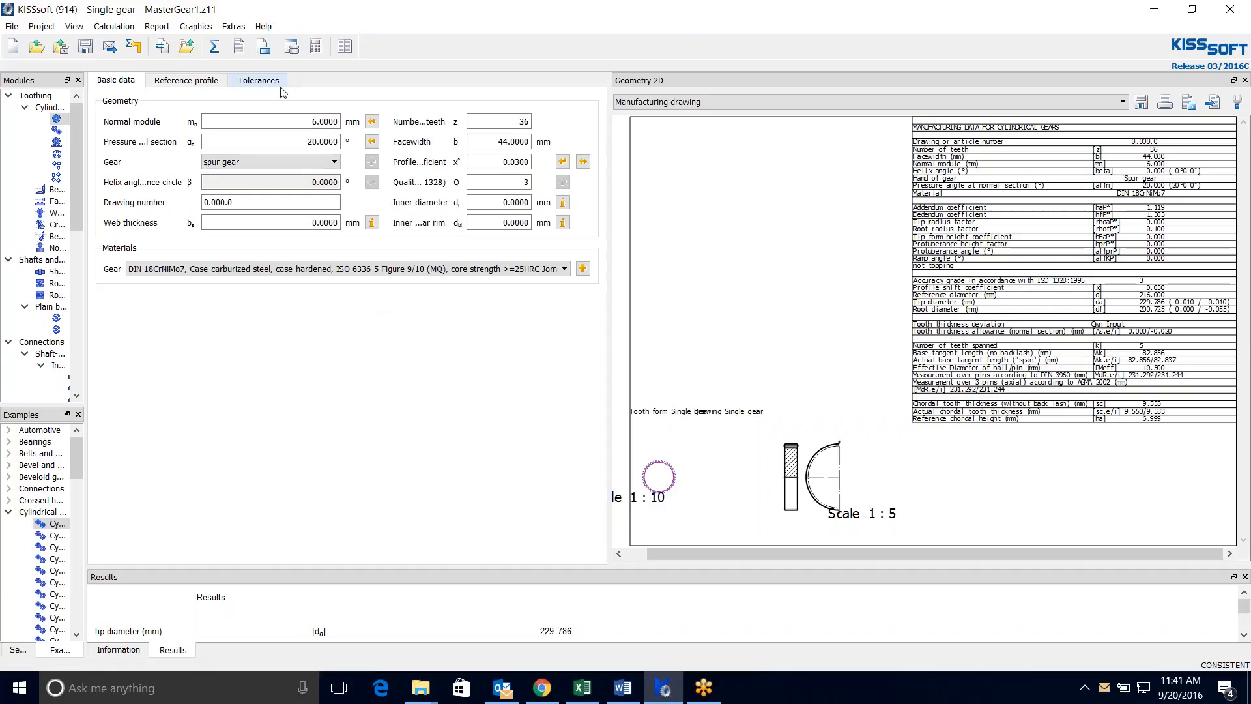
click(257, 79)
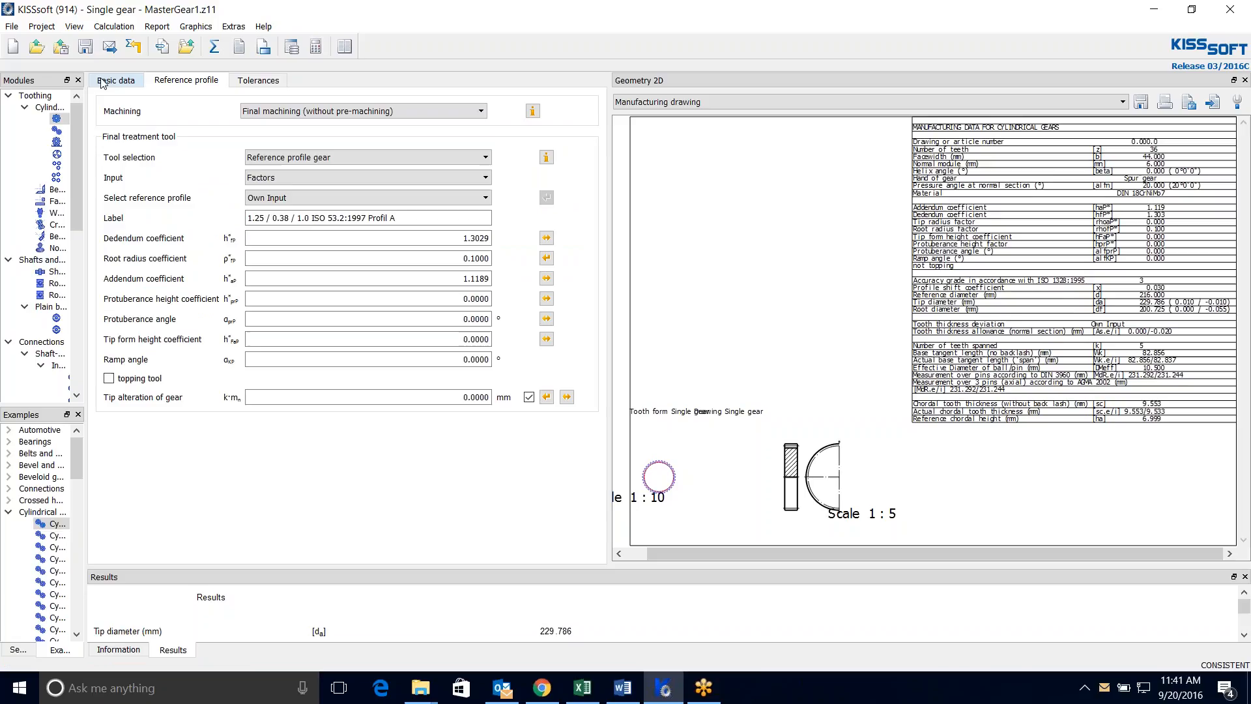
click(116, 80)
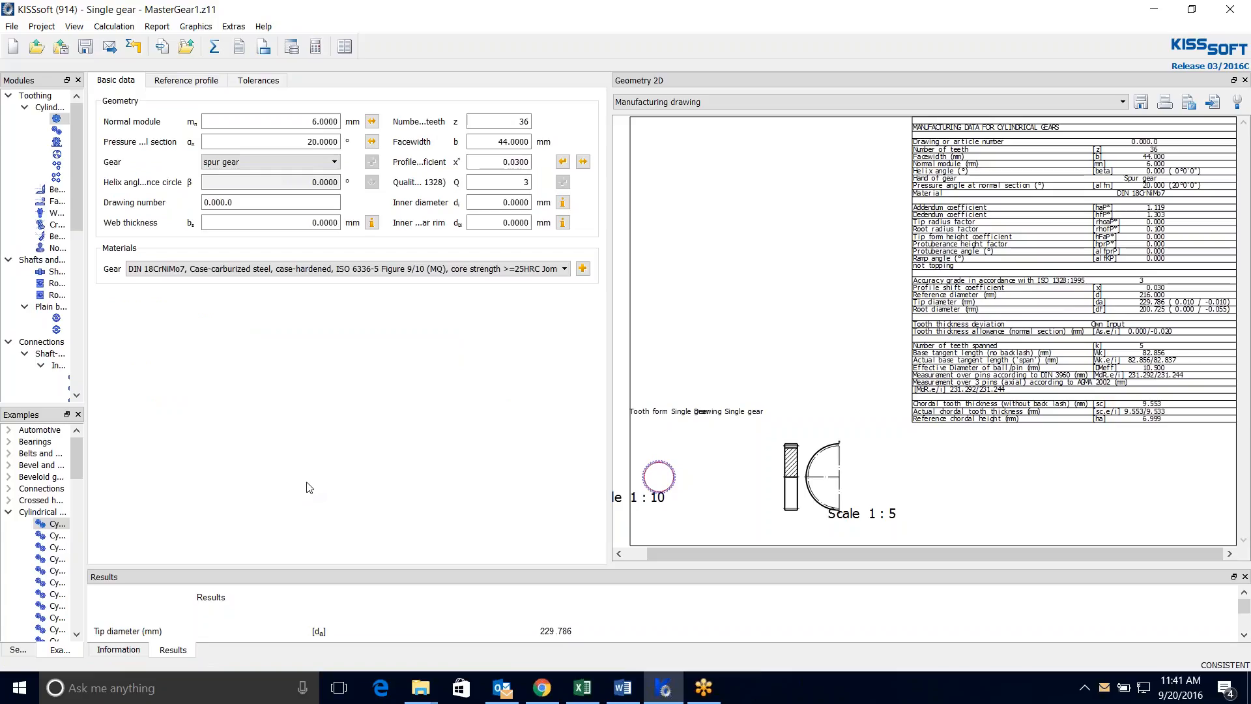
mouse_move(335, 487)
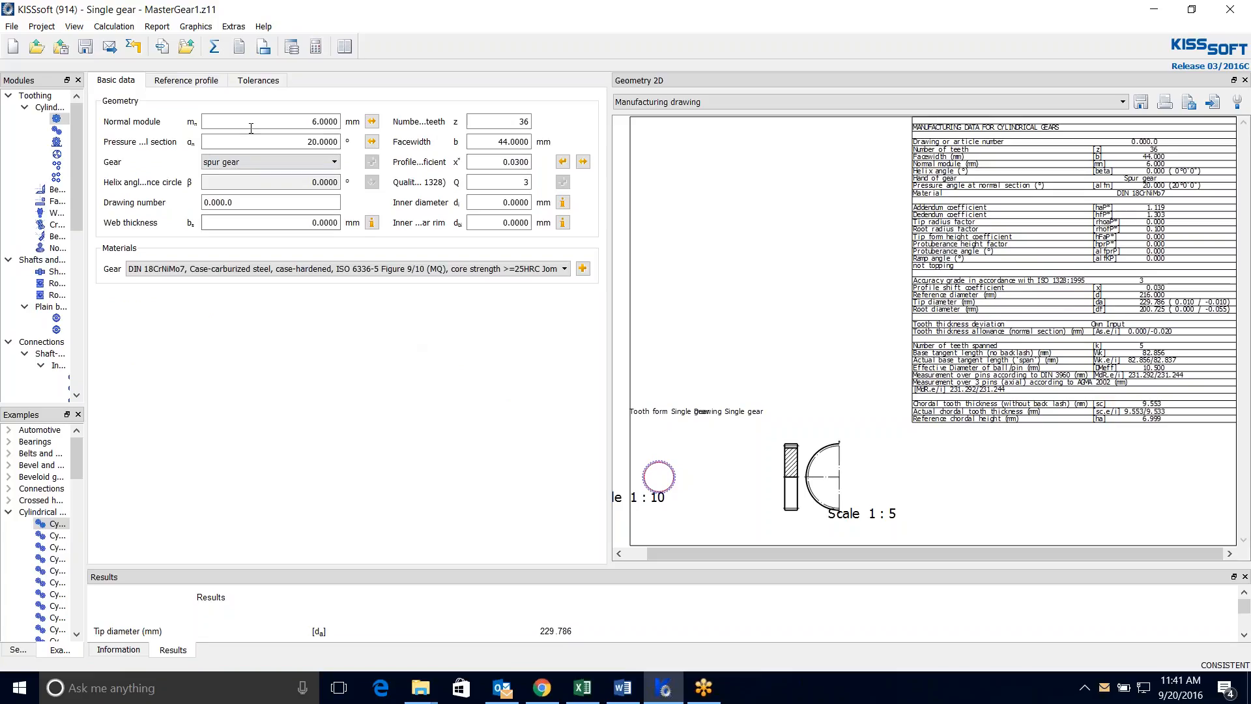
click(113, 26)
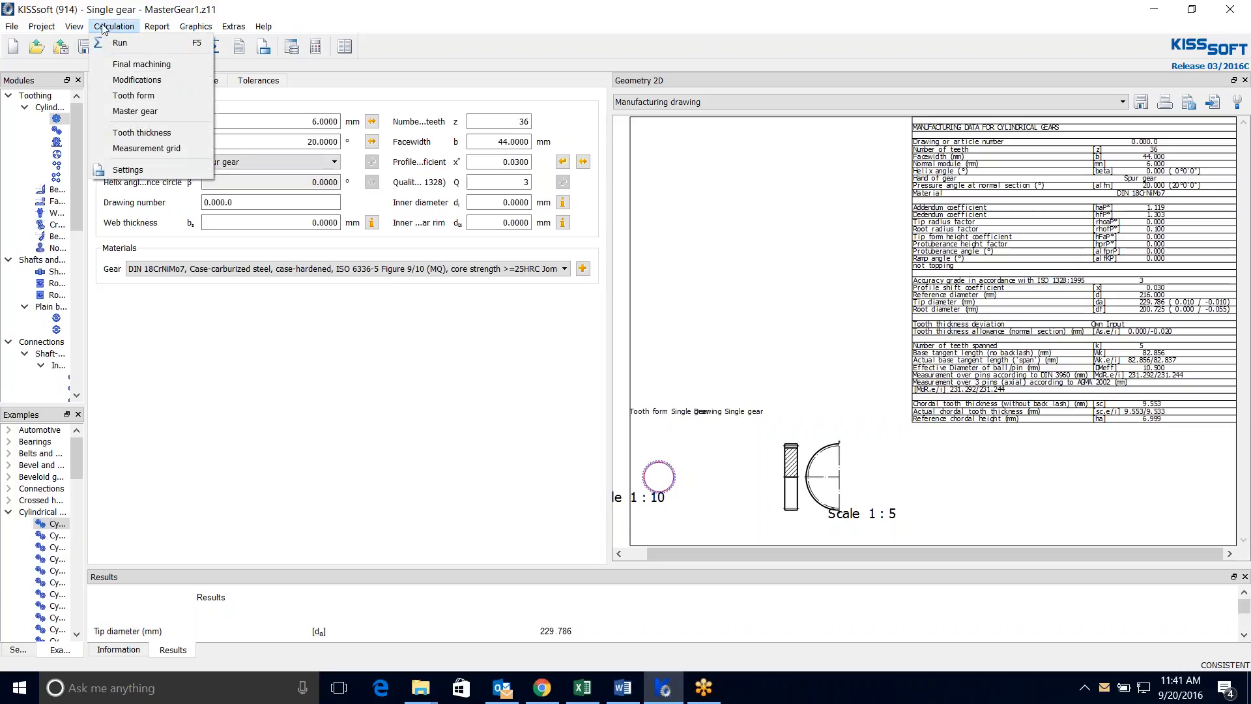
mouse_move(135, 111)
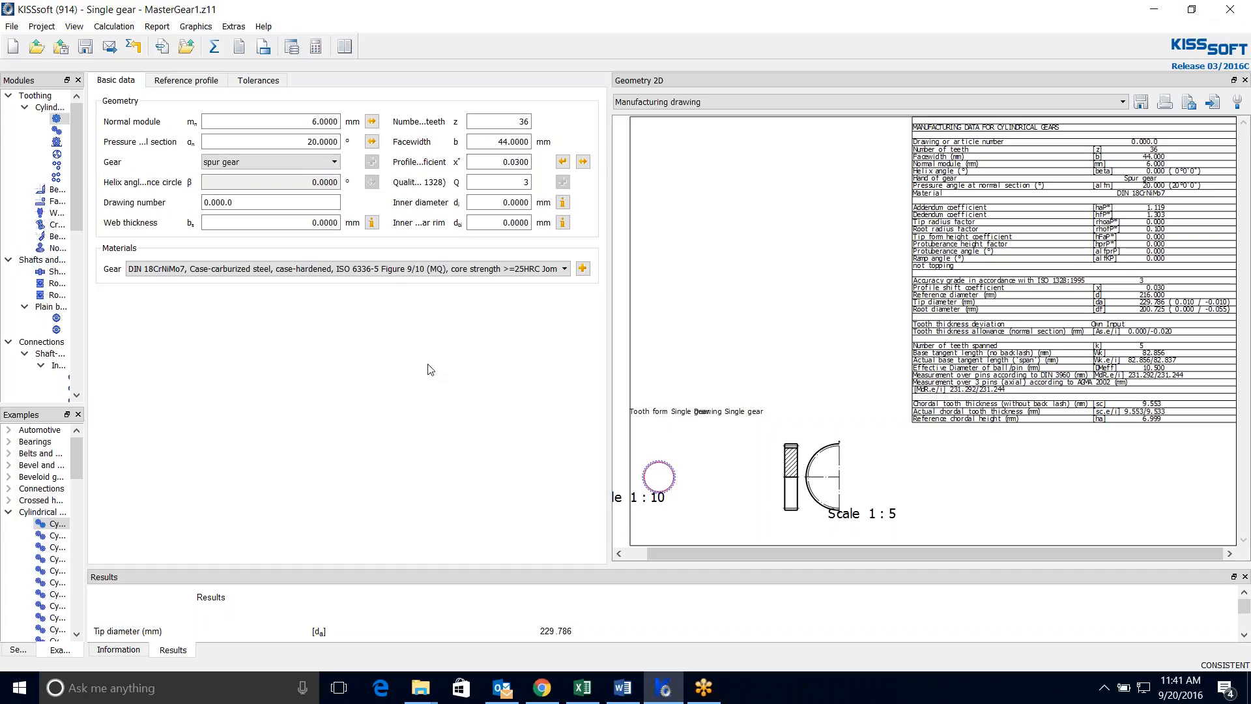
mouse_move(424, 379)
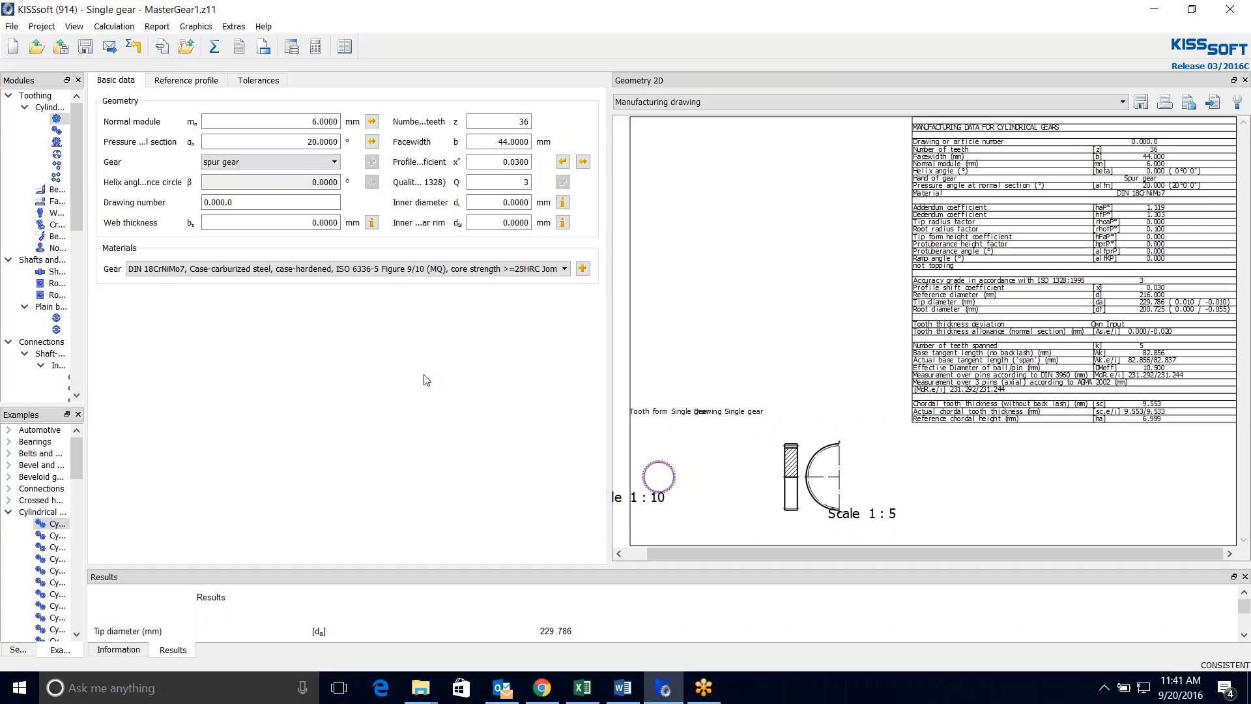
mouse_move(468, 570)
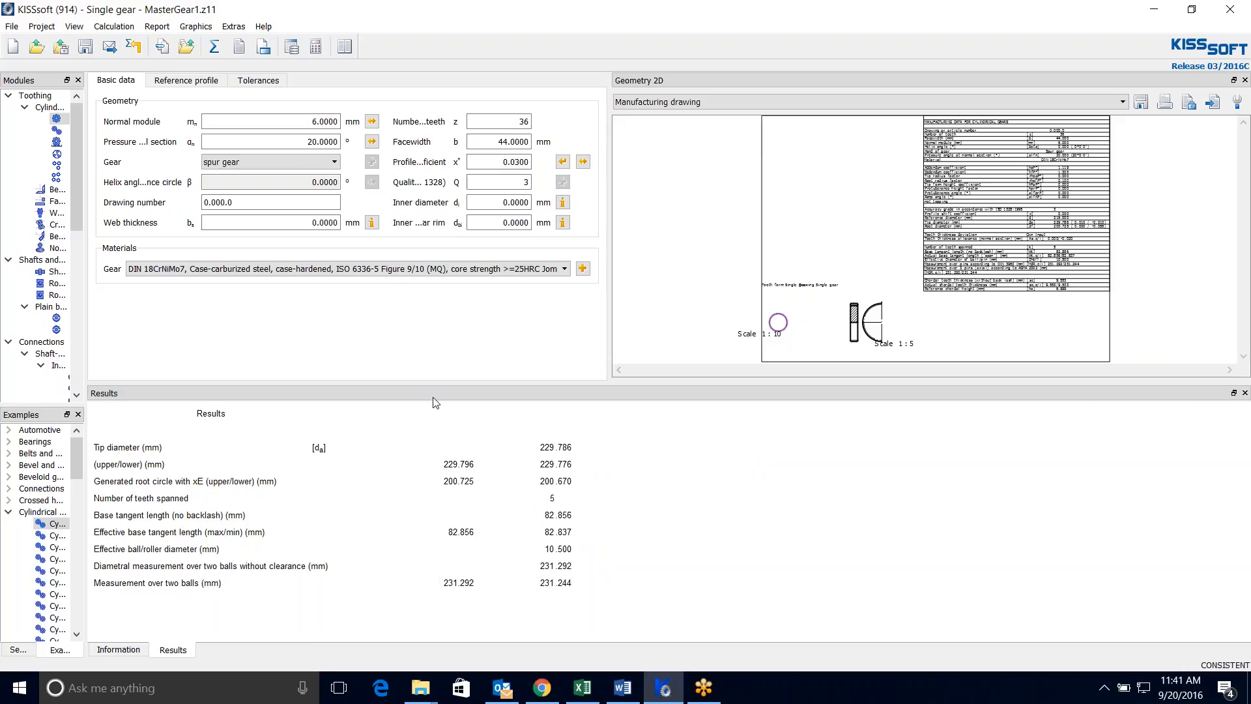
mouse_move(452, 381)
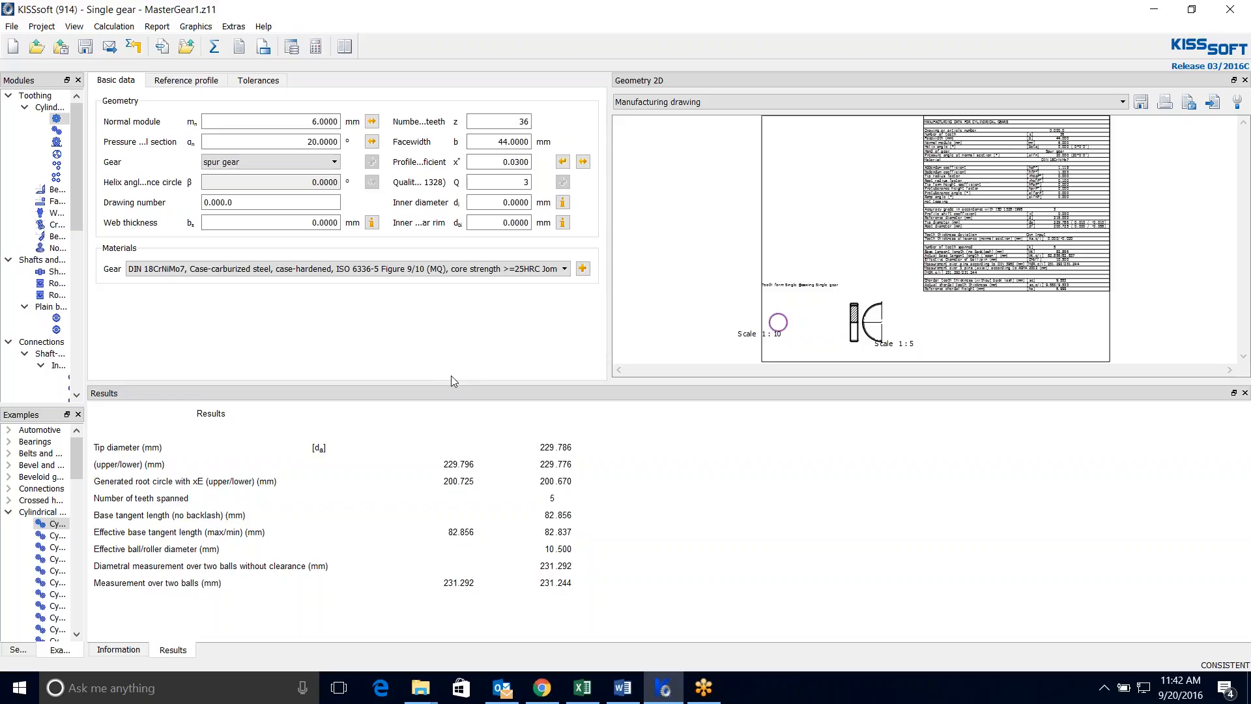
mouse_move(475, 337)
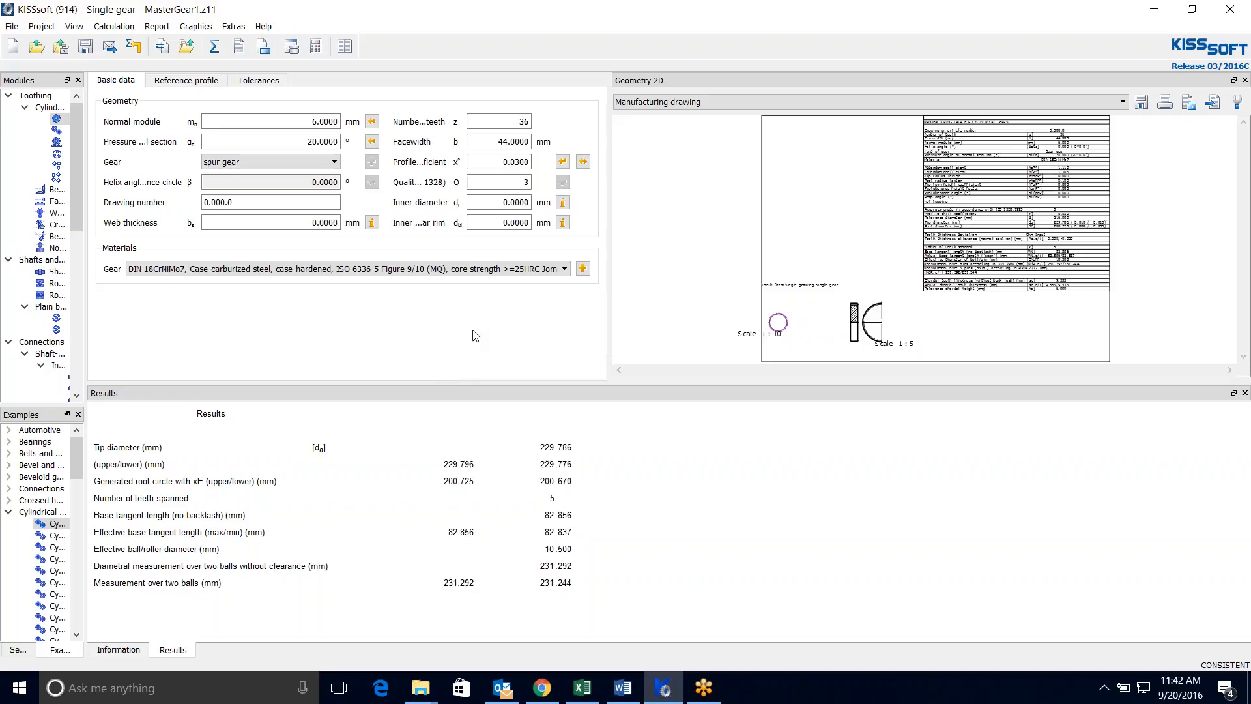